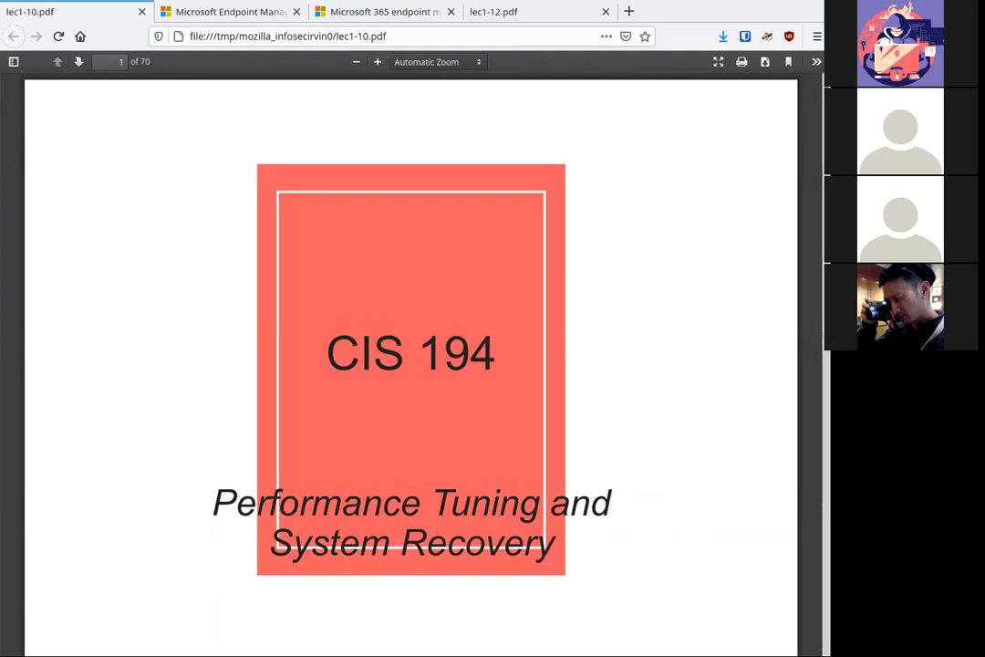
Page forward through Performance Tuning Overview to slide 3, Establishing a Baseline
left_click(79, 62)
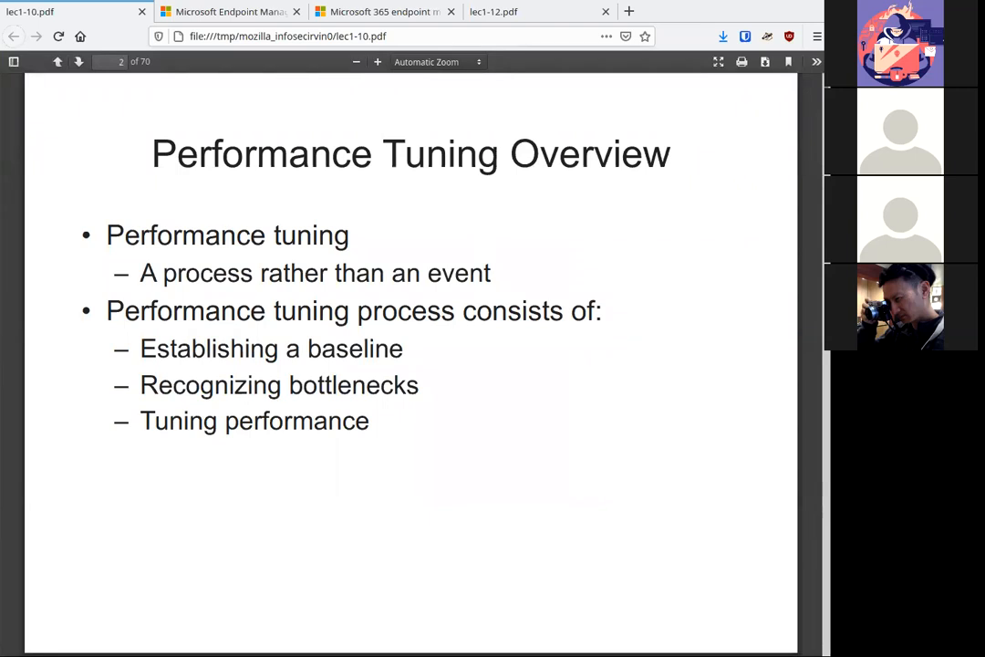
left_click(79, 62)
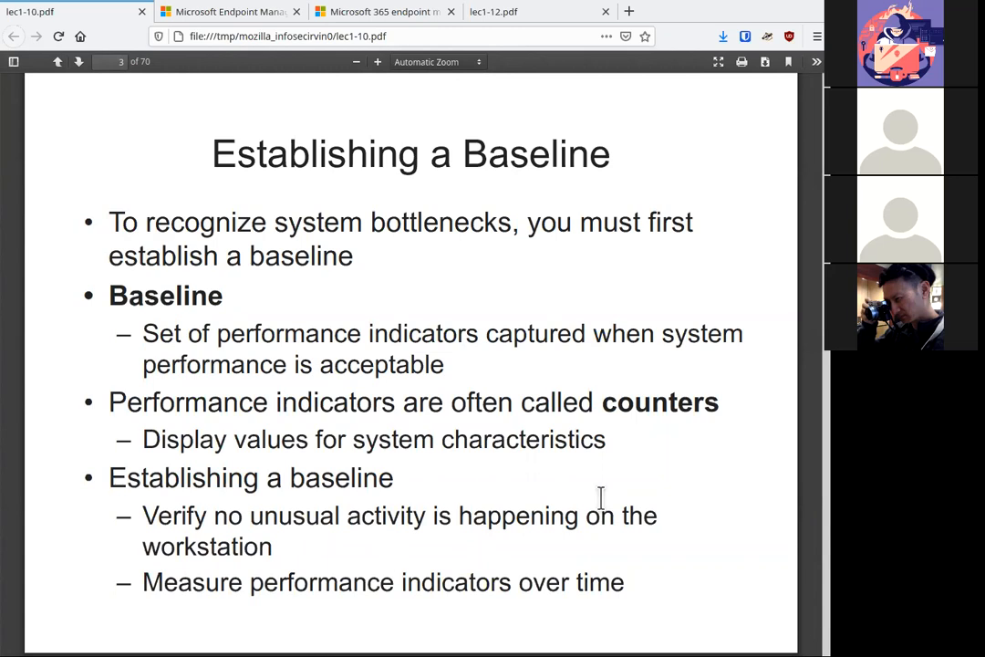
Advance to slide 4, Recognizing Bottlenecks on disk bottlenecks
left_click(78, 62)
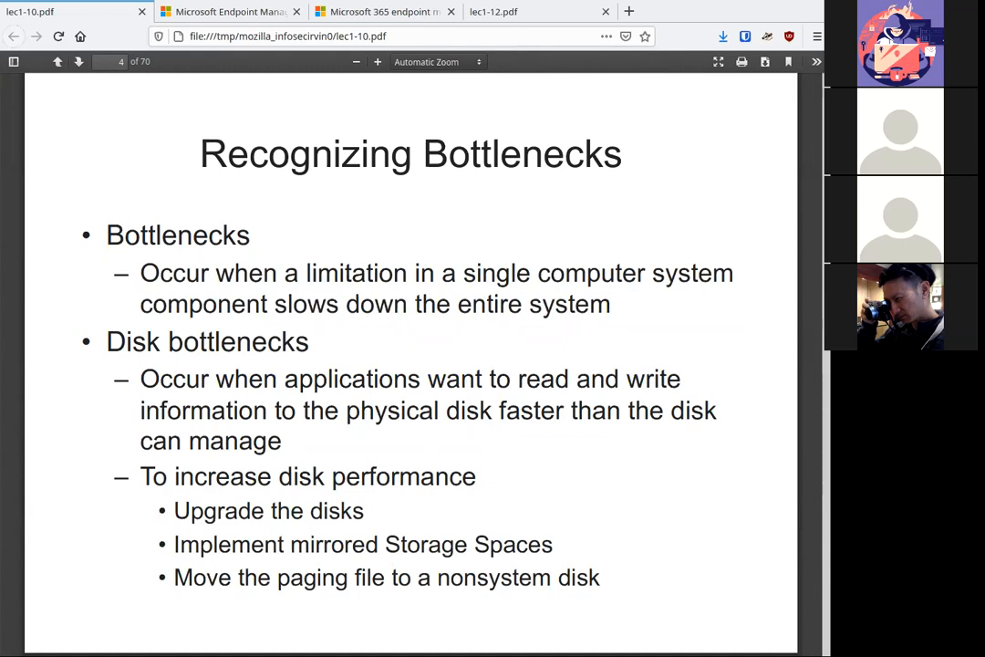
Advance to slide 5 on memory bottlenecks and reducing virtual memory use
left_click(79, 61)
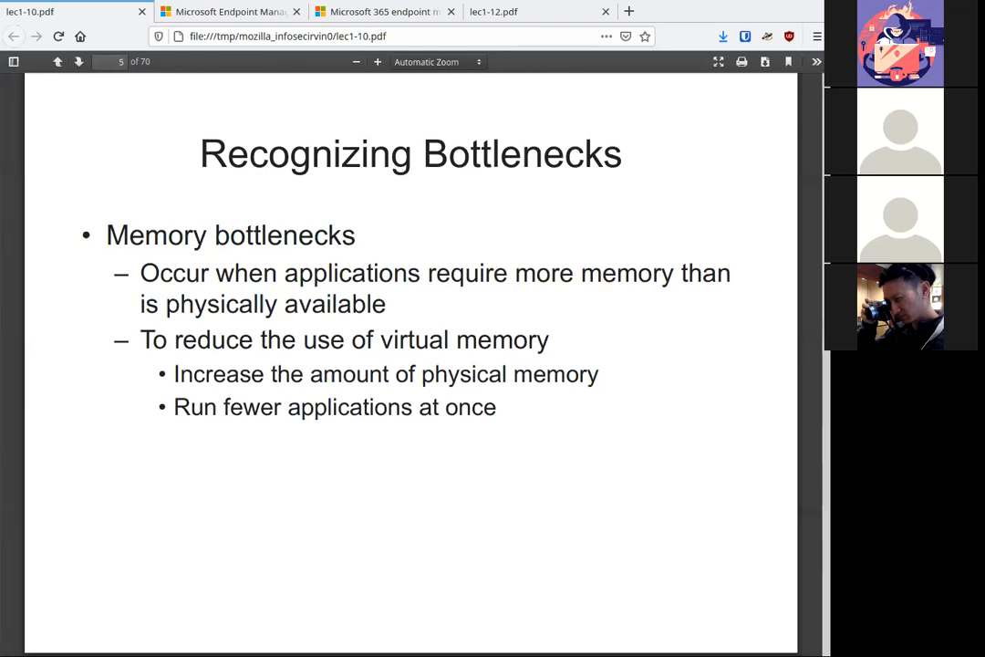
Advance to slide 6 on processor bottlenecks
left_click(78, 61)
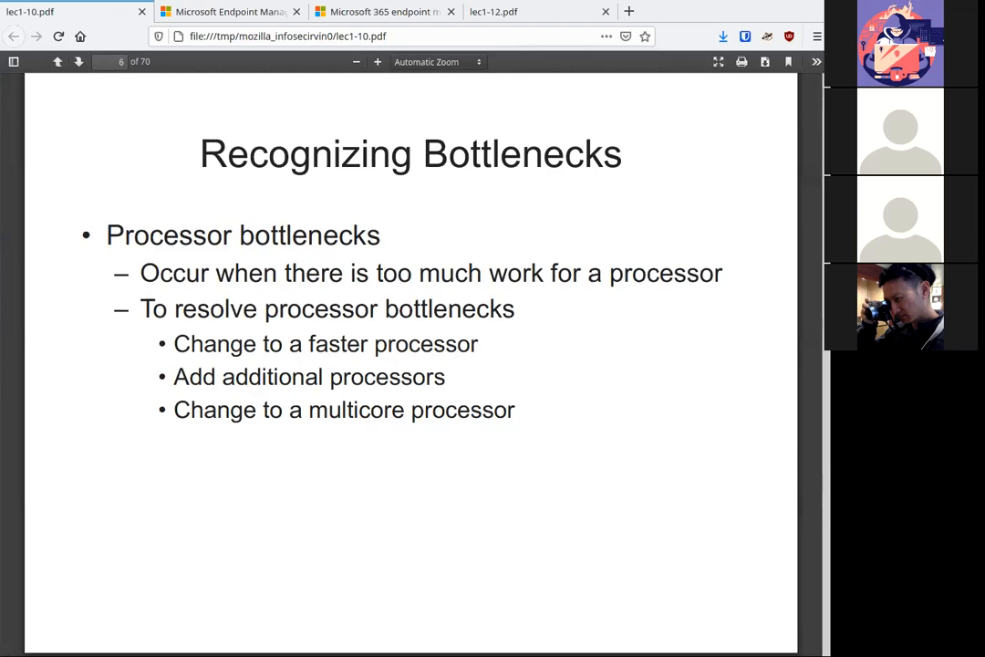
Page past the network bottlenecks slide to slide 8, Tuning Performance
left_click(79, 61)
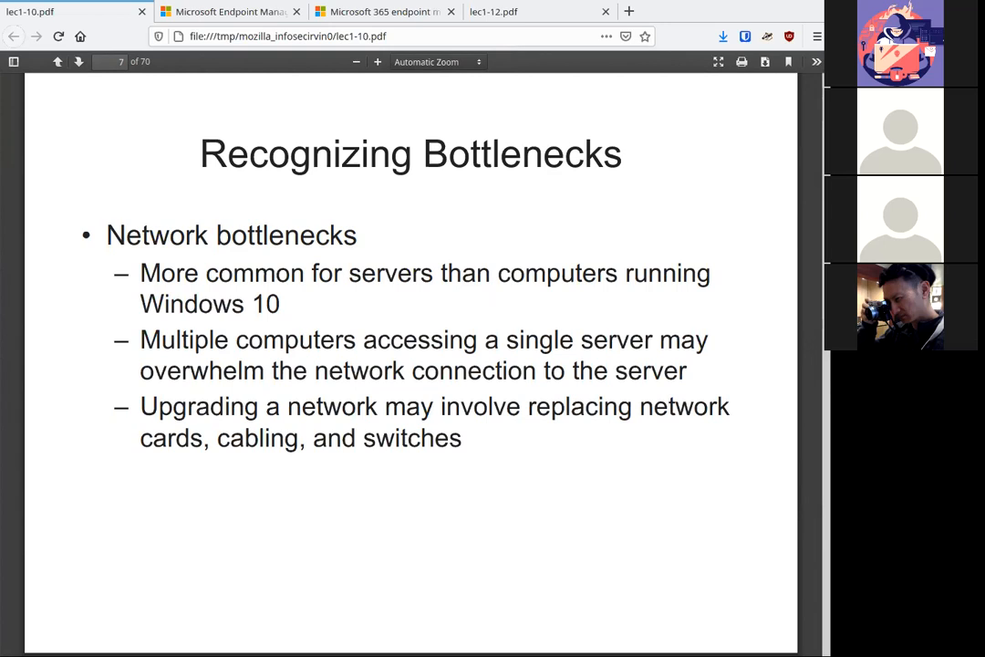
left_click(78, 61)
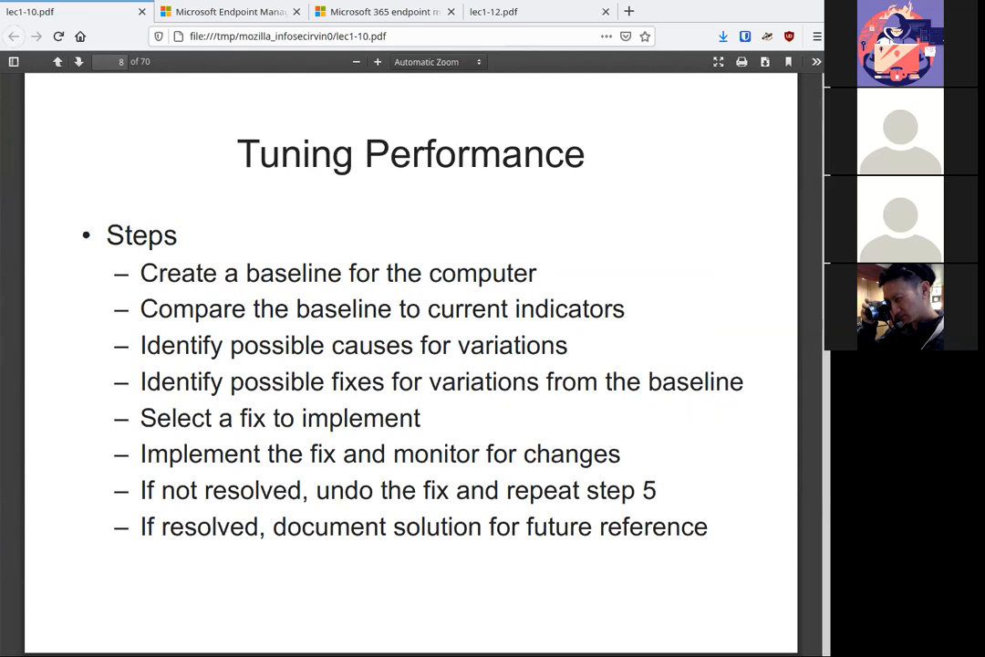
Advance to slide 10, Monitoring Performance with the Performance Monitor figure
left_click(79, 61)
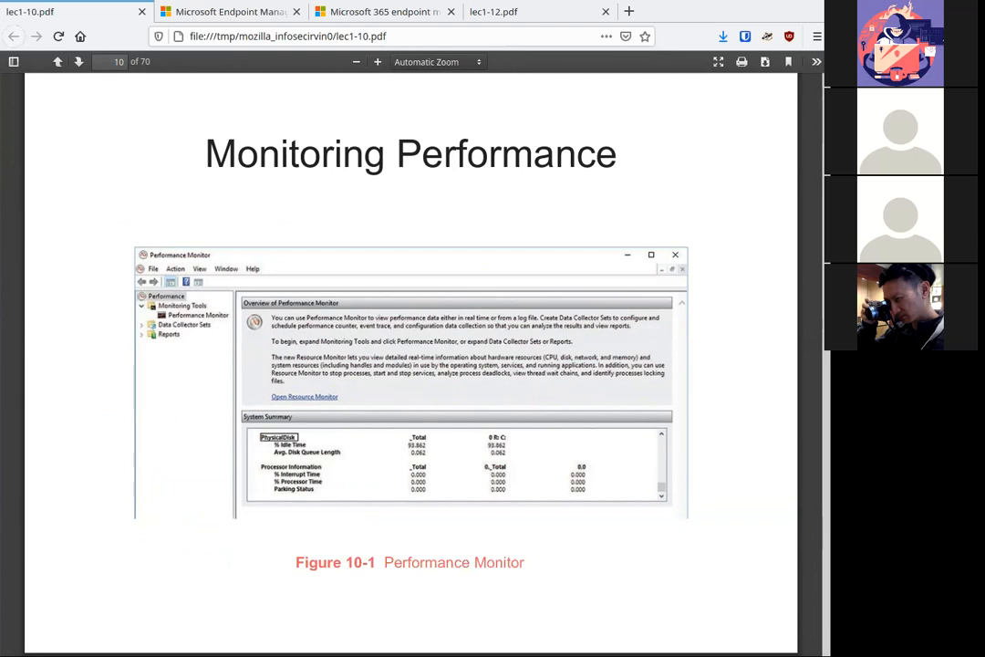
left_click(56, 61)
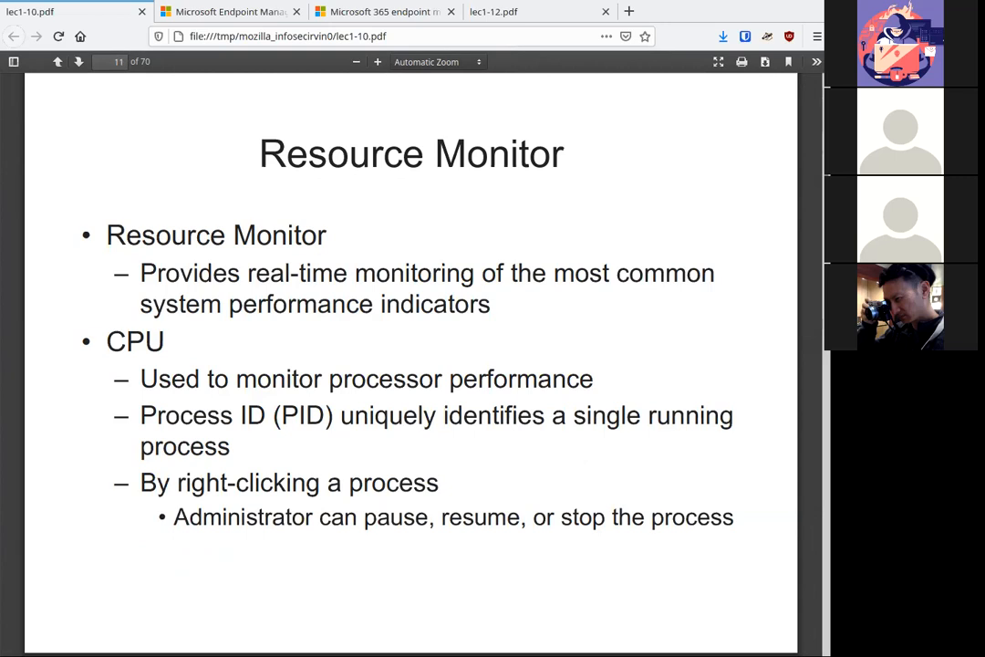
Advance to slide 13, Resource Monitor disk and network monitoring
left_click(79, 61)
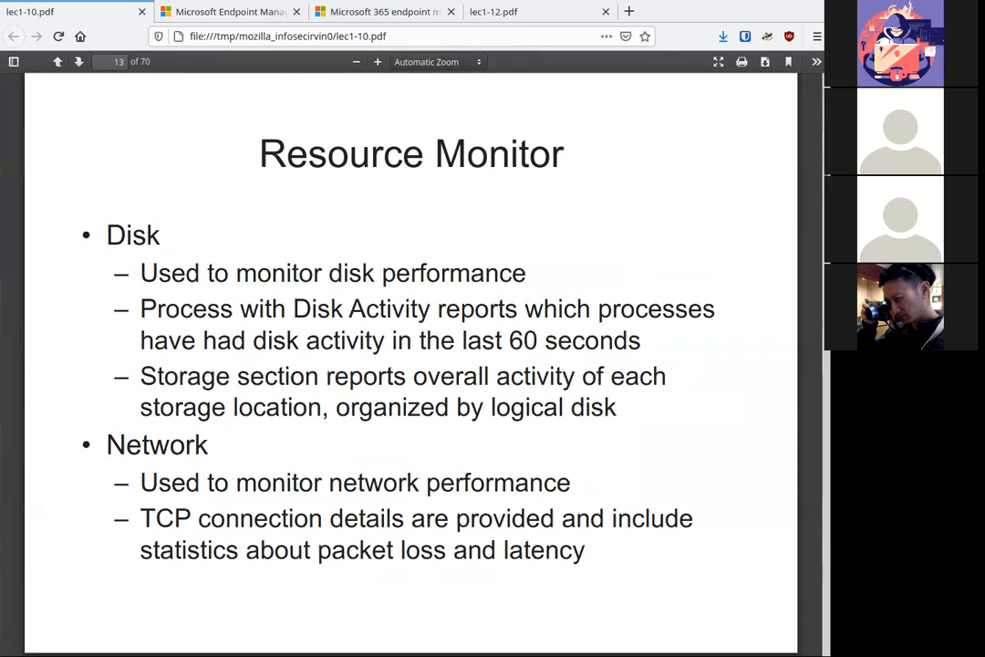
Page past the chart types slide to slide 17, Data Collector Sets
left_click(79, 61)
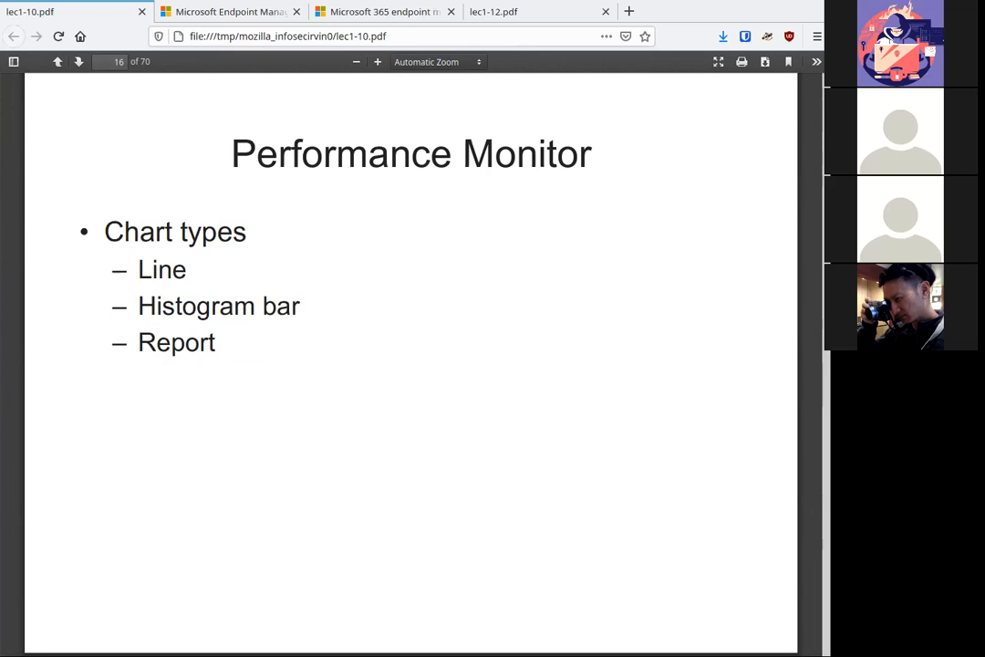
left_click(78, 62)
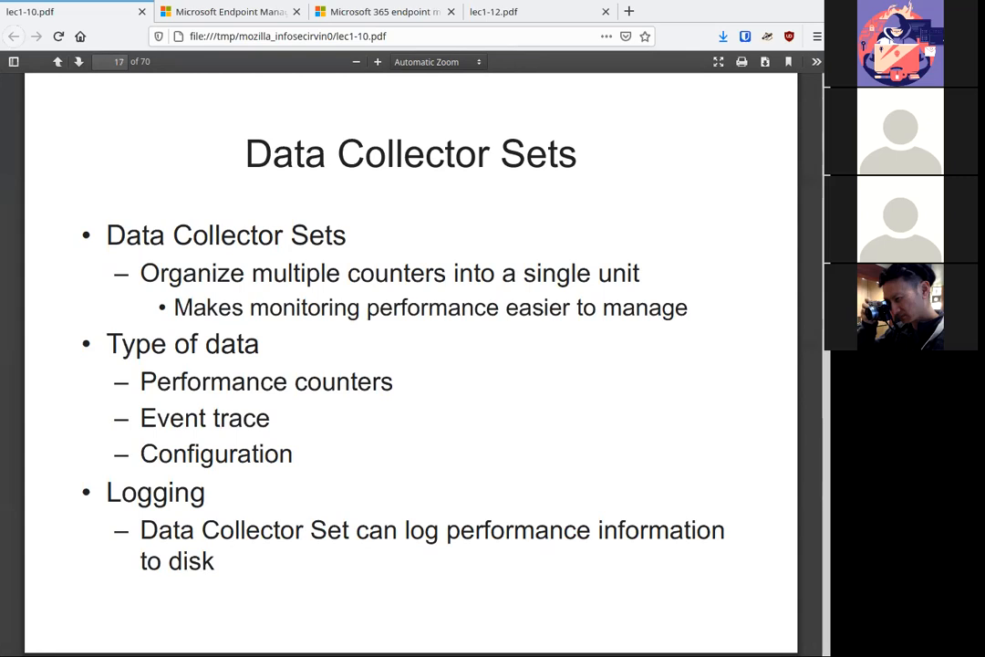
Page through Starting and Stopping and Alerts to slide 21, Reports
left_click(79, 61)
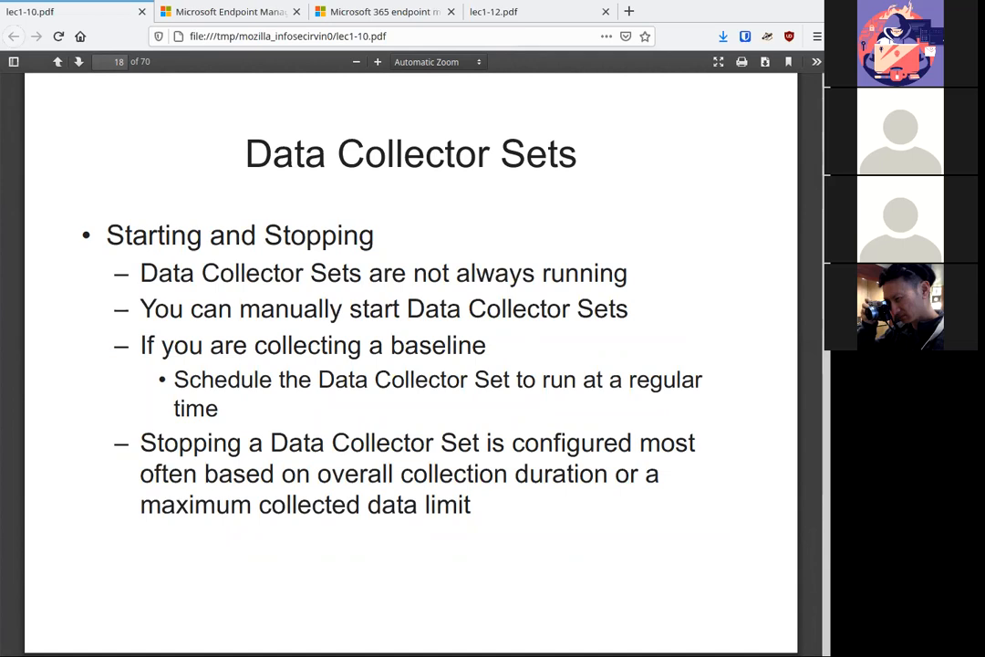
left_click(78, 61)
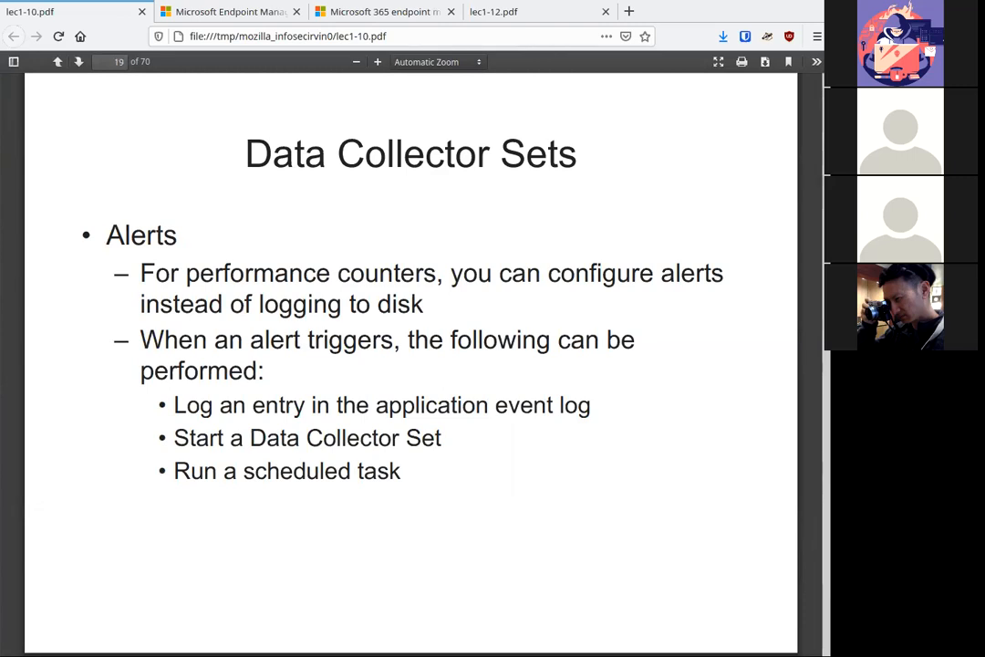
left_click(78, 62)
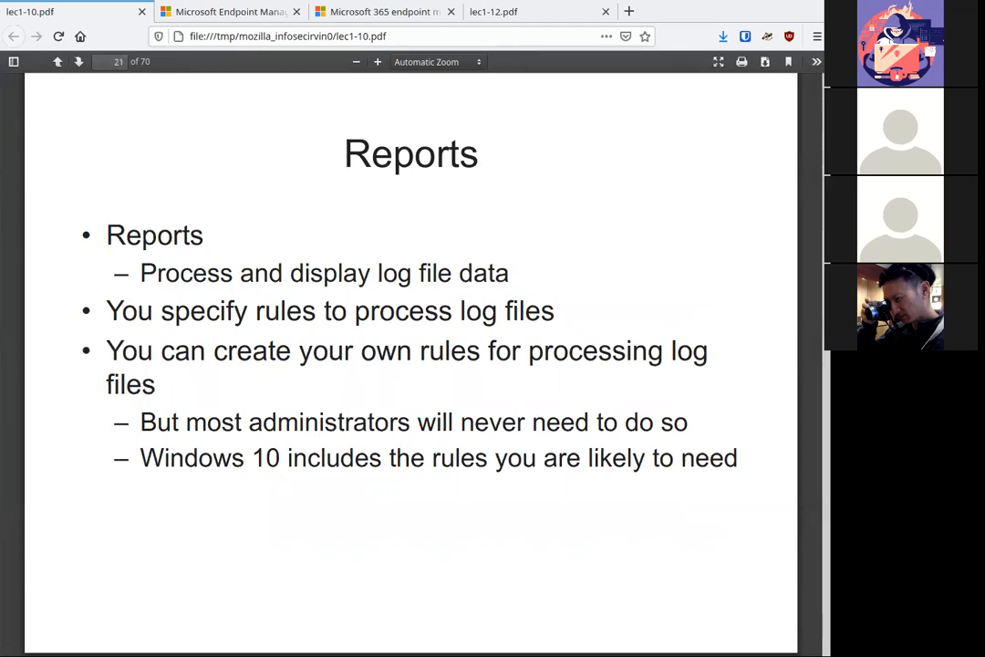
Page through both Task Manager slides to slide 24, Processes
left_click(78, 61)
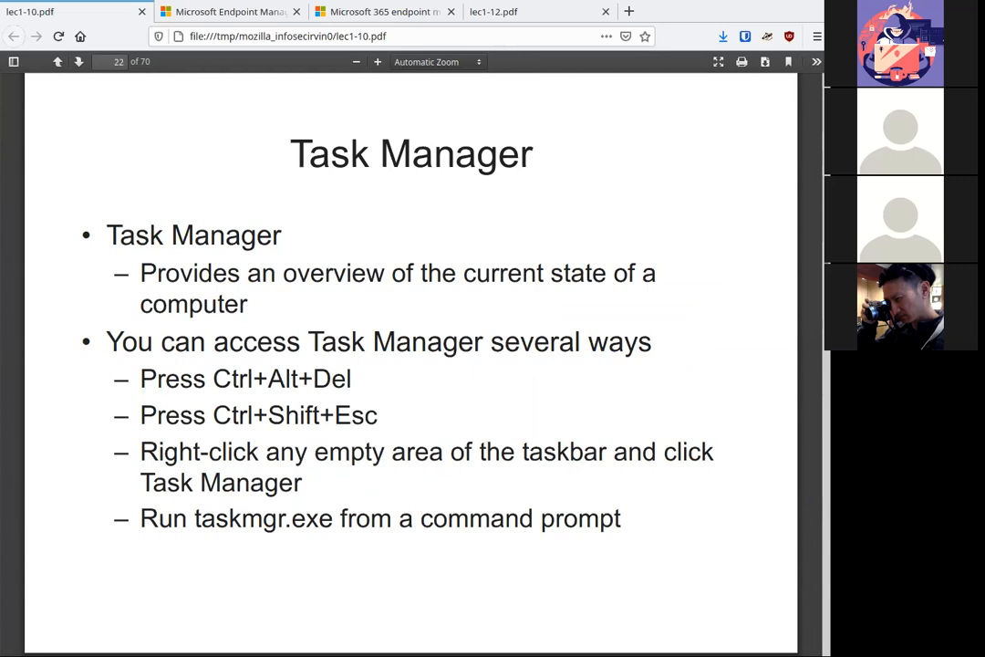
left_click(78, 61)
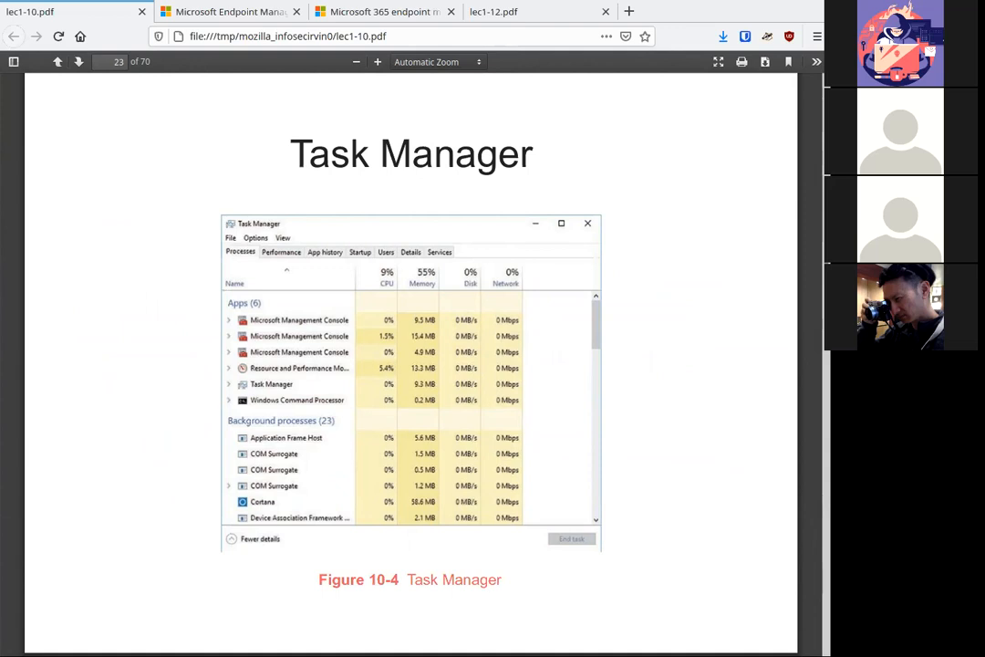
left_click(79, 61)
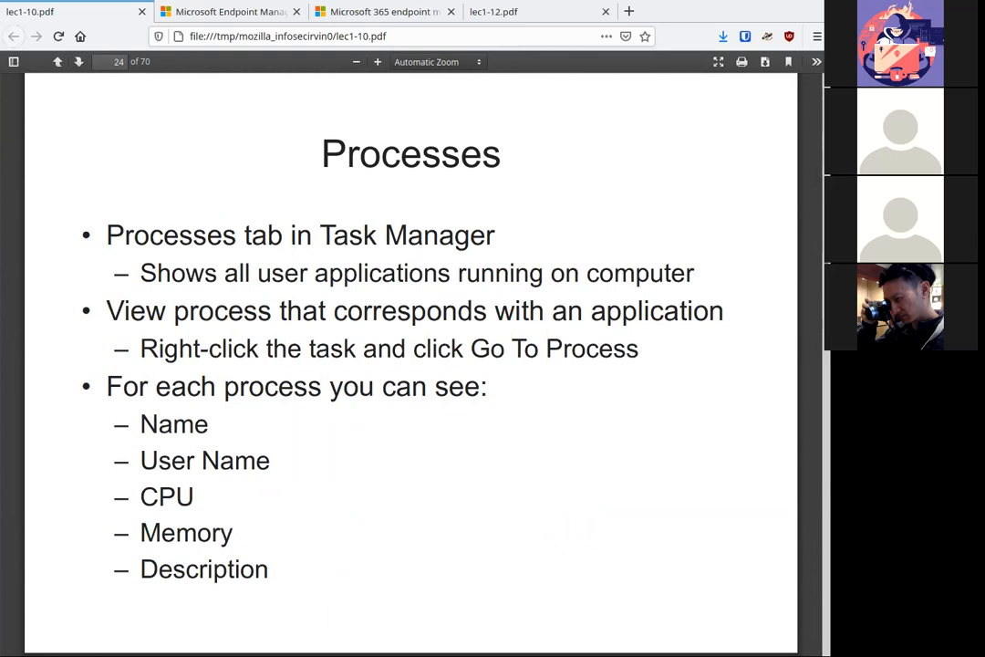
Page through the Performance tab and Other Task Manager Tabs slides to Performance Options
left_click(79, 61)
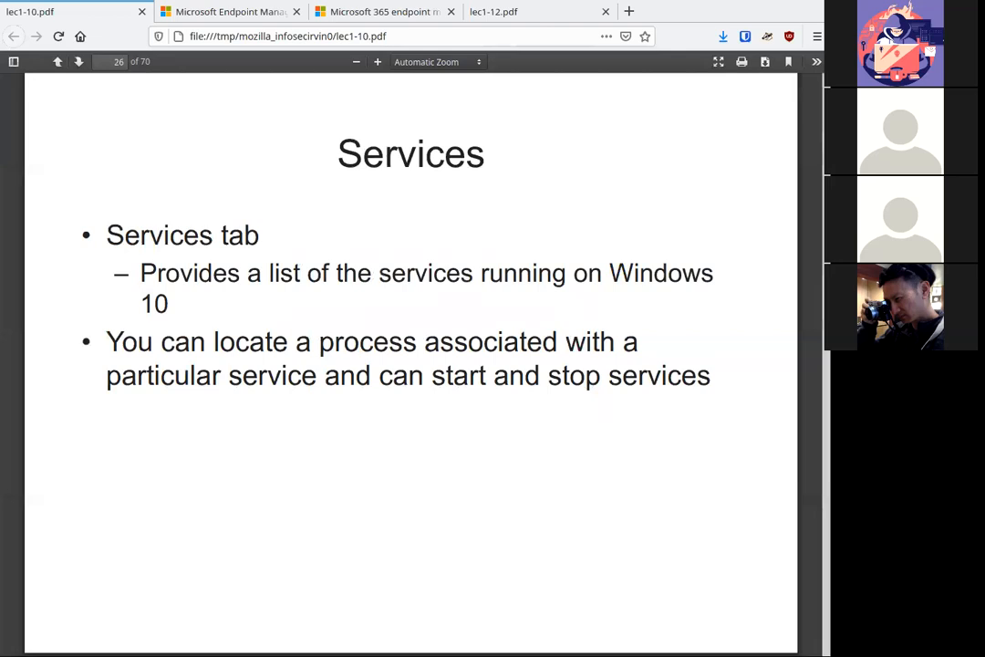
left_click(79, 62)
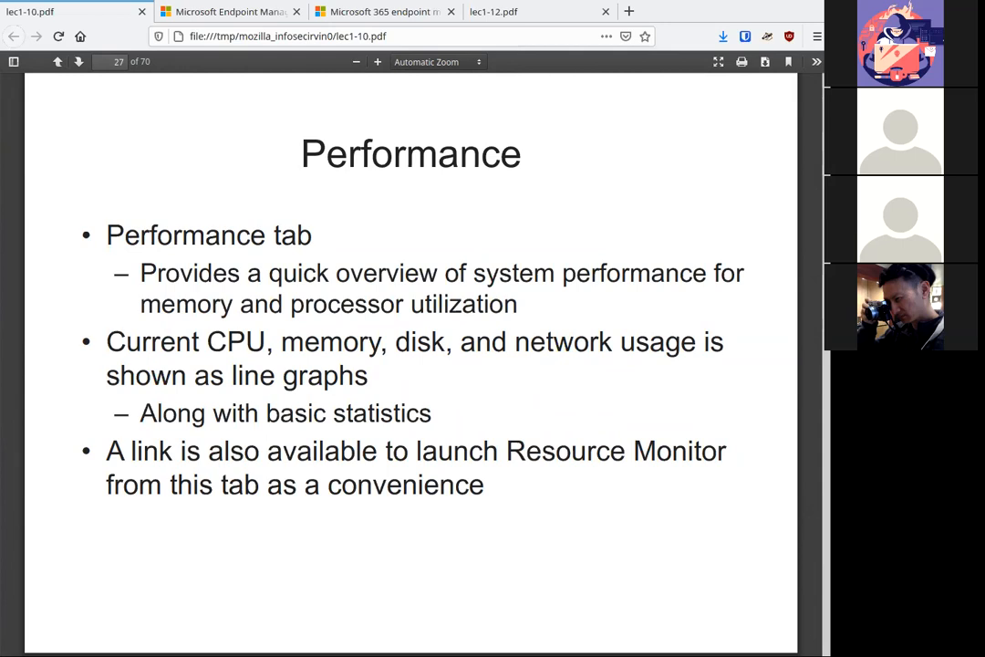
left_click(78, 61)
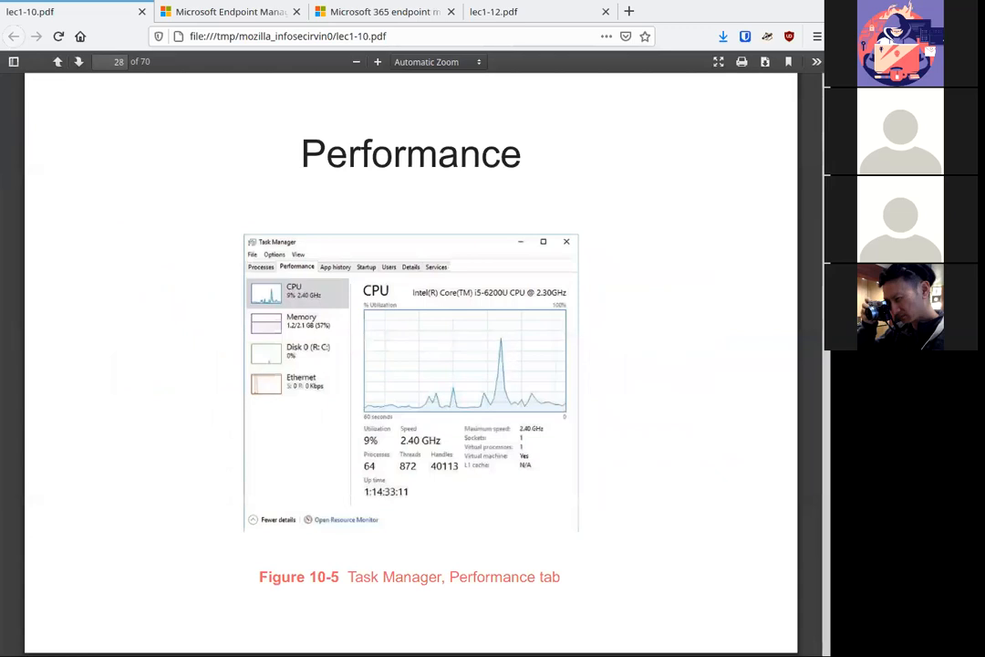
mouse_move(263, 336)
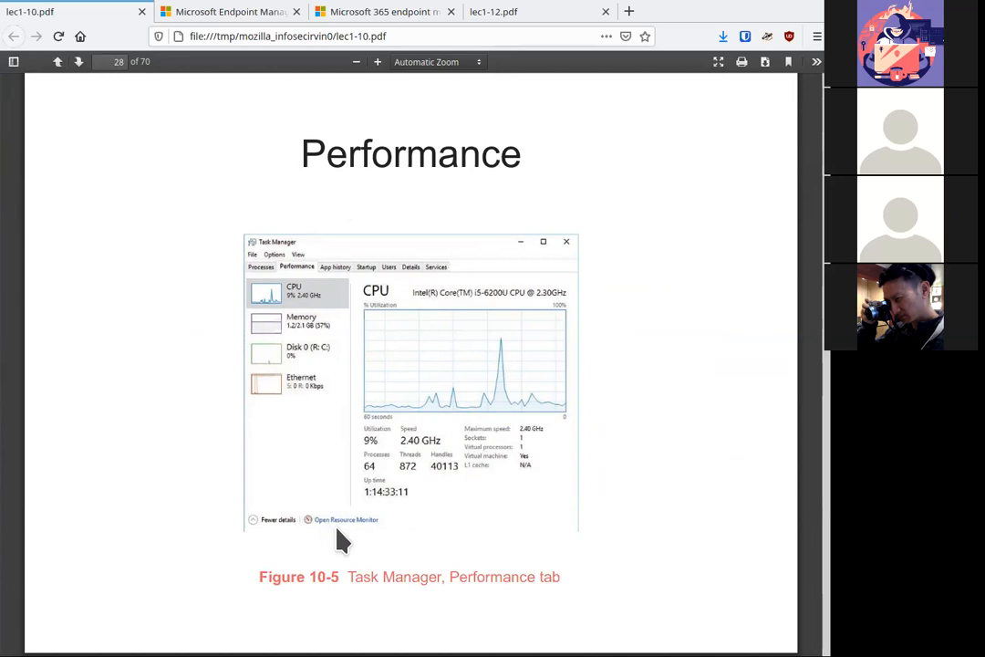
mouse_move(356, 542)
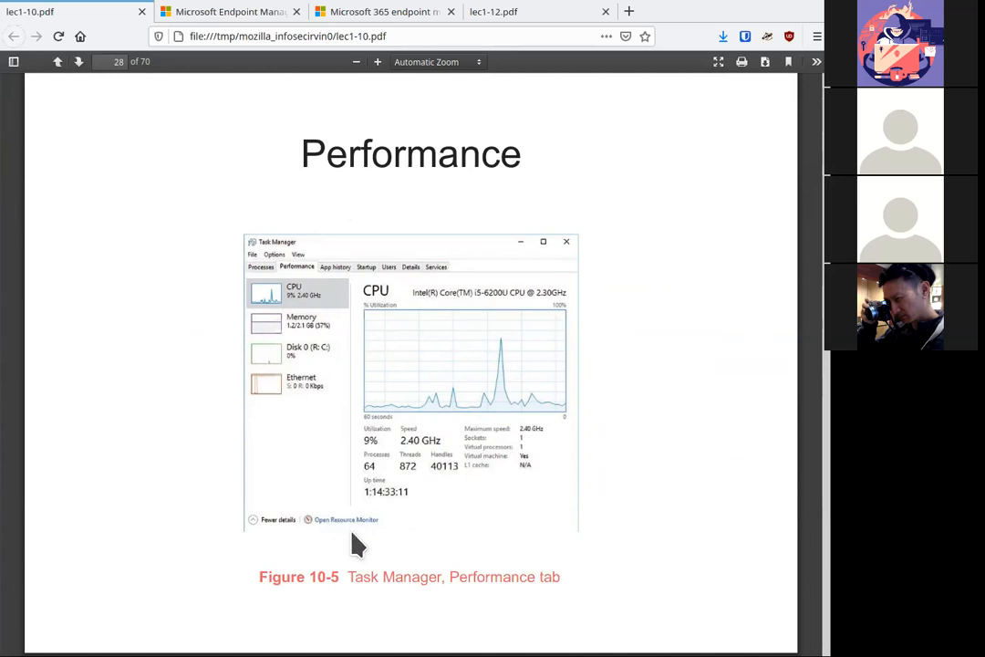
mouse_move(354, 547)
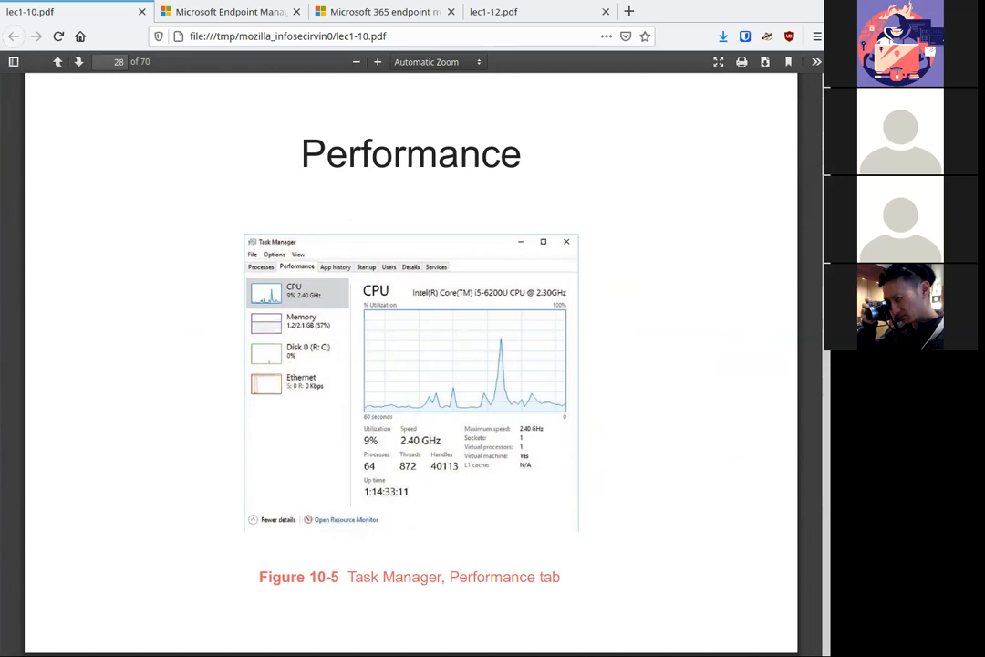
left_click(78, 62)
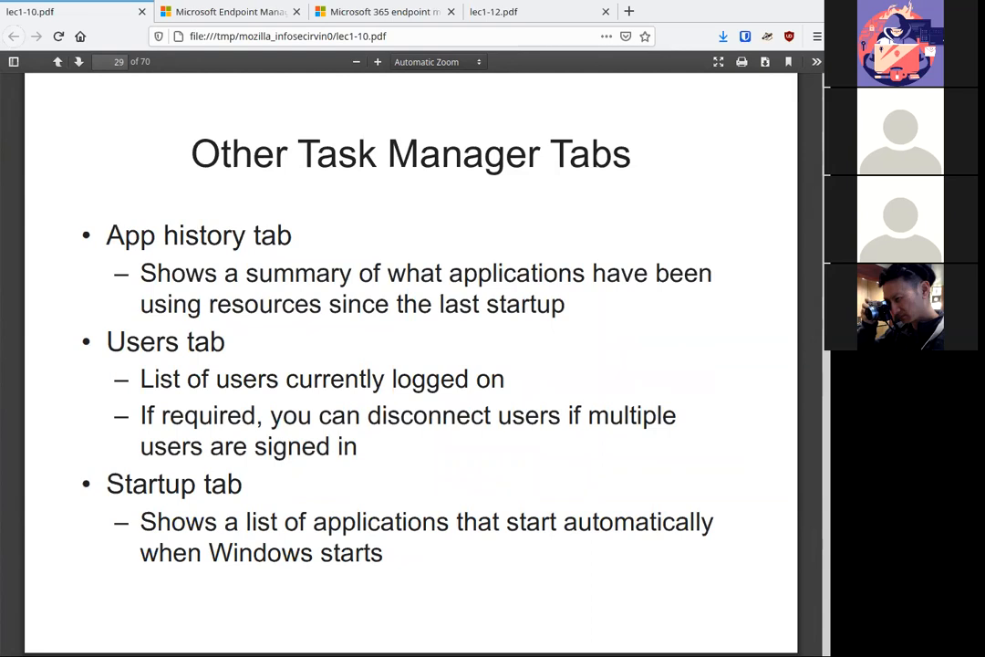
left_click(79, 61)
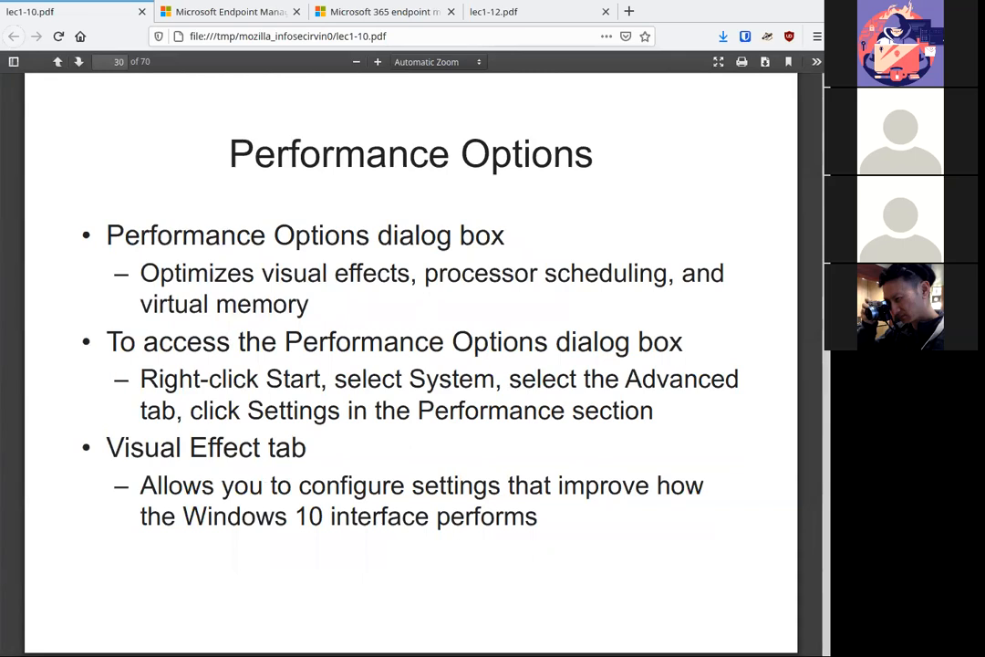
Step forward and back through the Performance Options slides, then advance to the DEP slide
left_click(79, 61)
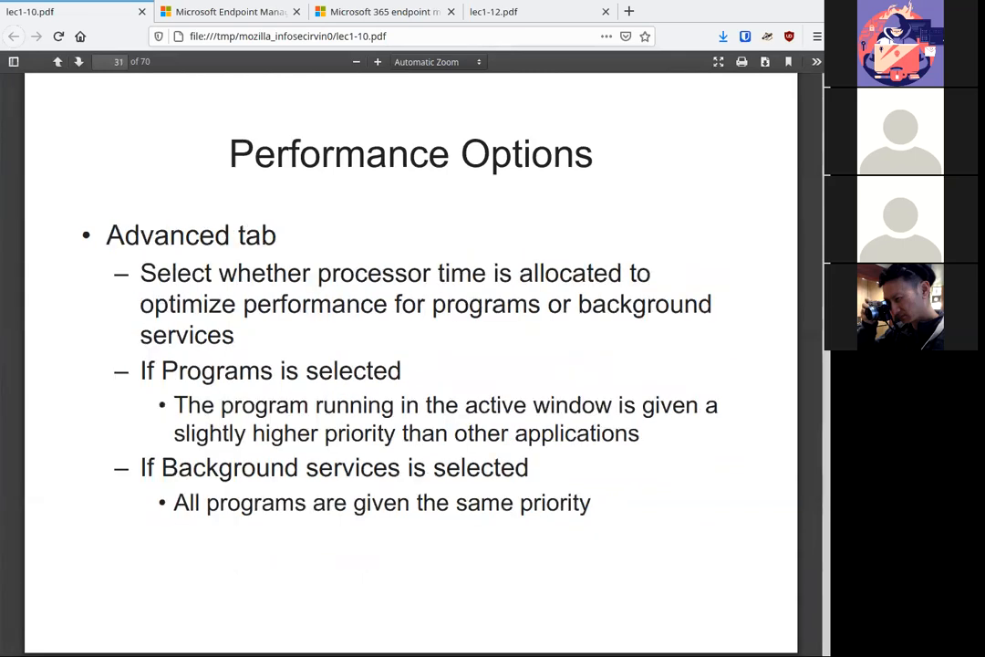
left_click(57, 61)
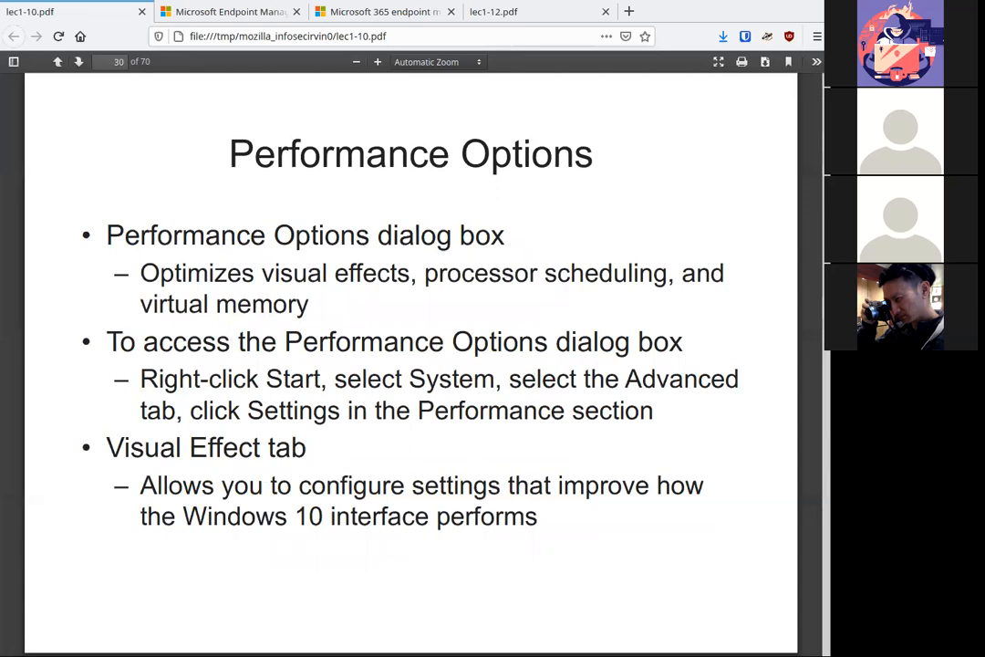
left_click(79, 61)
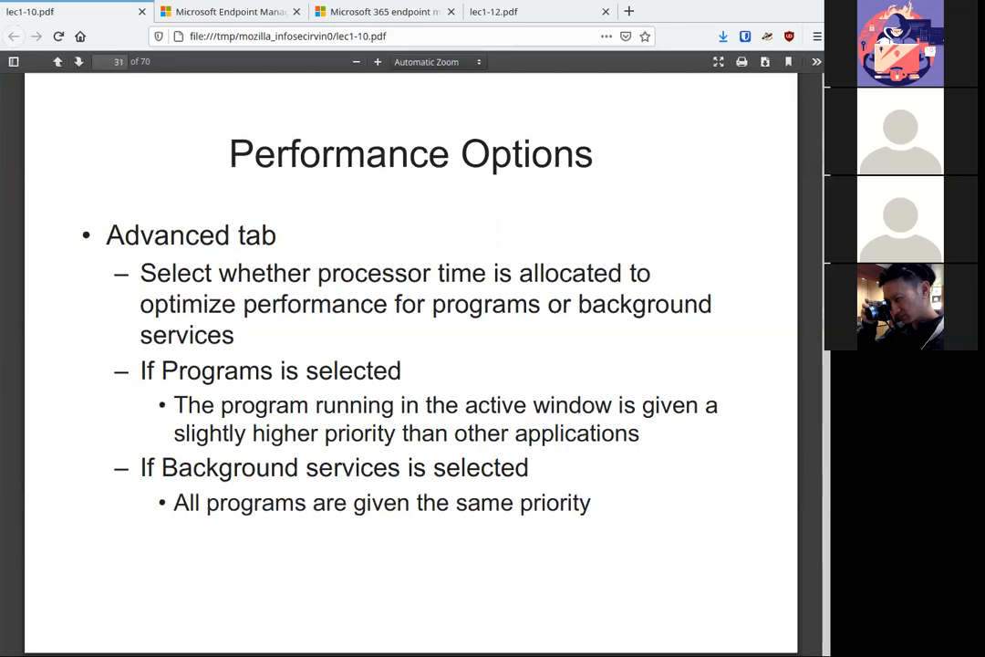
left_click(78, 61)
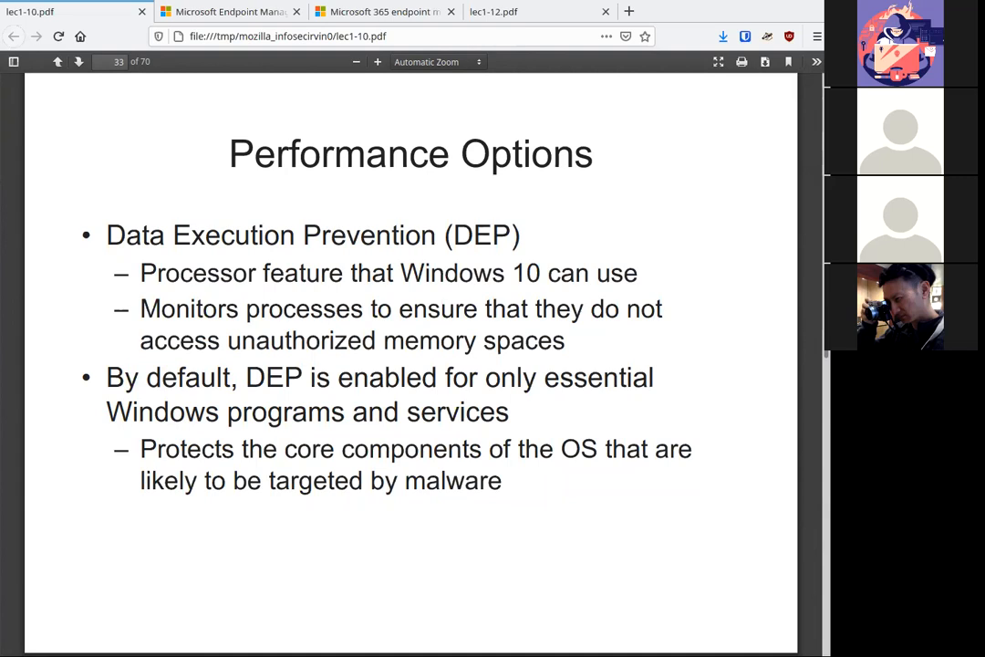
Page past Troubleshooting Windows 10 Errors to slide 35, Steps Recorder
left_click(78, 62)
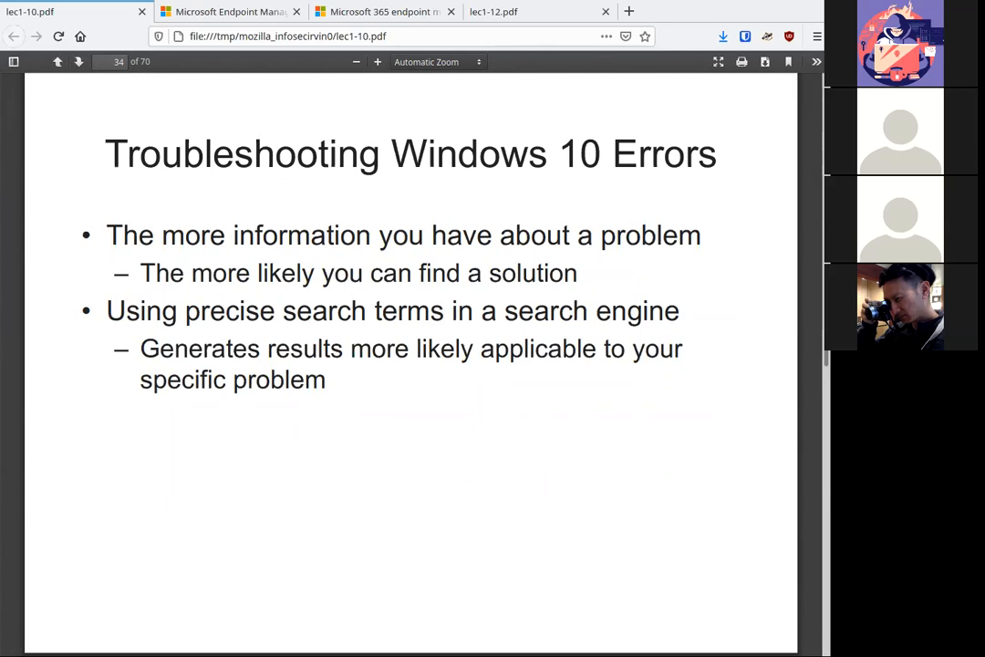
left_click(78, 61)
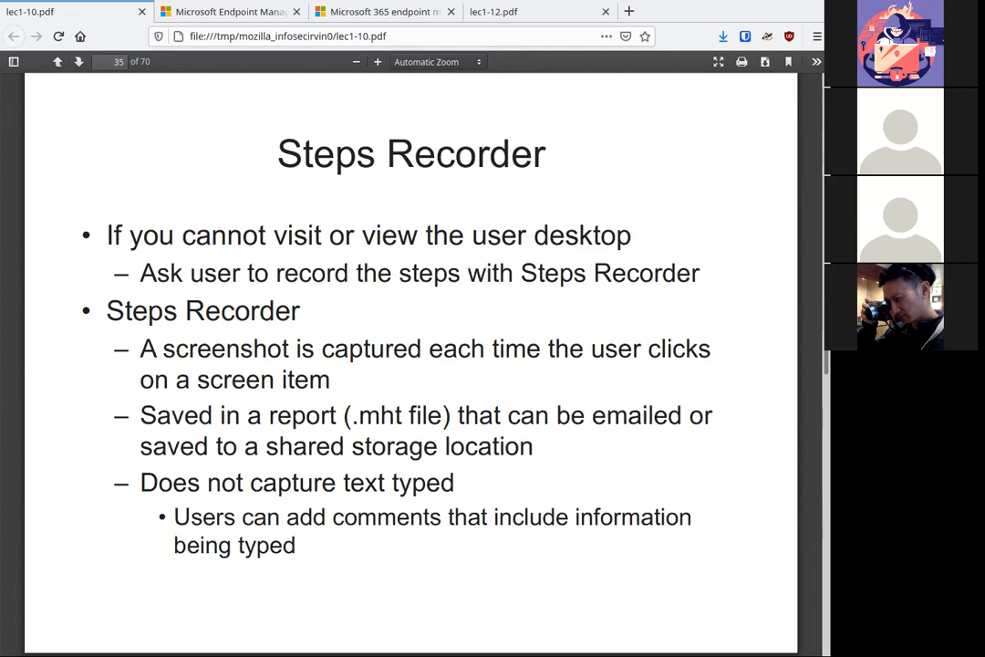
Page past the Reliability Monitor slide to slide 37, Event Viewer
left_click(79, 61)
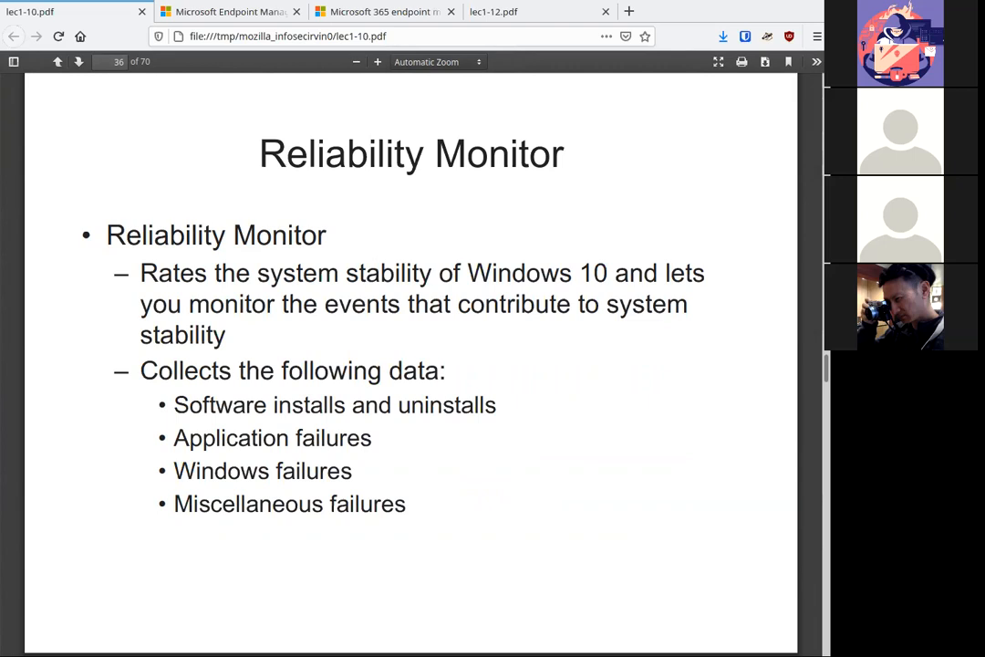
left_click(79, 61)
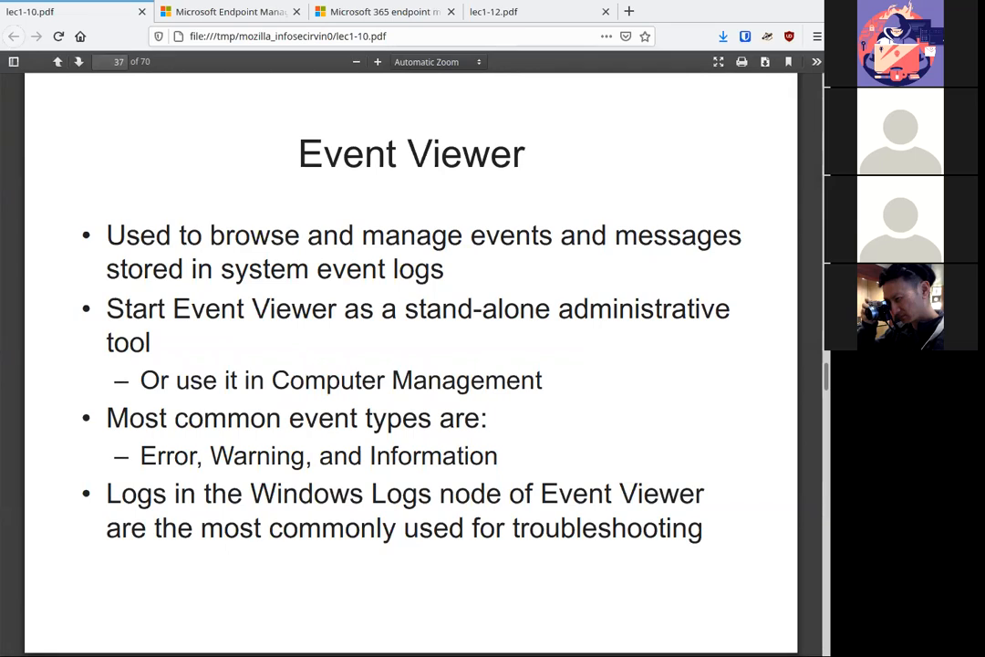
Page past the Figure 10-8 Event Viewer screenshot to slide 39 on log nodes
left_click(78, 61)
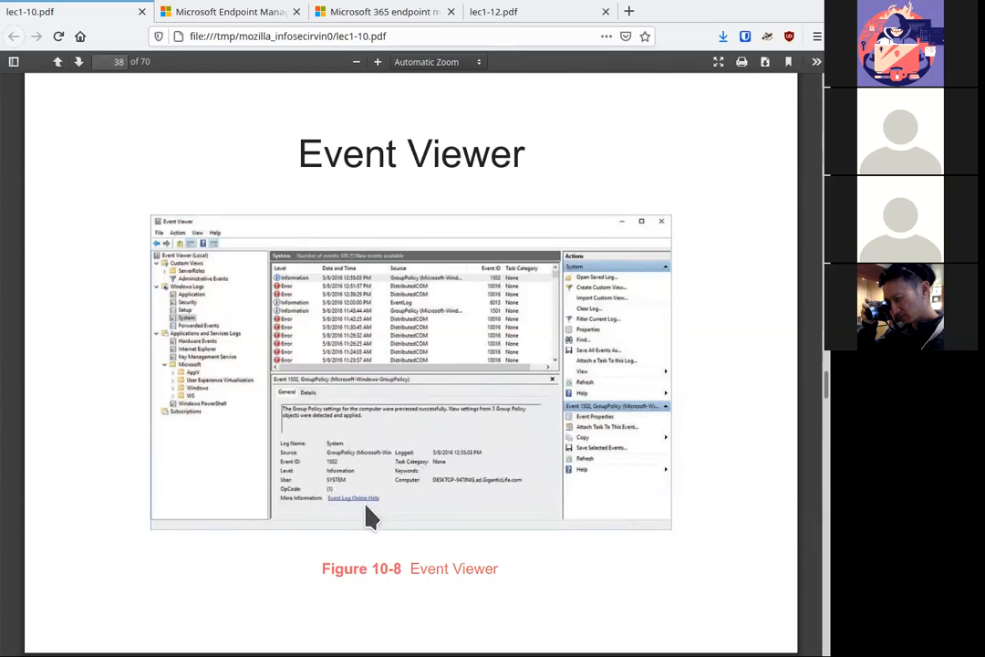
mouse_move(356, 515)
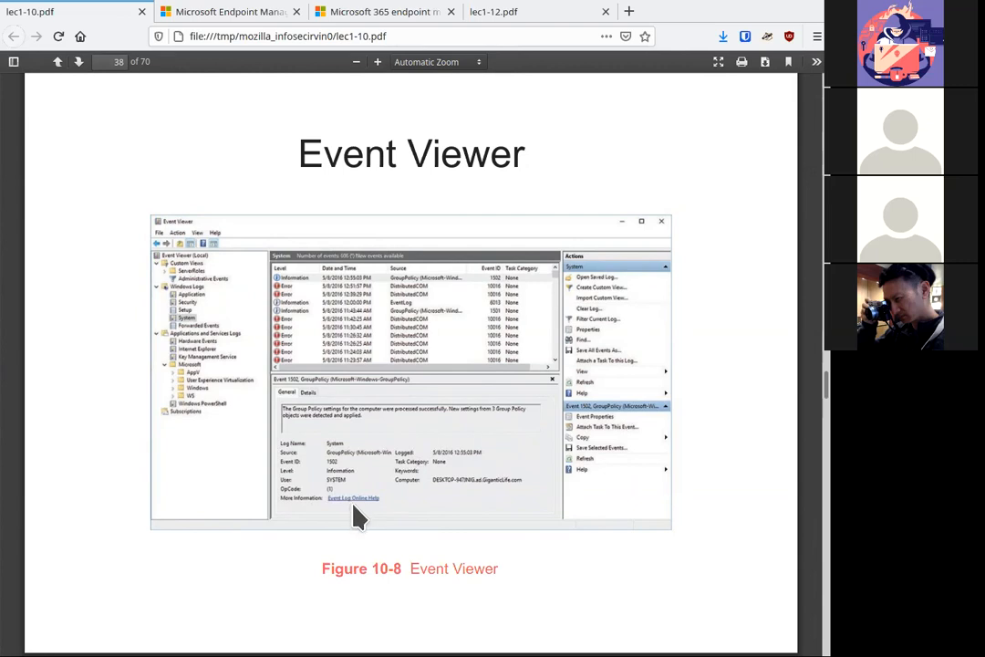
mouse_move(538, 488)
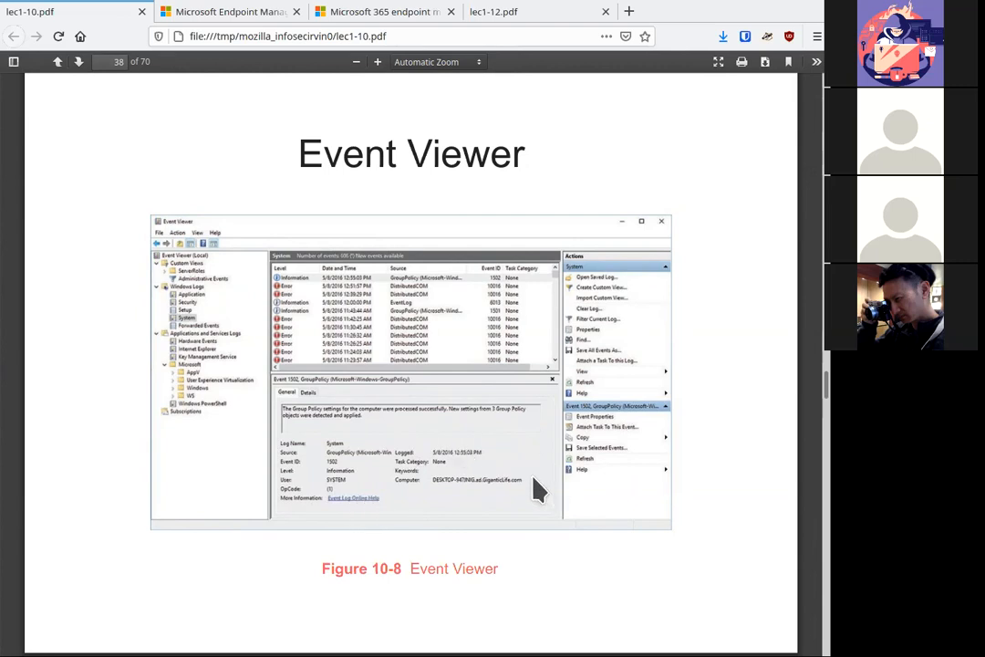
mouse_move(602, 591)
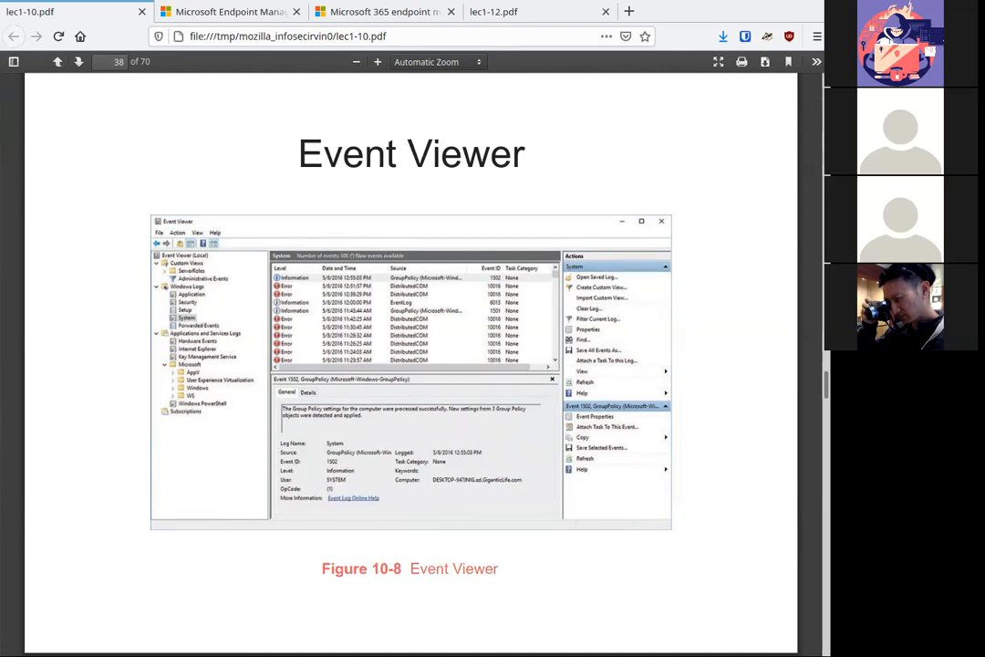
left_click(78, 61)
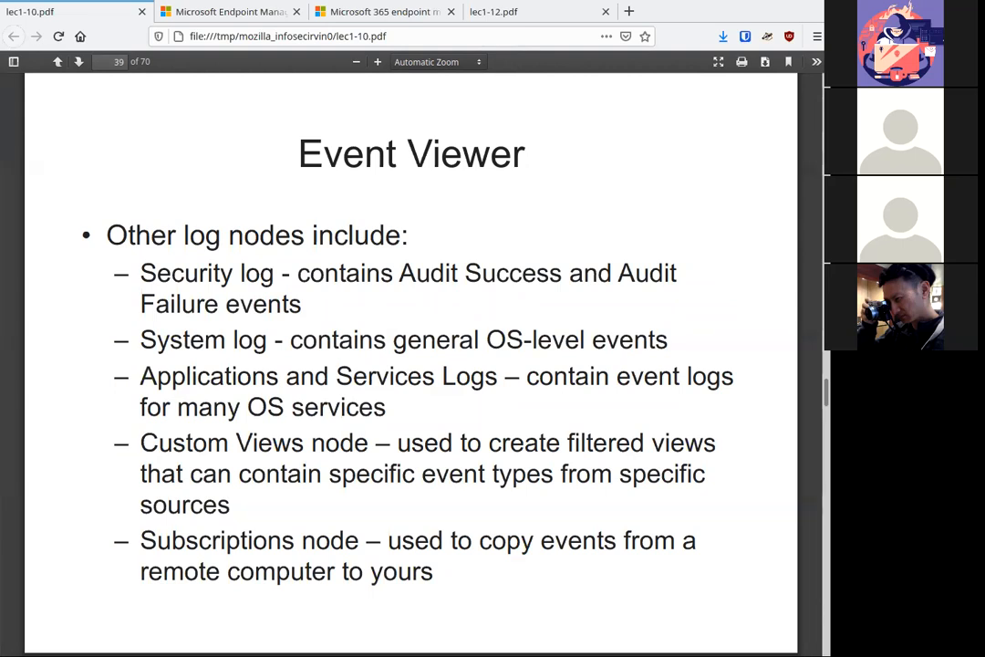
Page past the last Event Viewer slide to slide 41, File Recovery and Backup
left_click(79, 61)
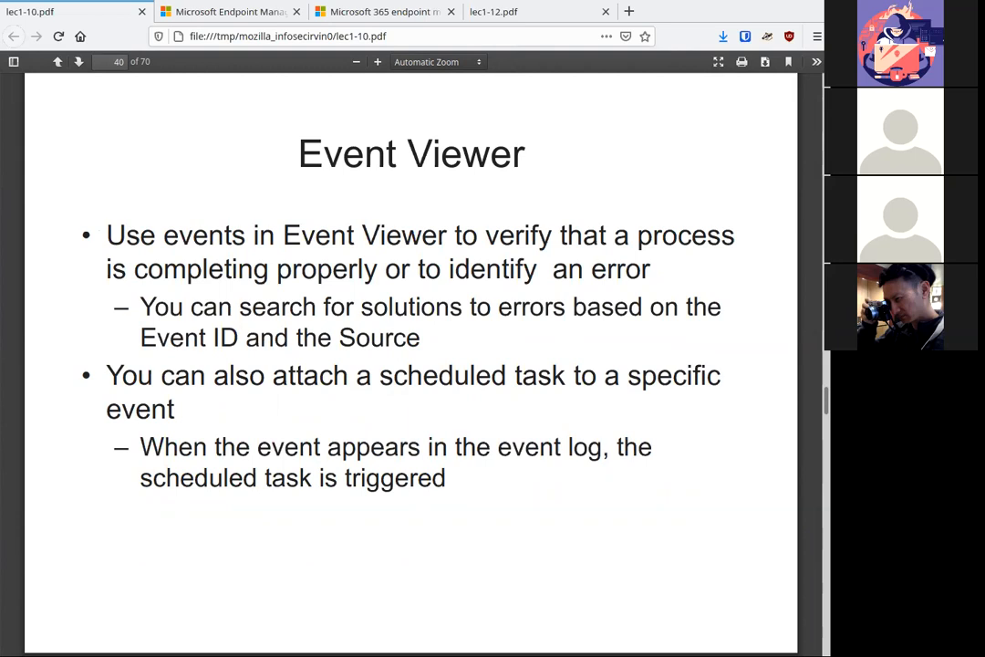
left_click(78, 61)
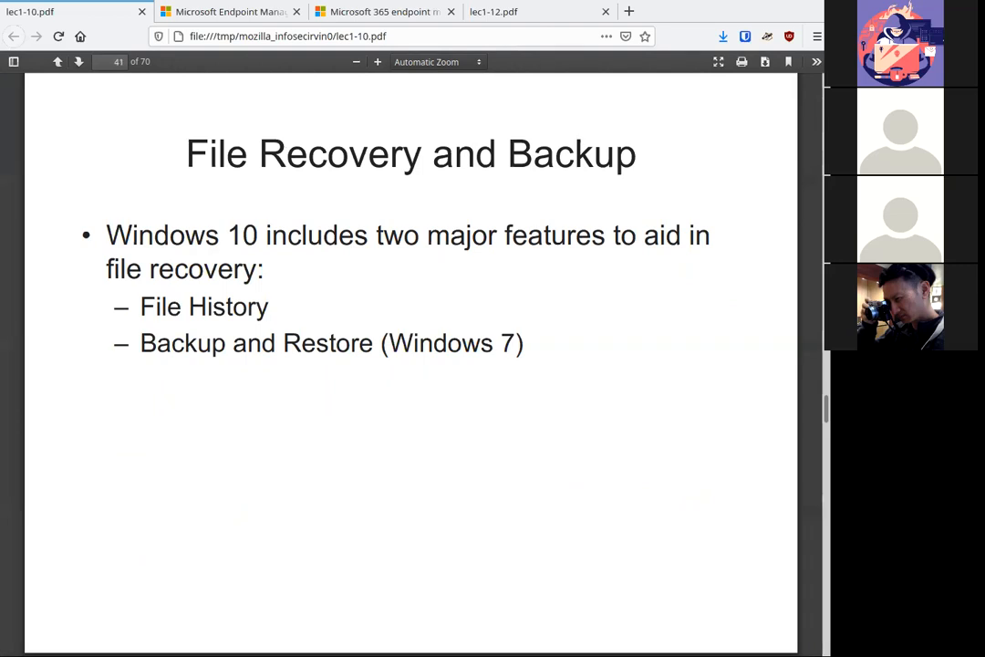
Advance to slide 43, Configure File History, with the Backup settings figure
left_click(78, 62)
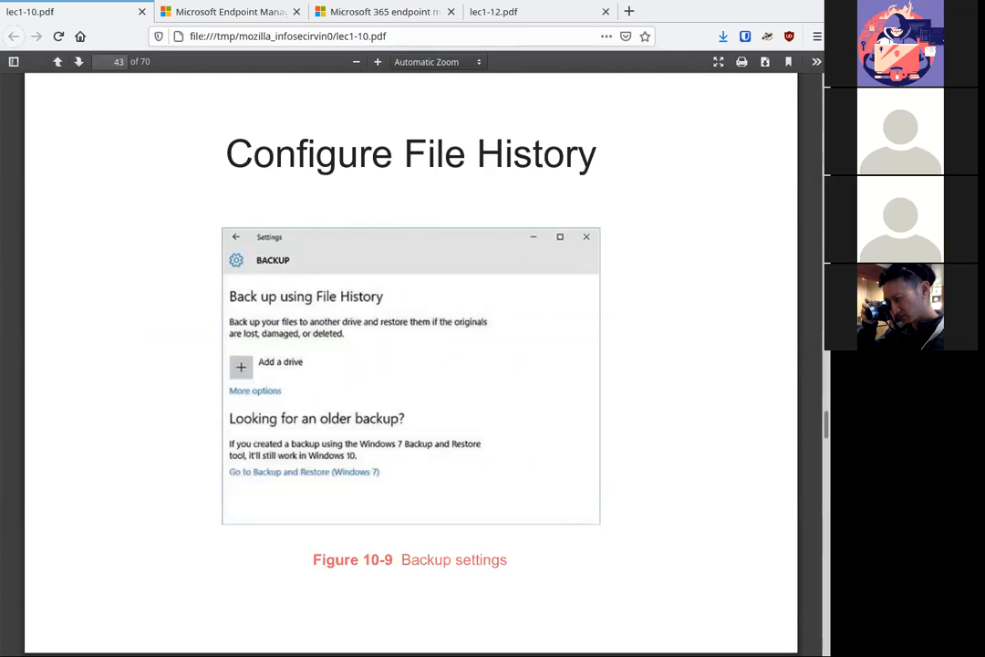
Move through slides 44 and 45 to slide 46 showing Figure 10-11
left_click(79, 63)
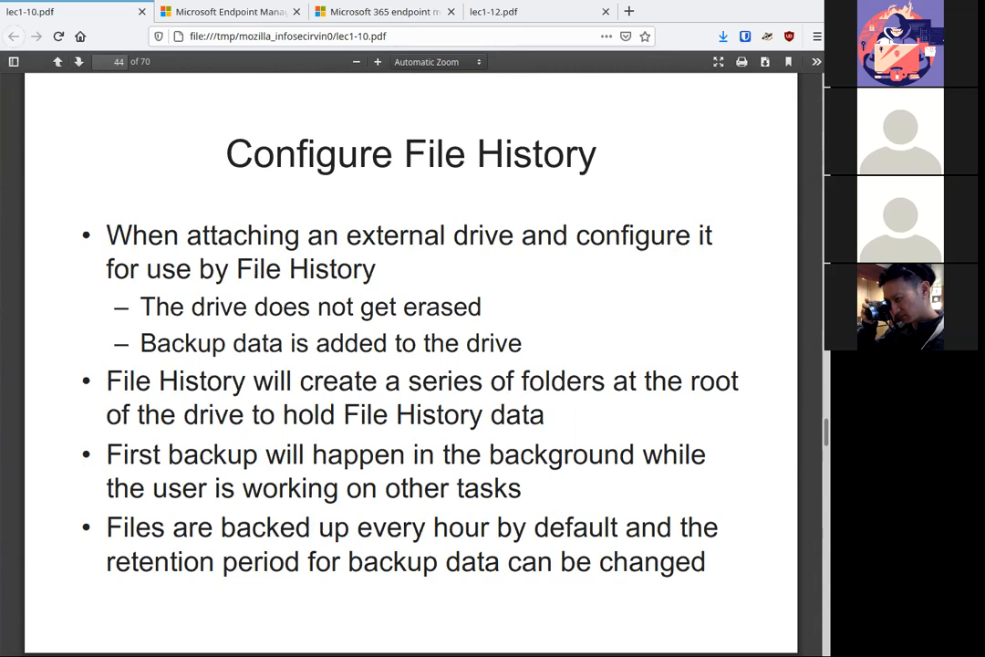
left_click(79, 61)
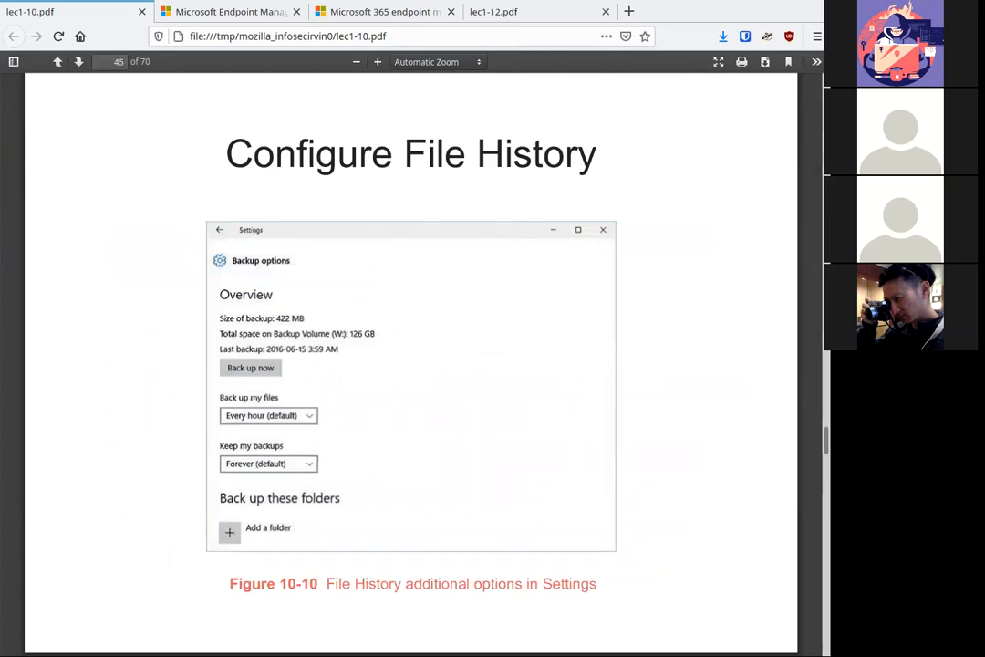
mouse_move(339, 358)
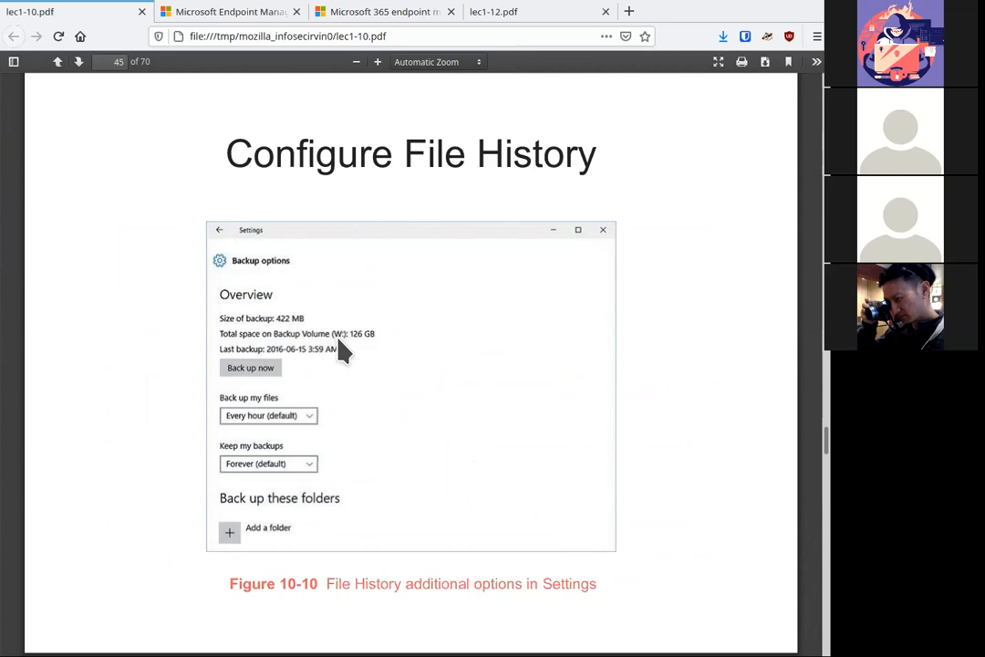
mouse_move(433, 426)
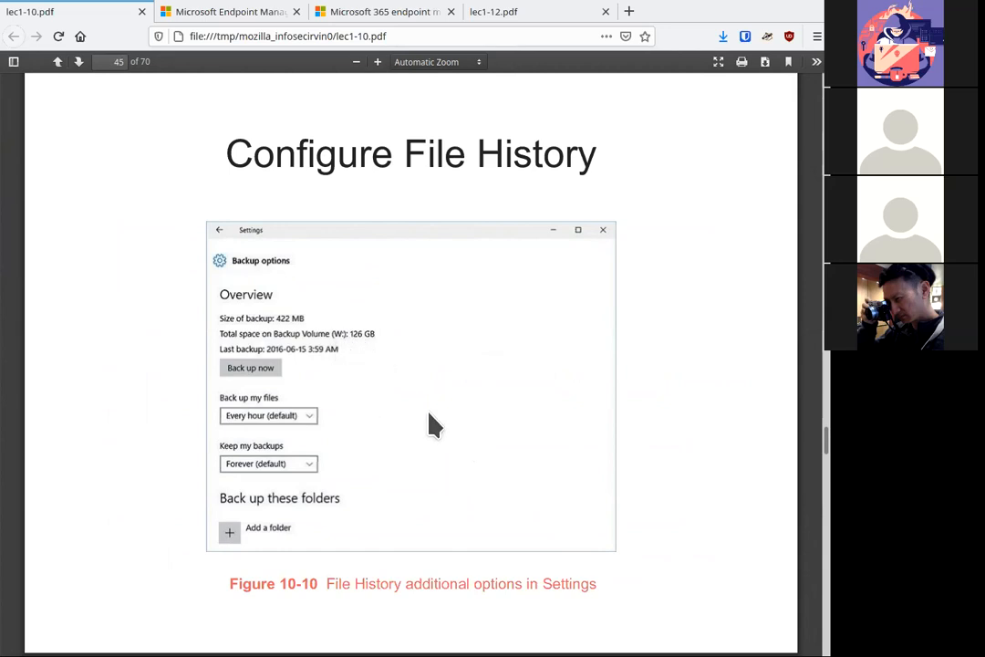
mouse_move(429, 427)
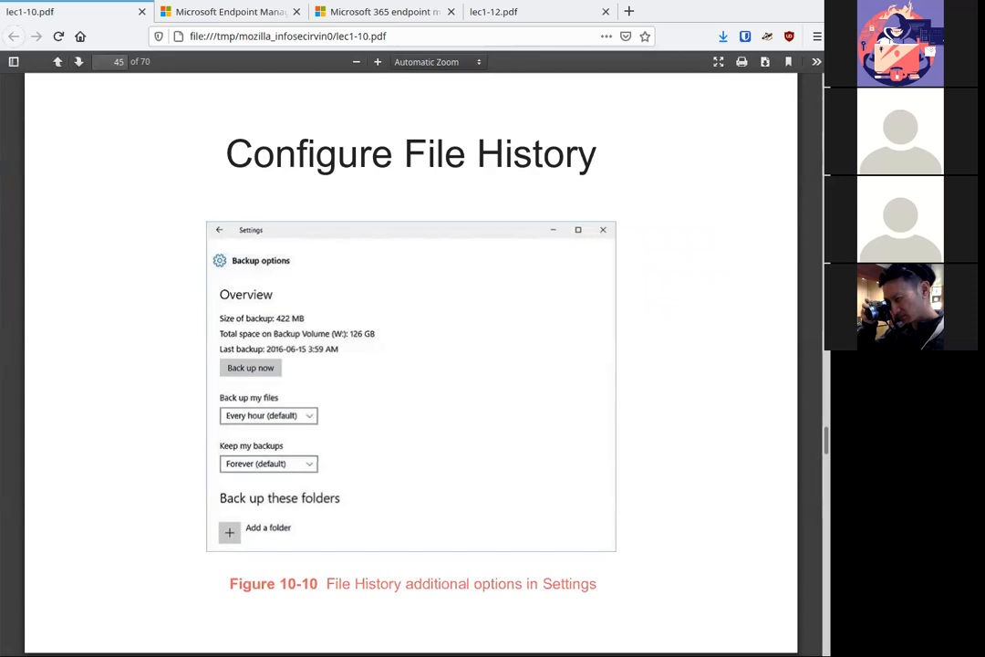
scroll("down", 3)
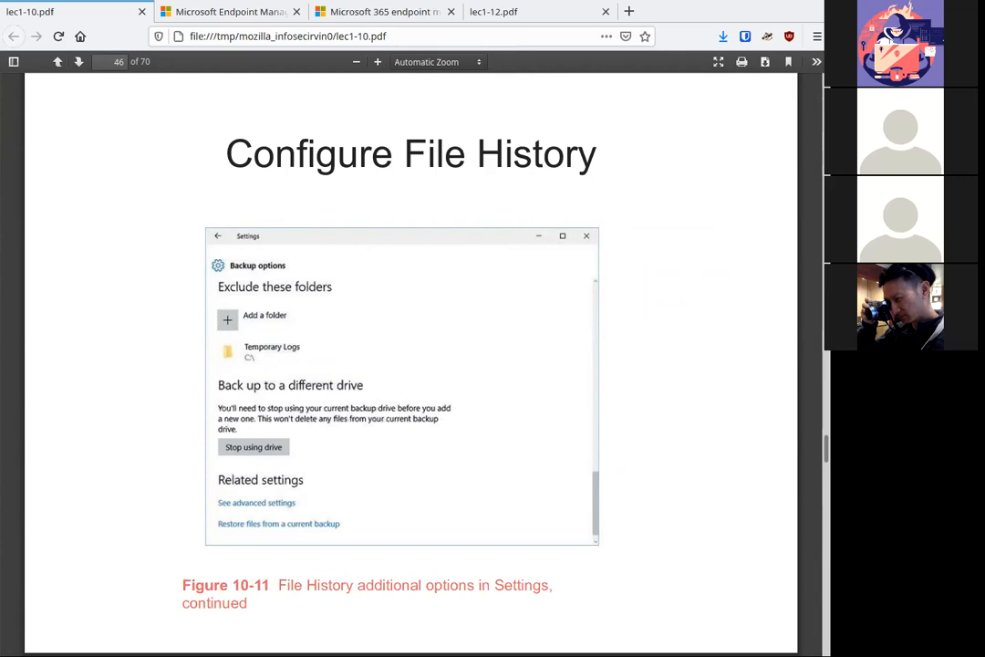
Page past the File History administrator-controls slide to slide 48, Backup and Restore
left_click(78, 61)
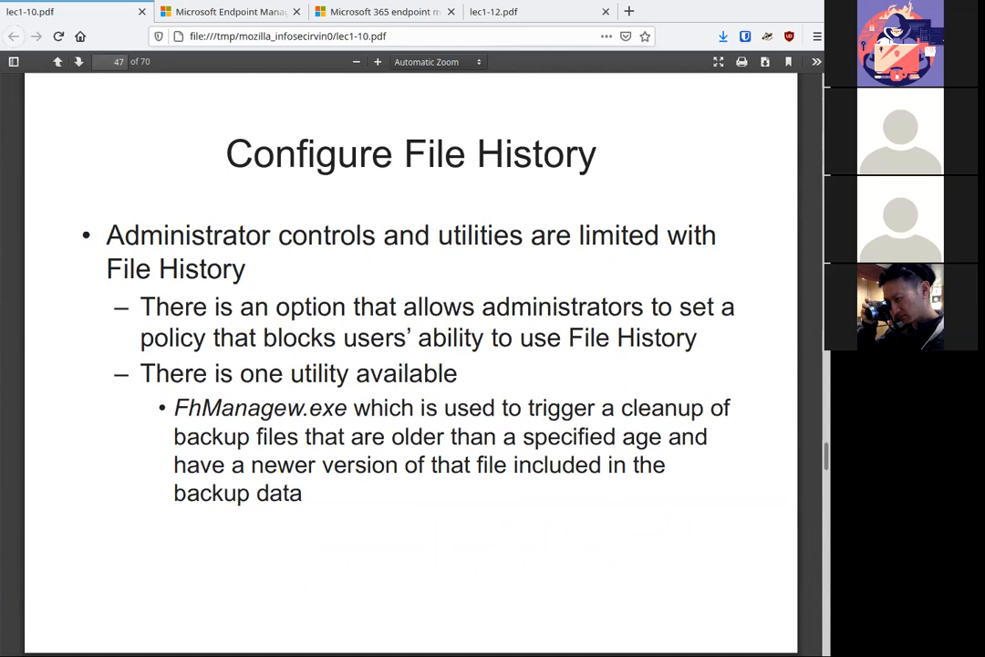
left_click(78, 61)
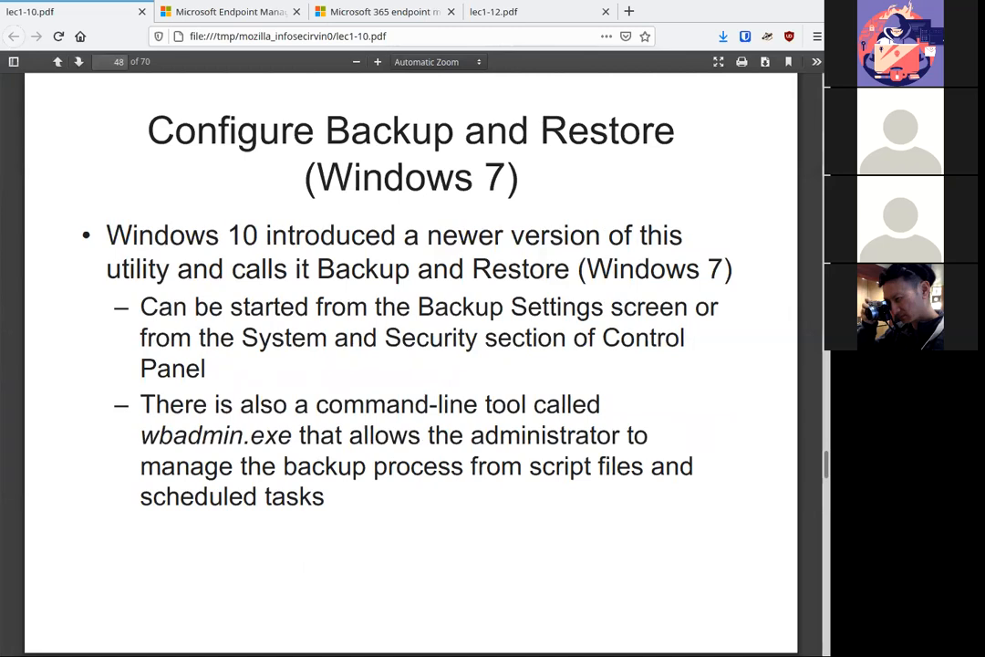
Page past Figure 10-12 to slide 51 showing Figure 10-13's backup in progress
left_click(78, 62)
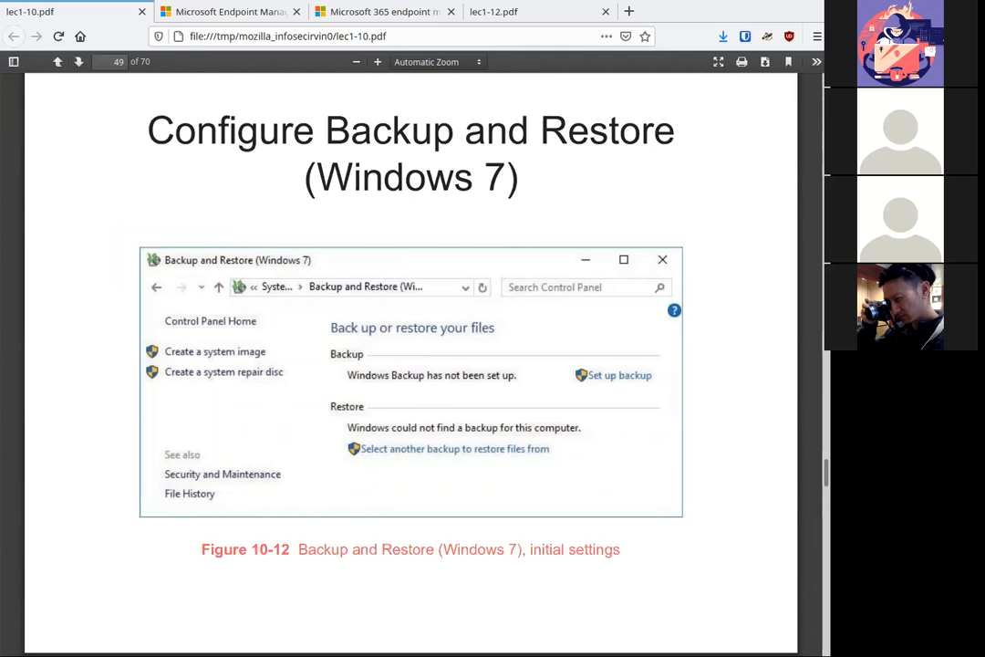
mouse_move(585, 374)
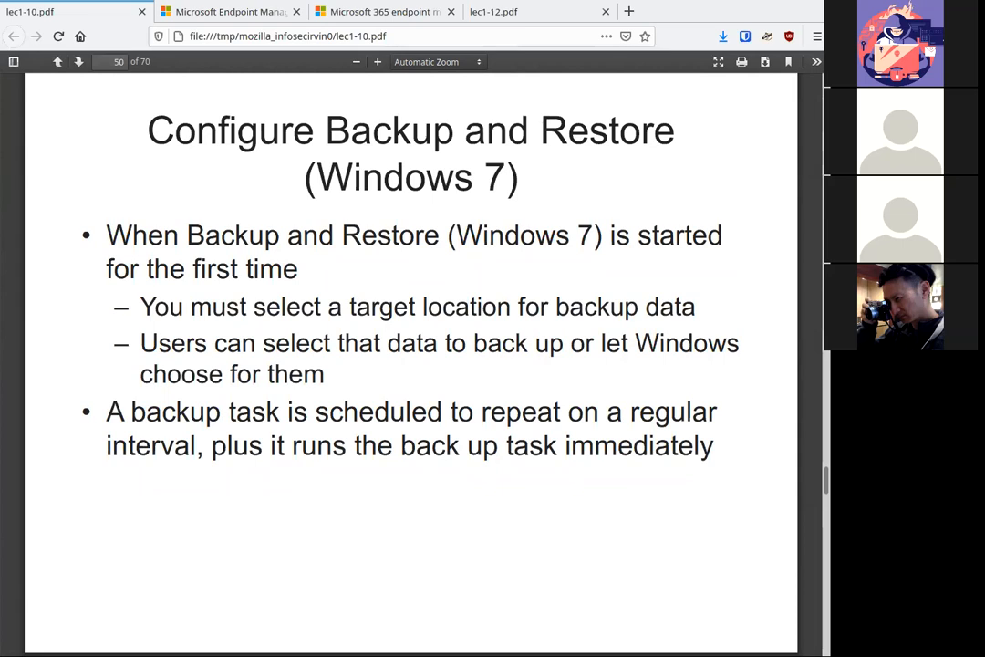
left_click(79, 61)
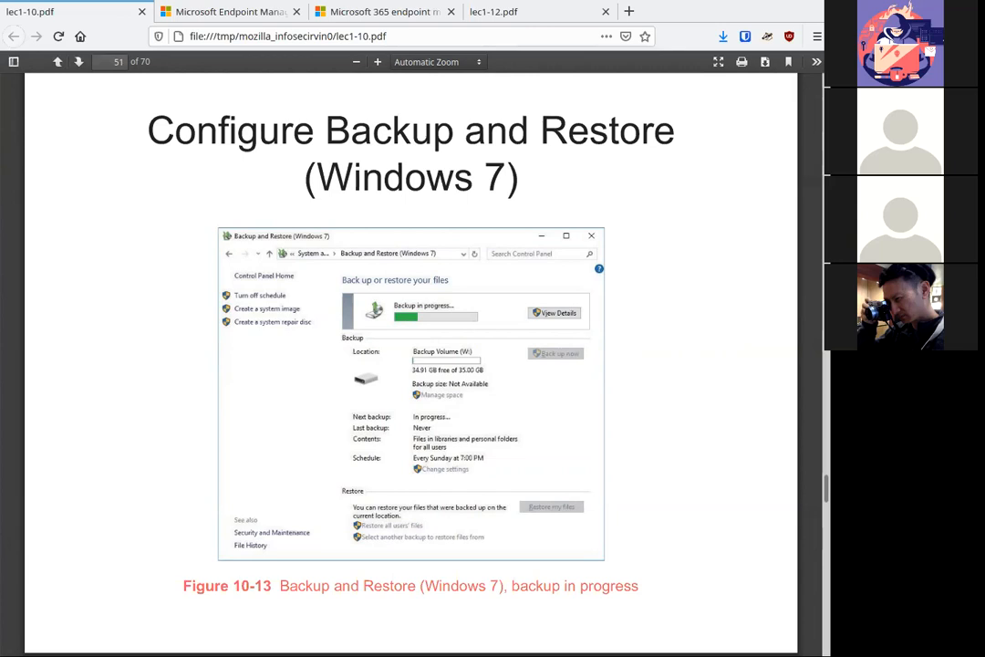
mouse_move(497, 465)
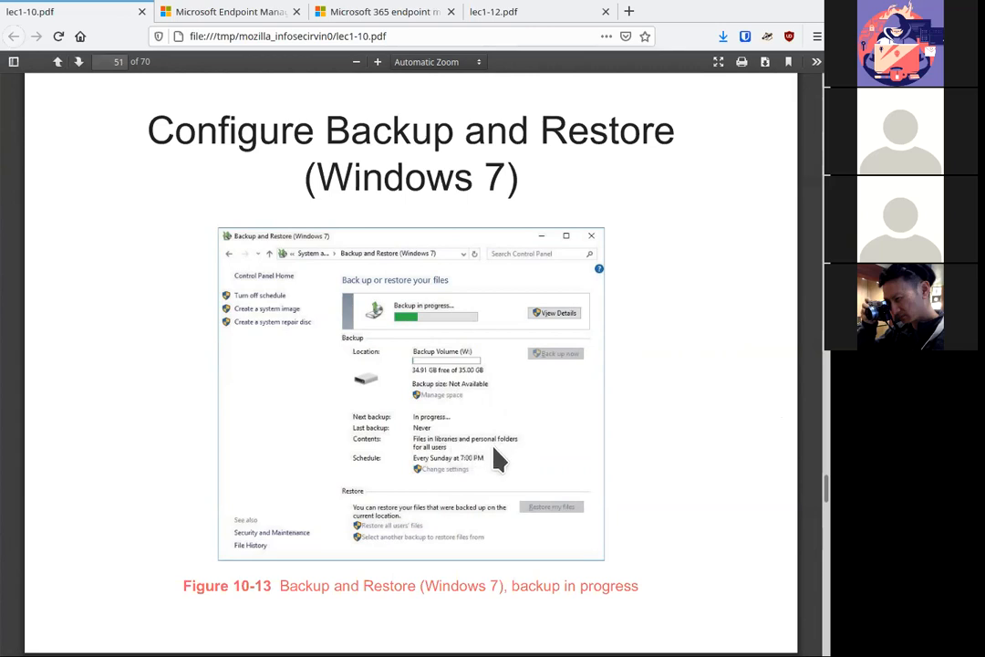
mouse_move(515, 456)
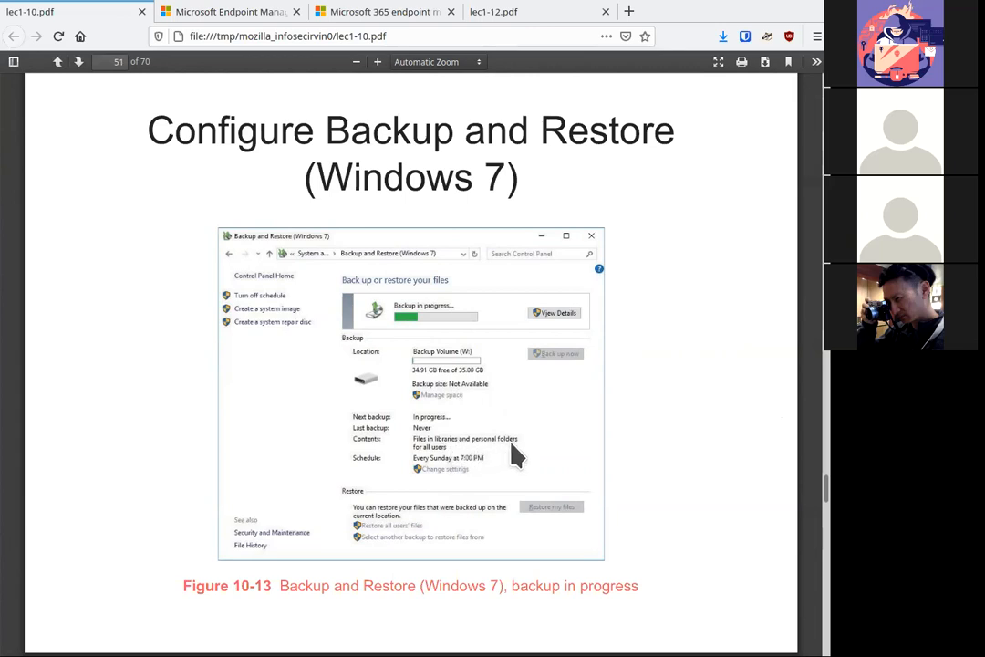
mouse_move(518, 476)
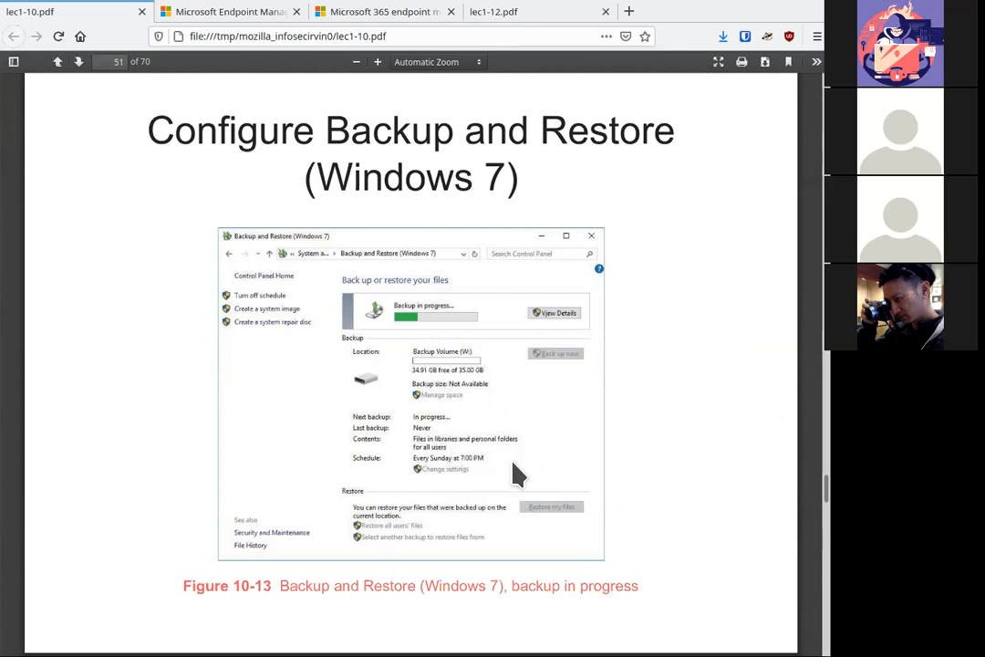
mouse_move(529, 438)
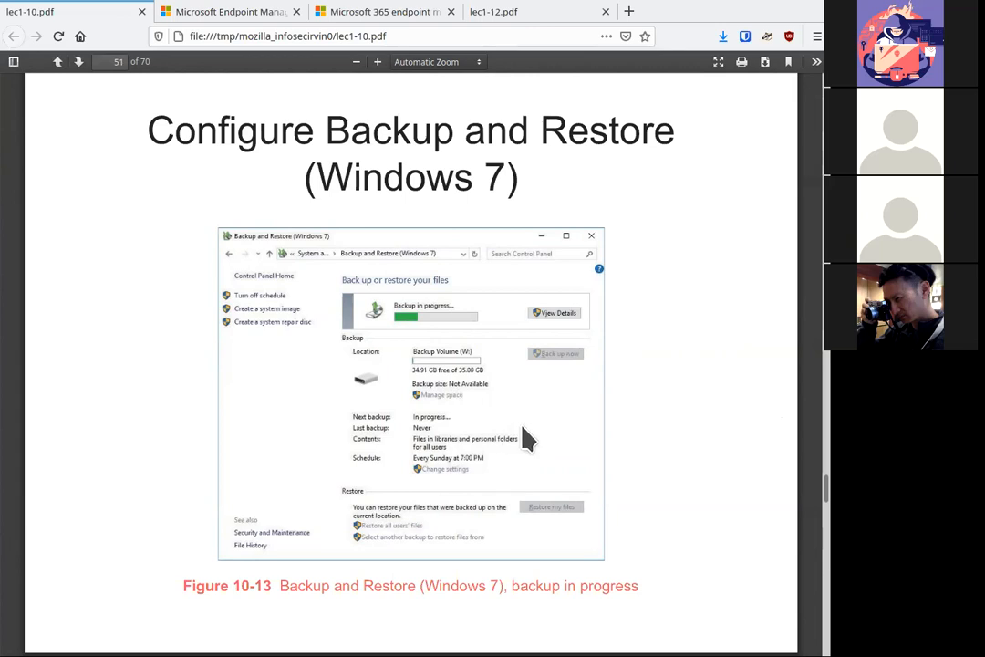
mouse_move(474, 461)
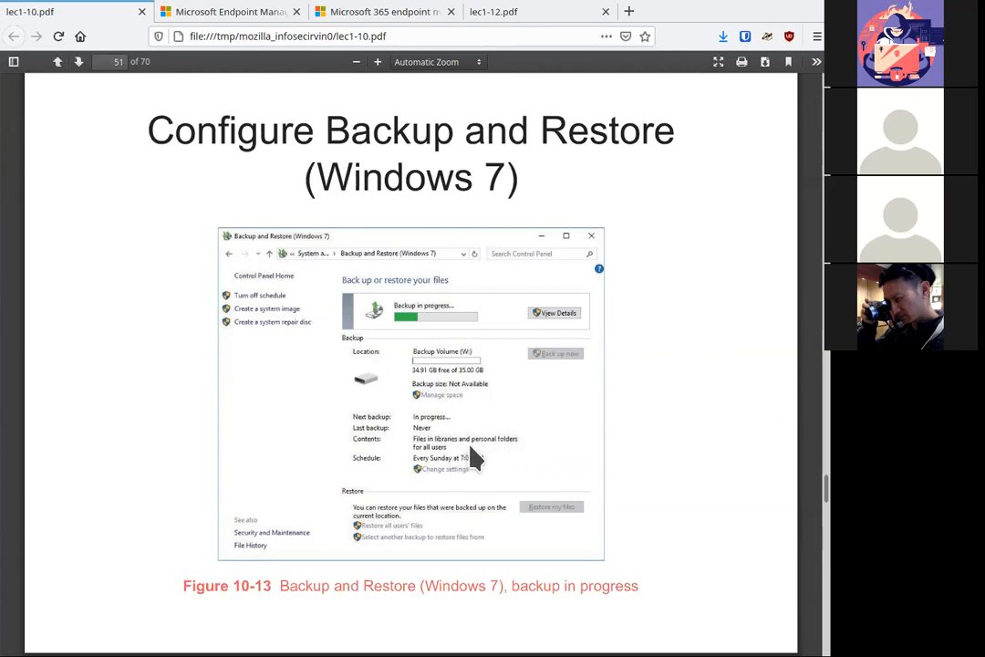
mouse_move(470, 461)
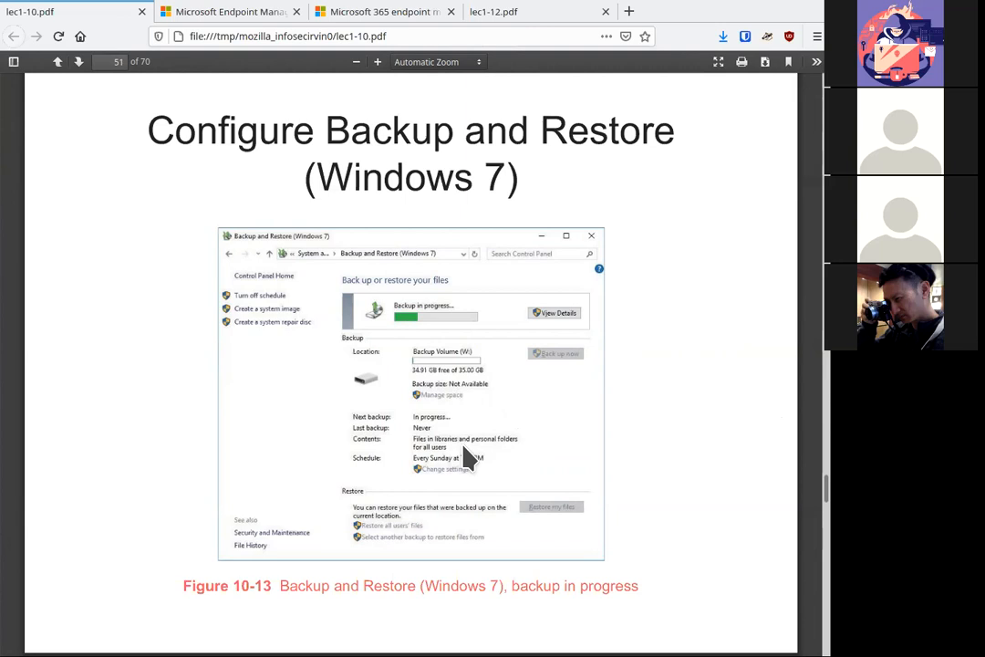
mouse_move(538, 447)
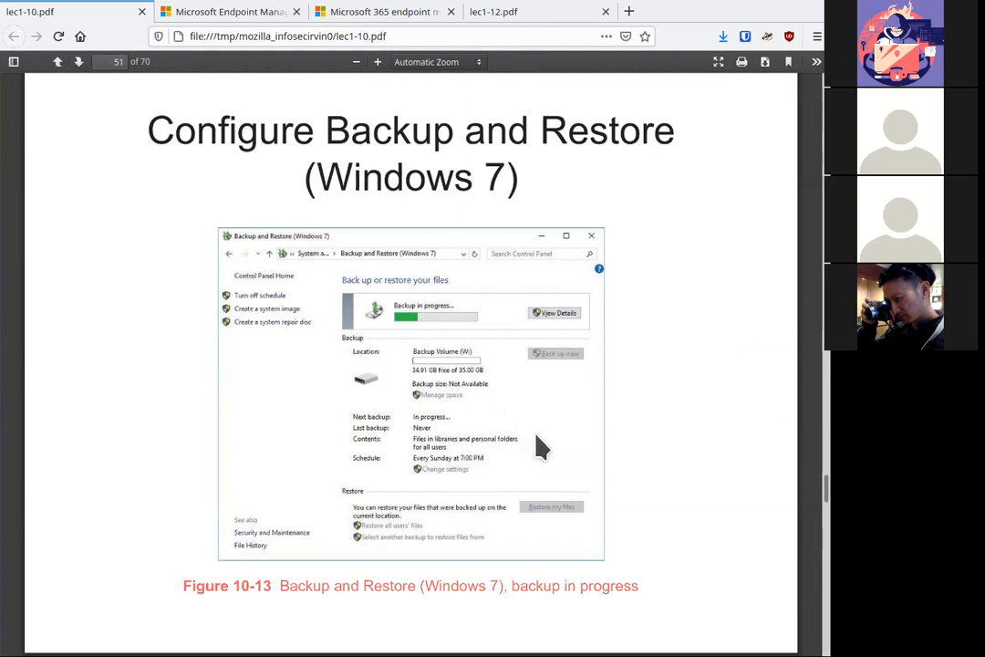
mouse_move(290, 344)
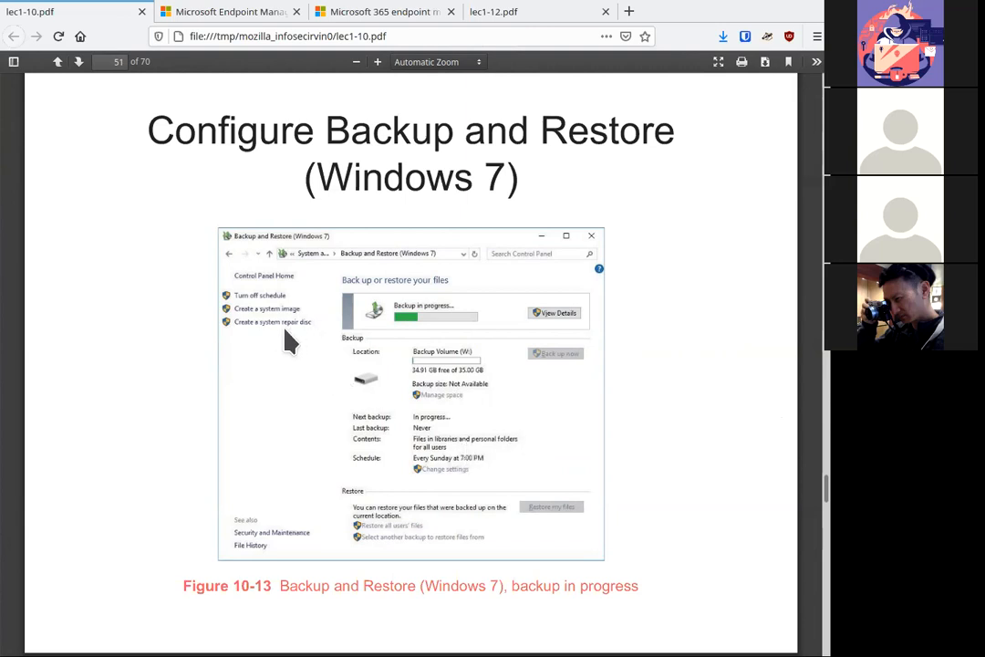
mouse_move(275, 326)
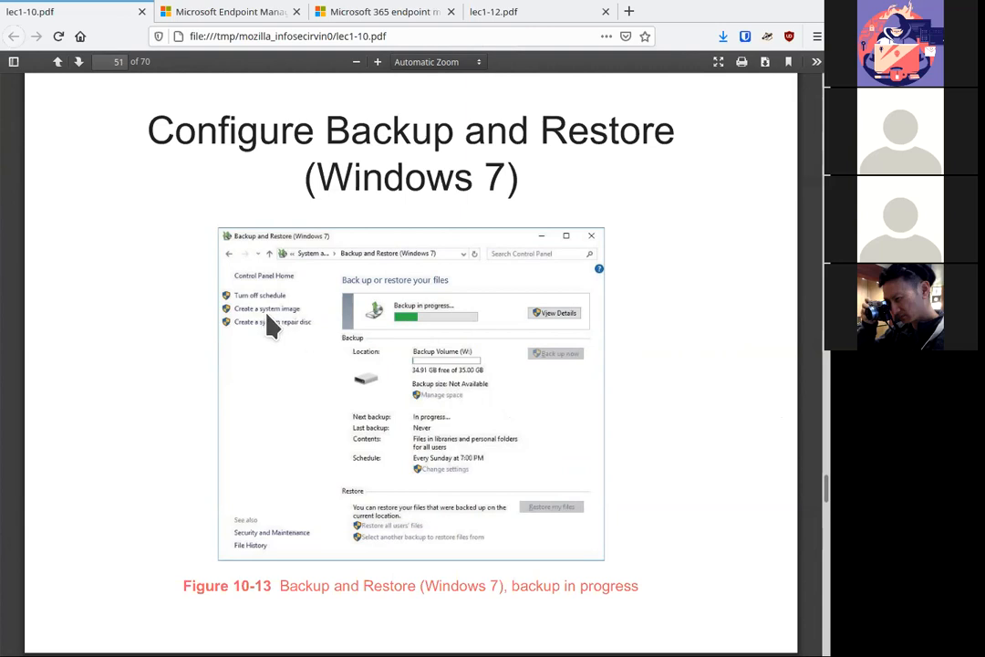
mouse_move(589, 383)
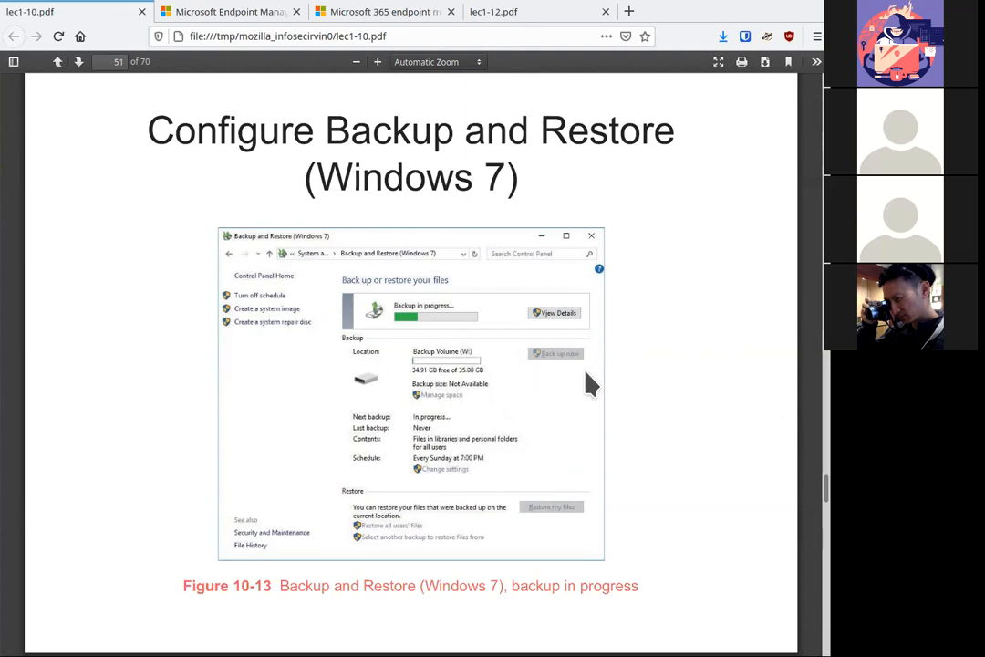
mouse_move(604, 472)
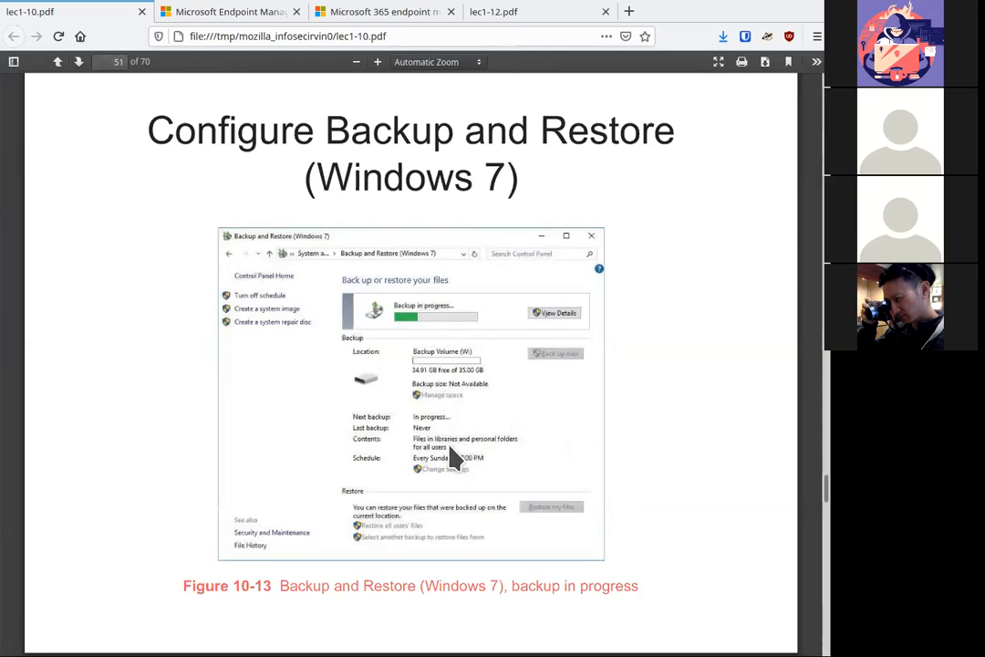
mouse_move(695, 461)
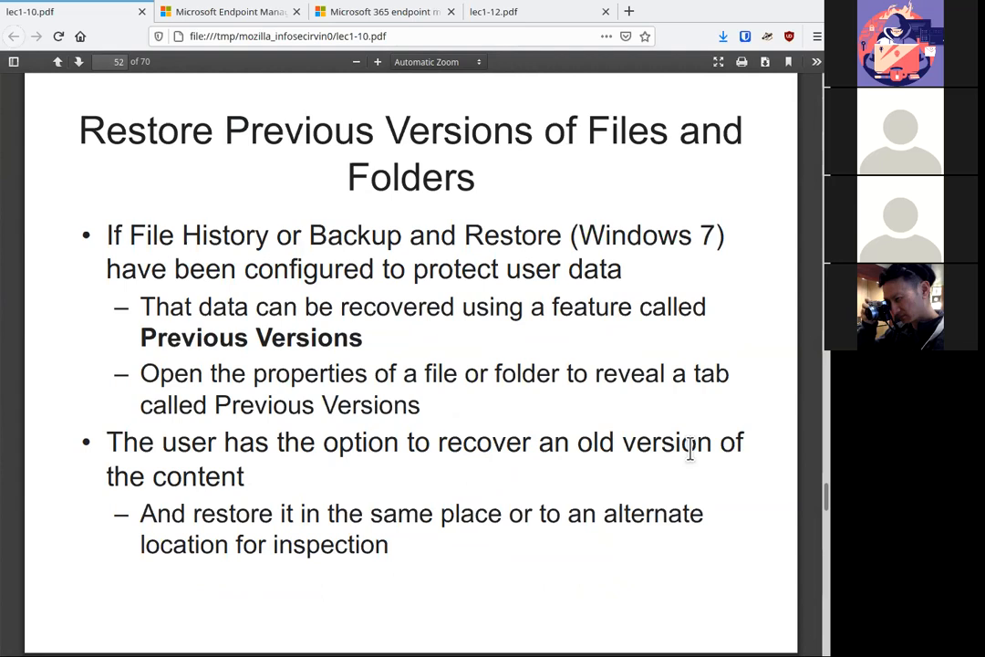
Page through the backup slides toward page 55, Recover Files from OneDrive
left_click(57, 61)
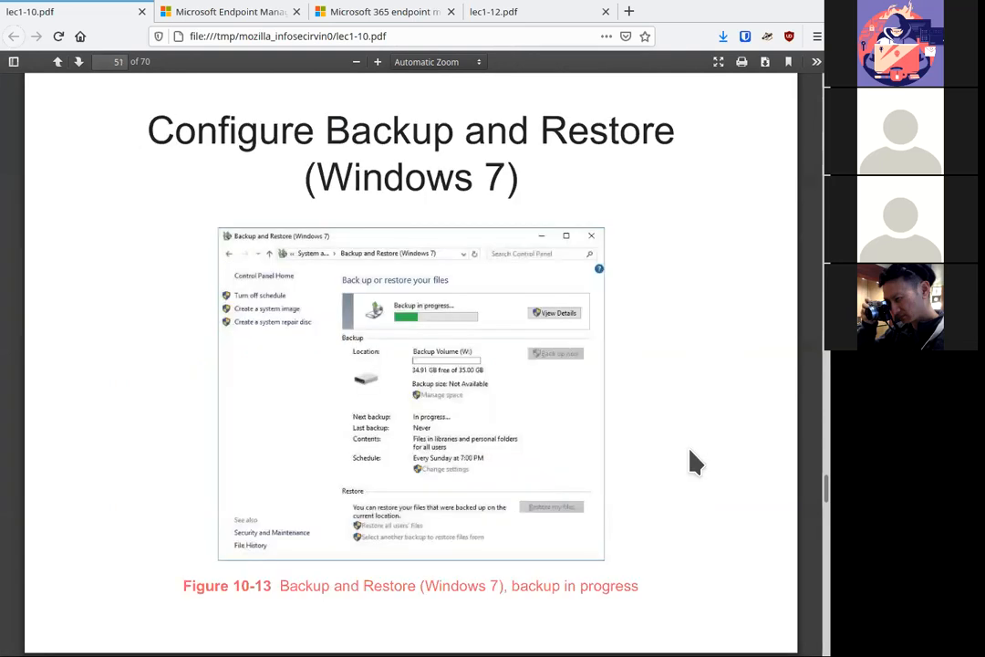
scroll("down", 3)
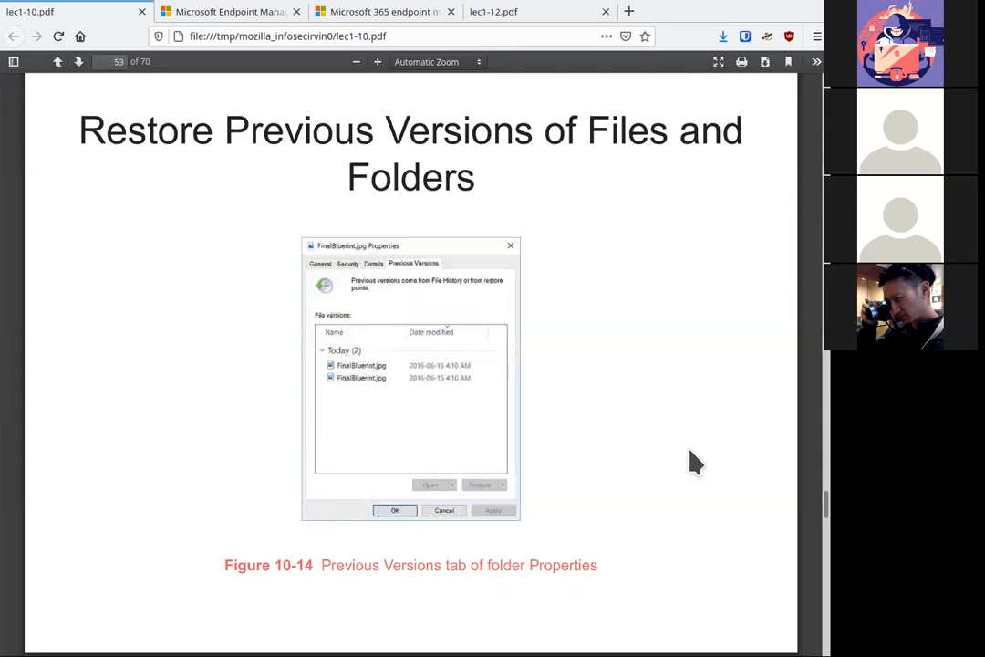
mouse_move(390, 379)
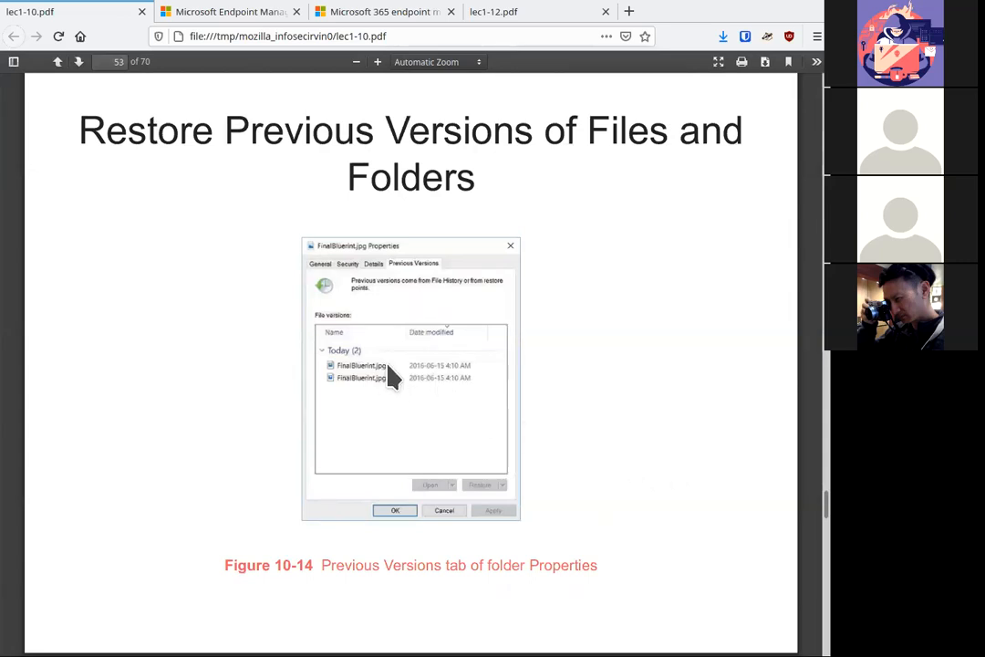
mouse_move(536, 415)
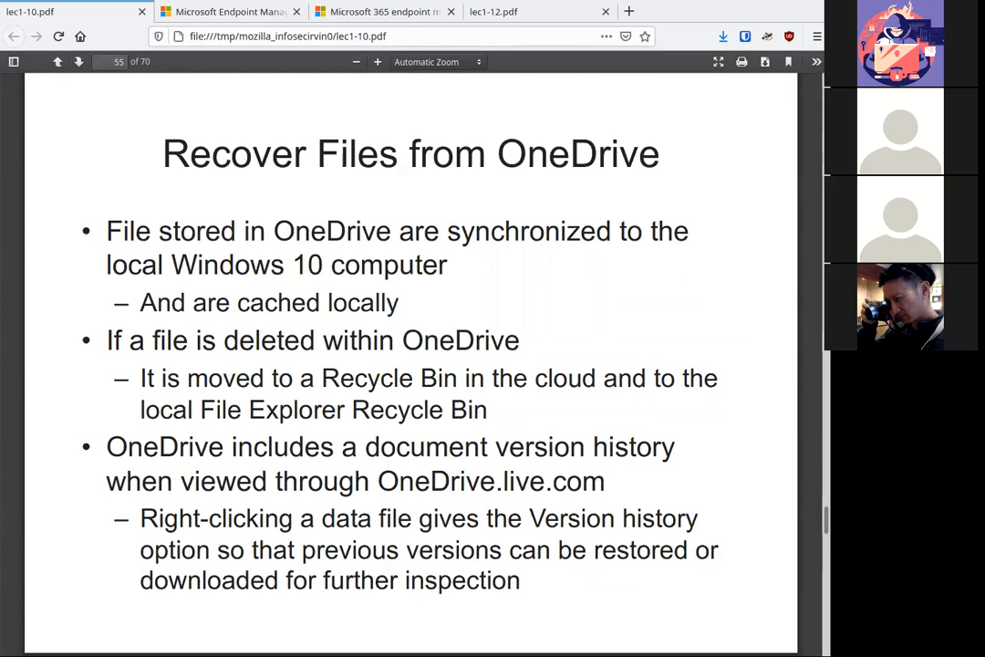
Advance two slides from page 55 to page 57, System Restore and Restore Points
left_click(79, 62)
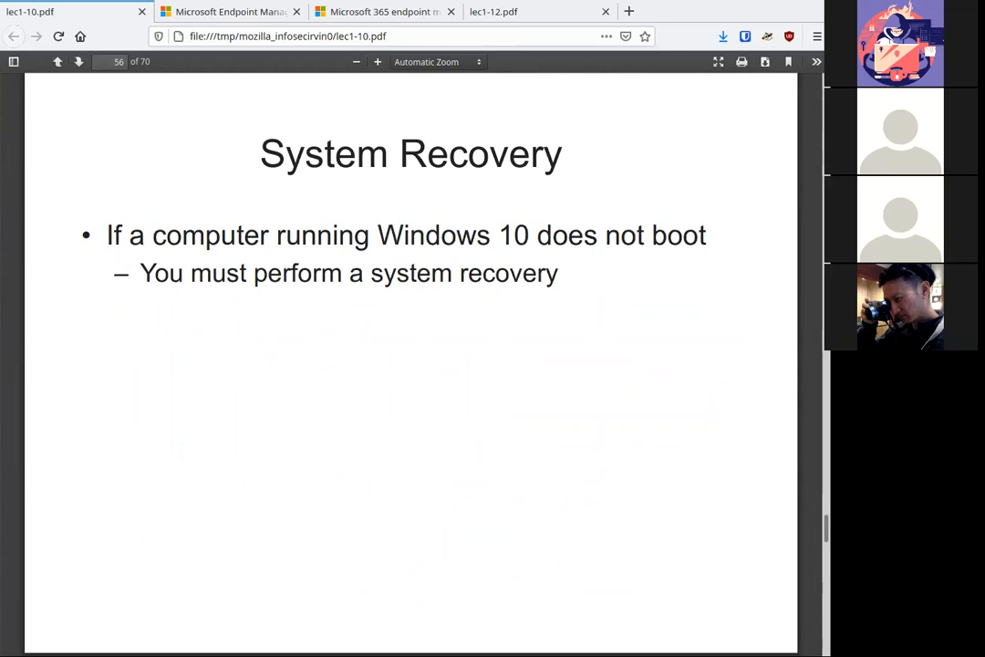
left_click(78, 61)
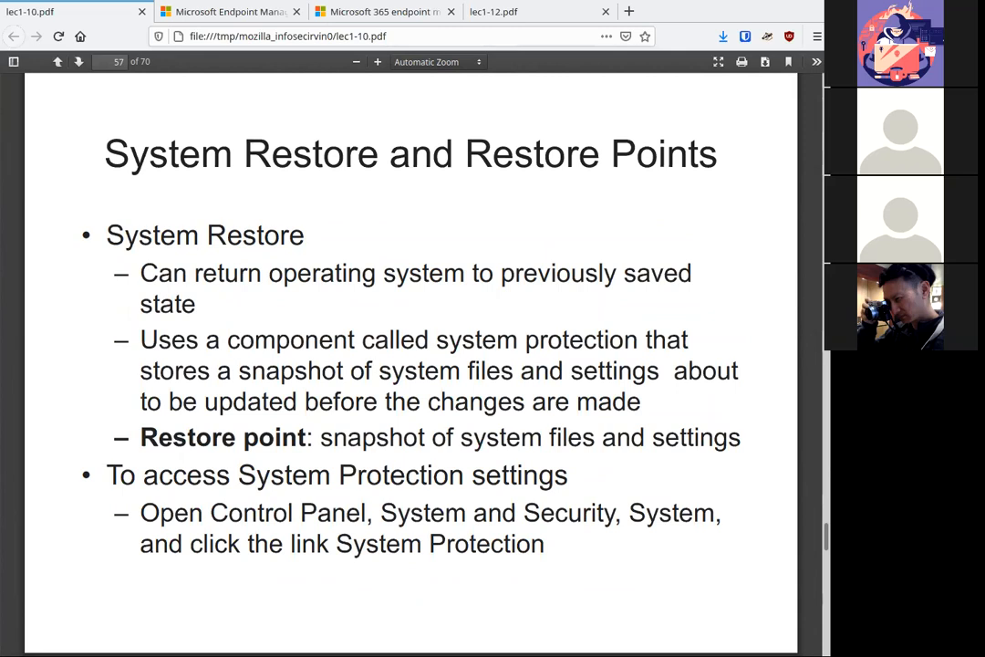
Advance past the Figure 10-16 System Protection slide to page 59, restore-point triggers
left_click(79, 61)
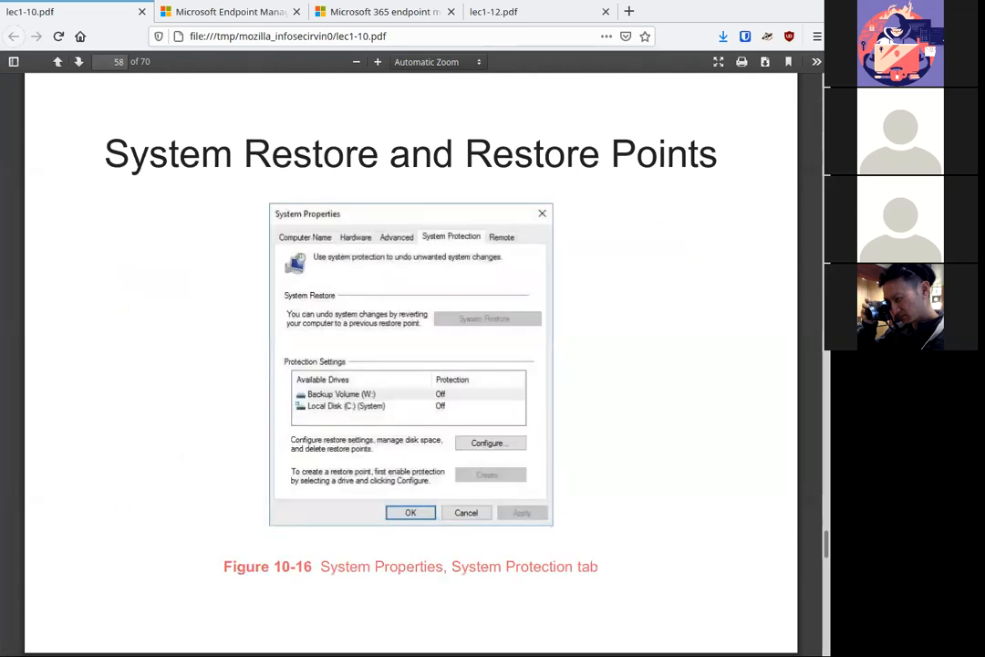
mouse_move(593, 415)
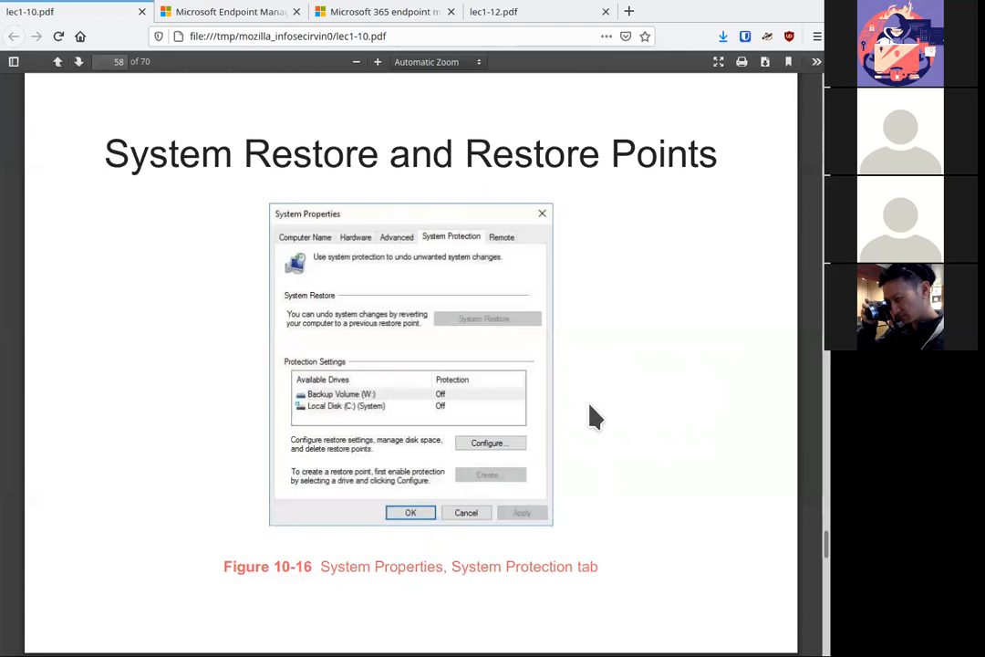
mouse_move(591, 408)
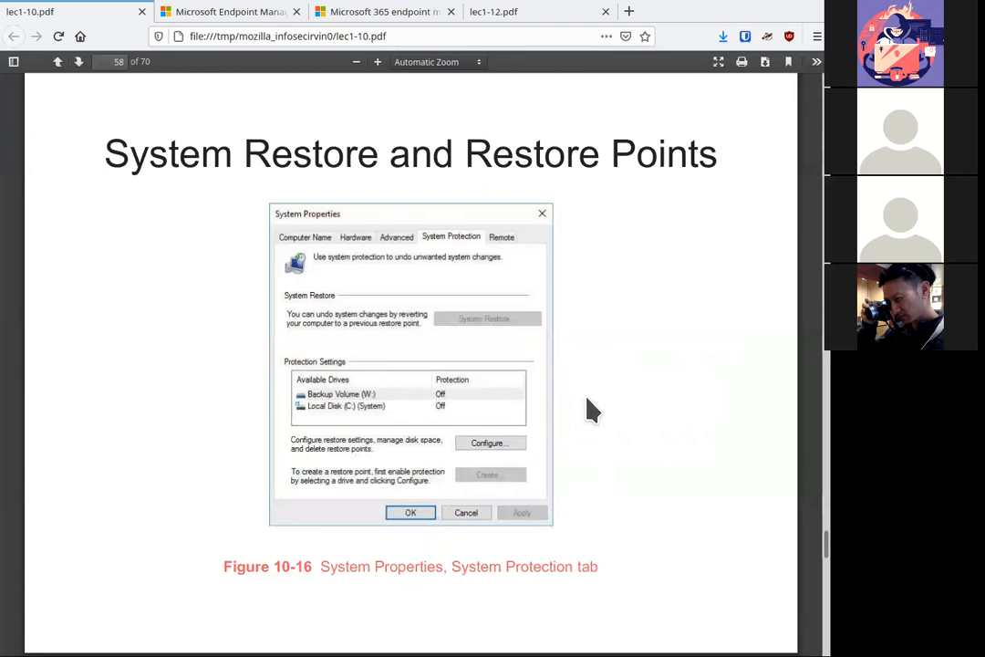
mouse_move(625, 413)
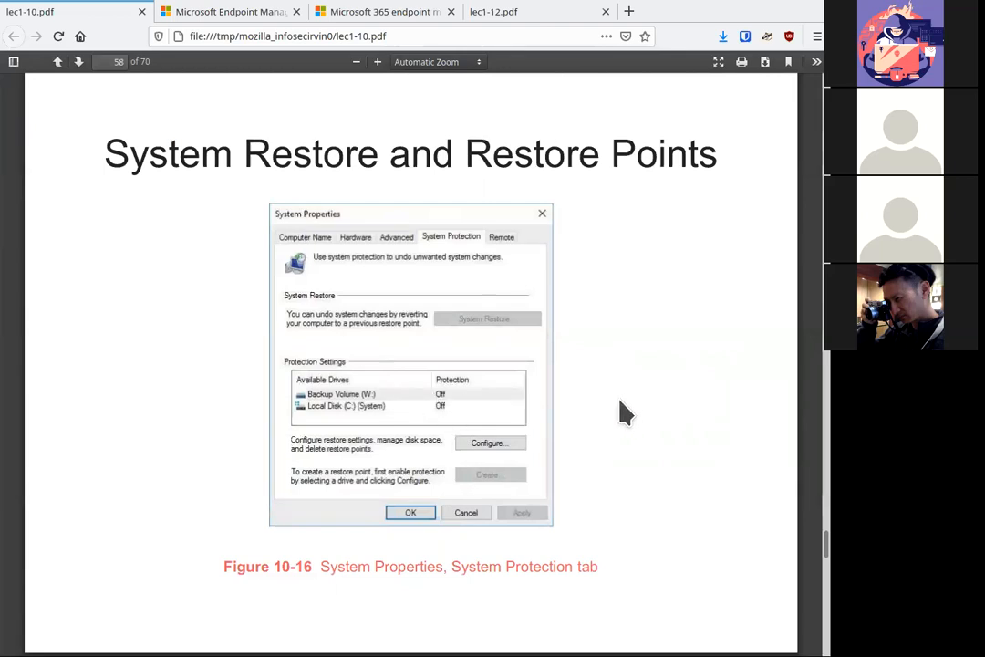
mouse_move(438, 425)
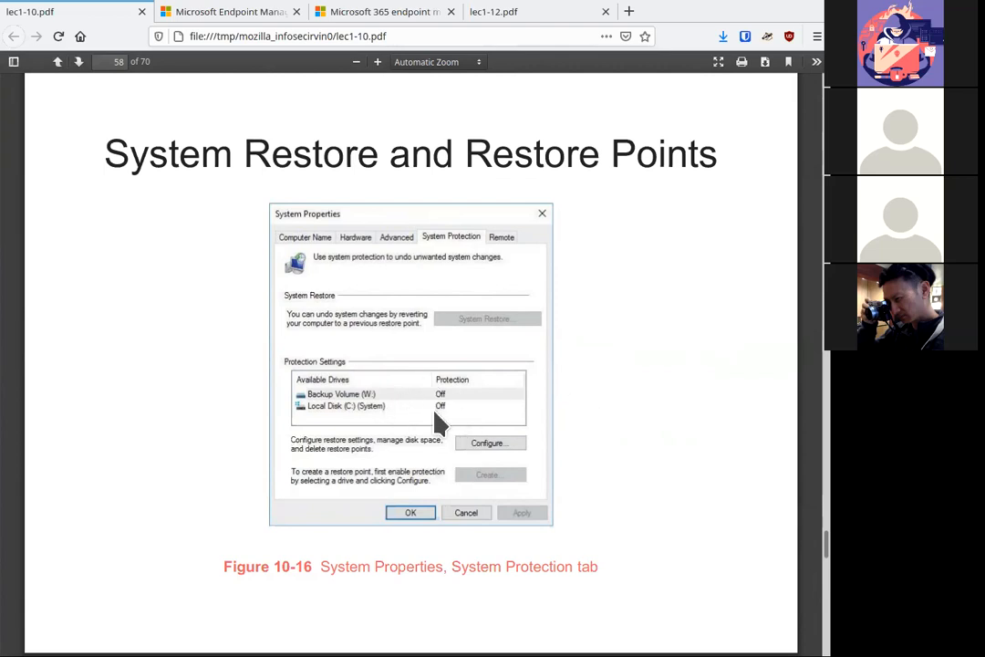
mouse_move(636, 458)
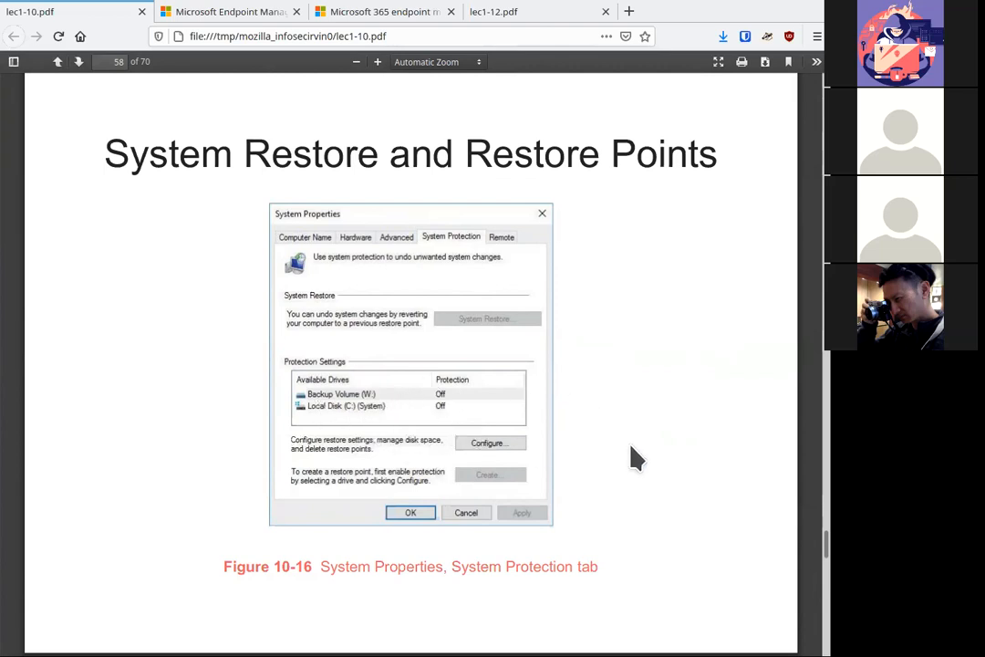
left_click(78, 61)
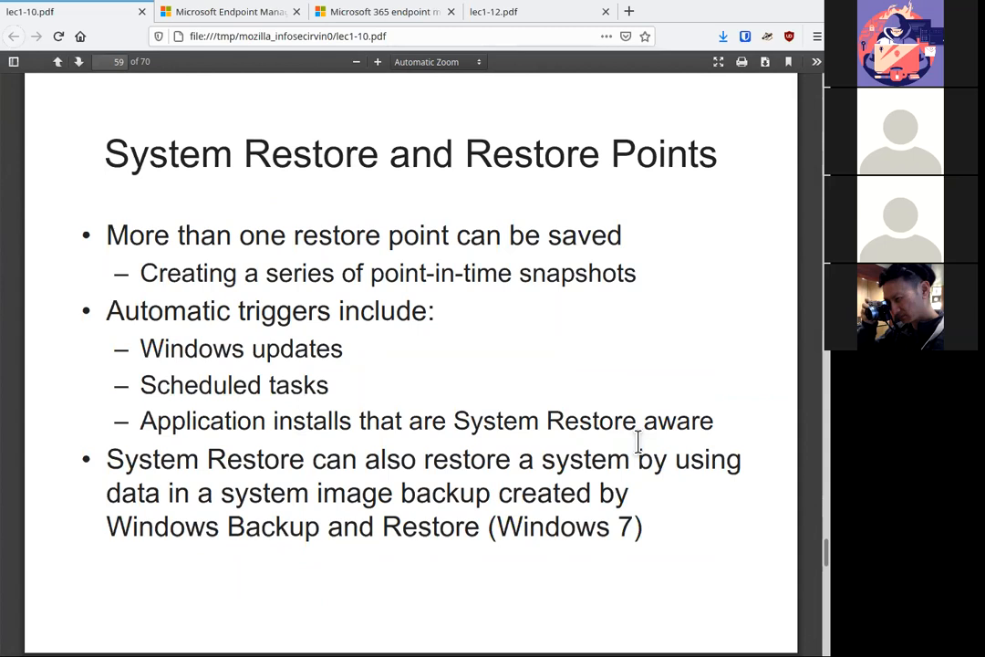
Advance past the PowerShell cmdlets and Figure 10-17 slides to page 63, Driver Rollback
left_click(79, 61)
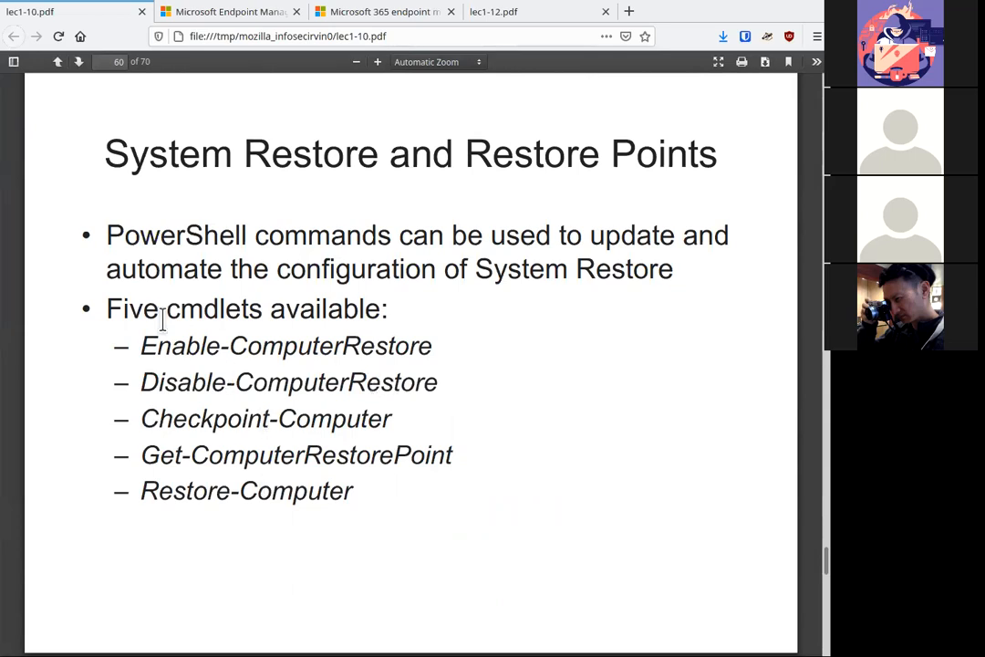
mouse_move(573, 509)
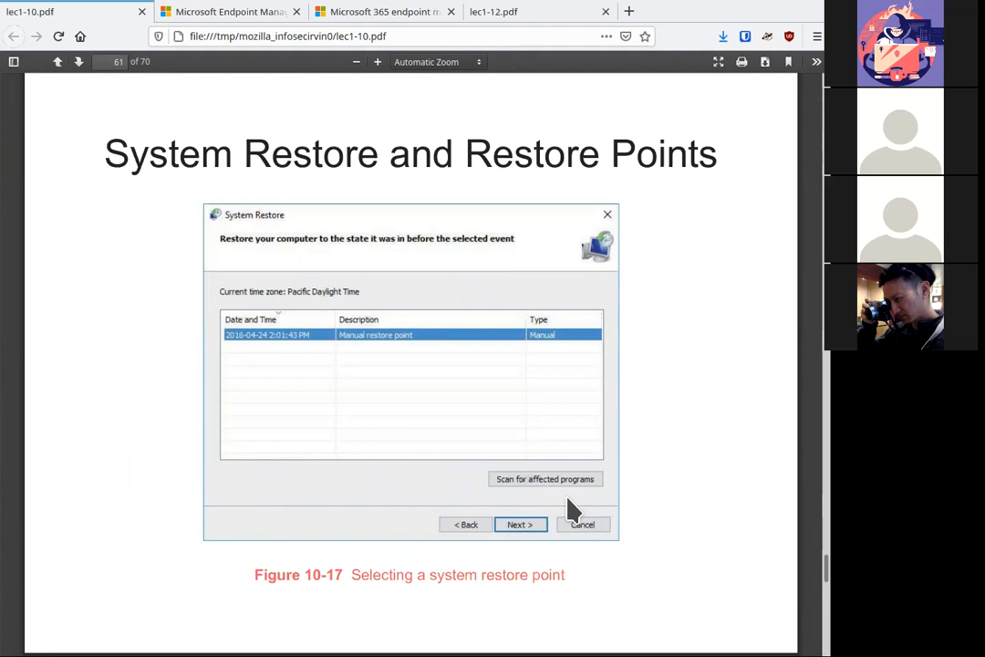
left_click(78, 61)
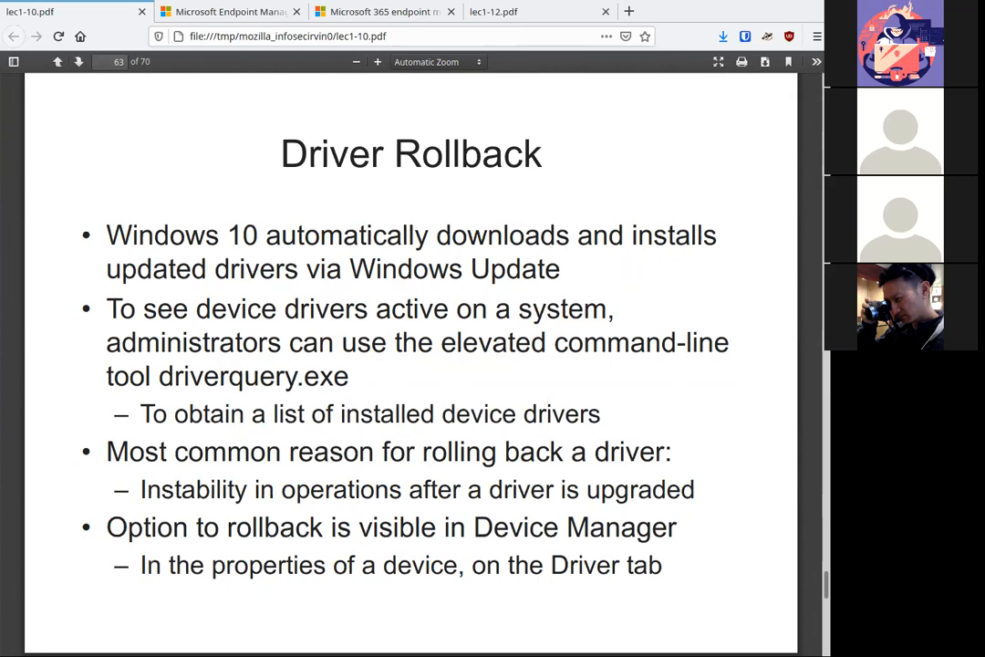
Advance past the Figure 10-18 driver rollback slide to page 65, Recovery Drive
left_click(79, 61)
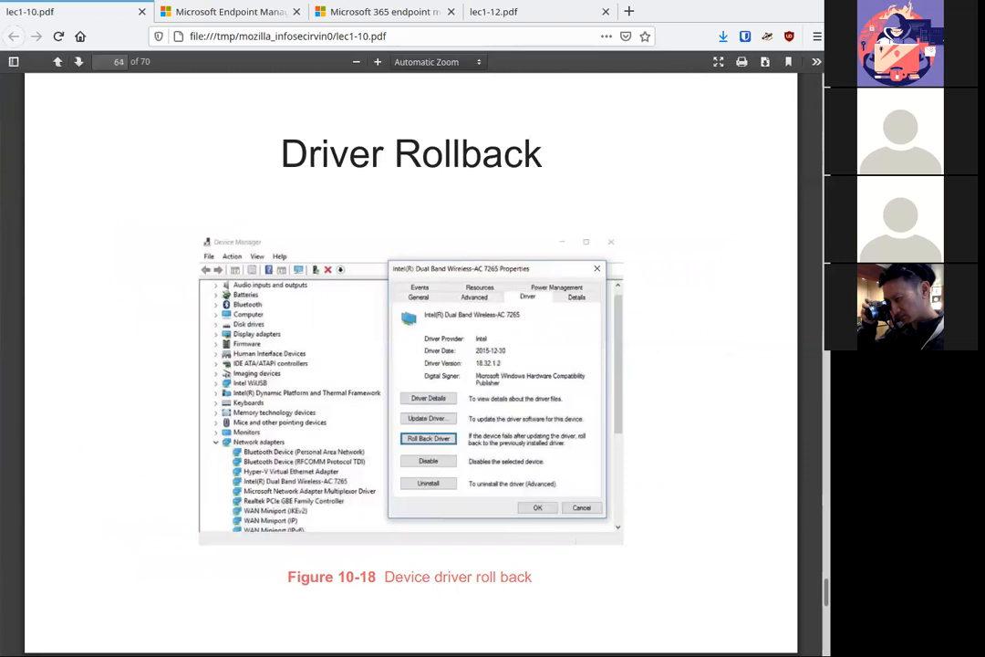
mouse_move(423, 527)
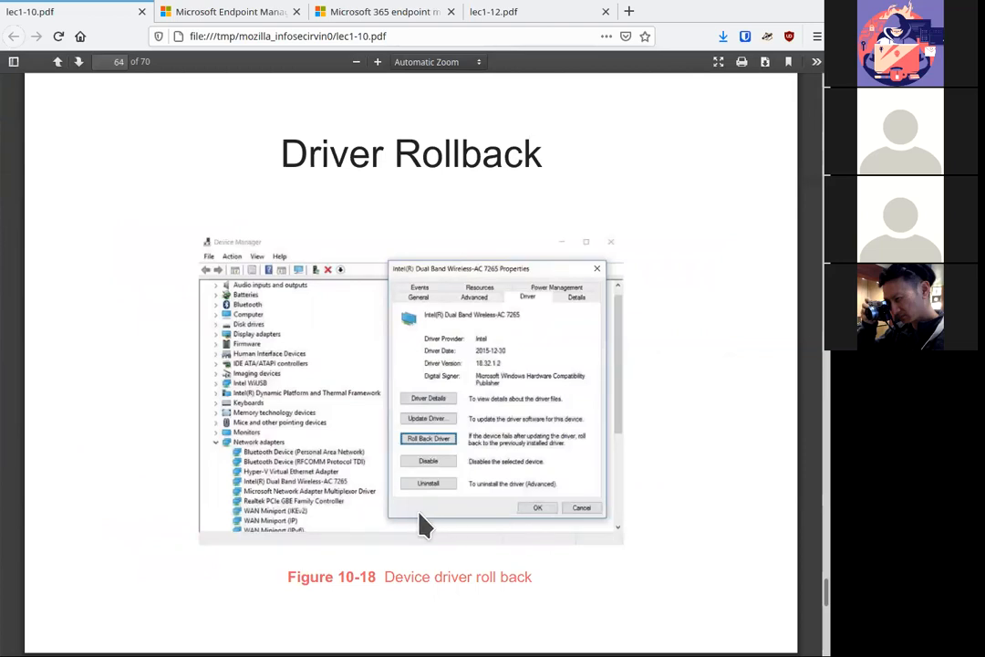
mouse_move(292, 493)
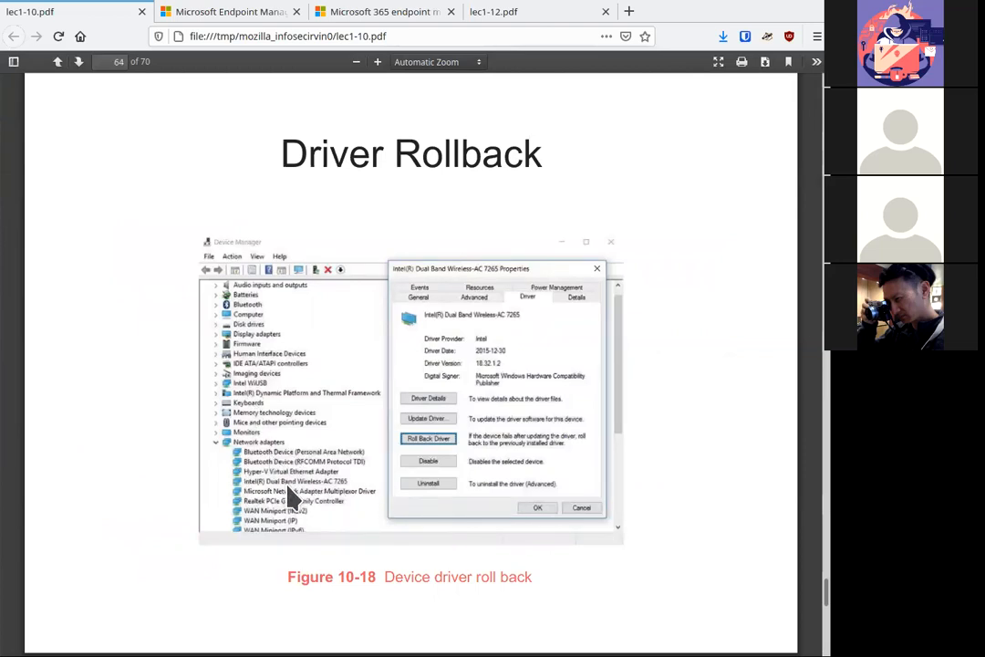
mouse_move(442, 451)
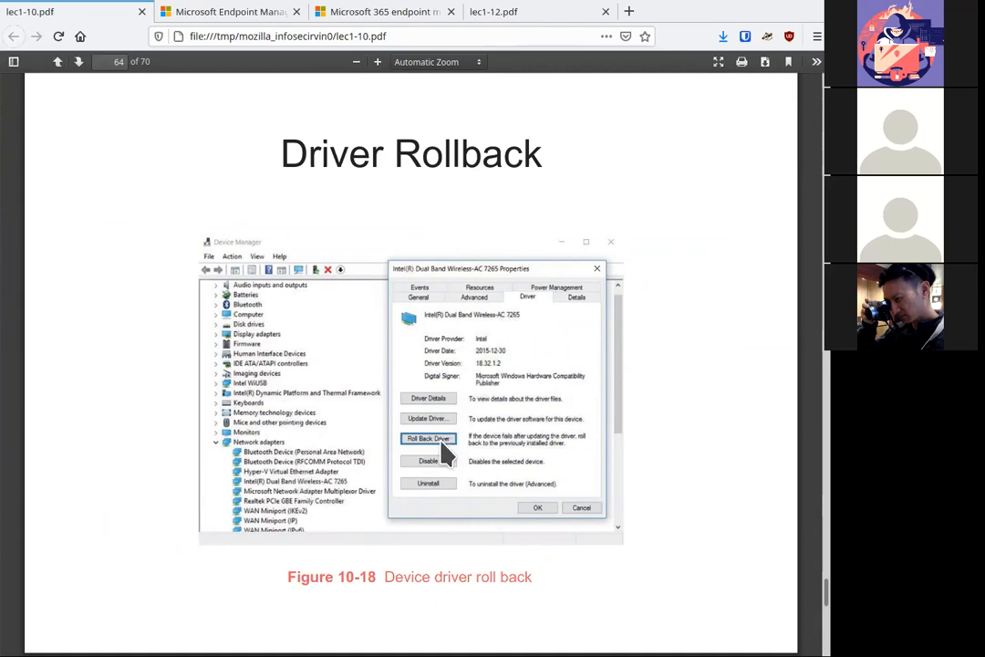
mouse_move(479, 465)
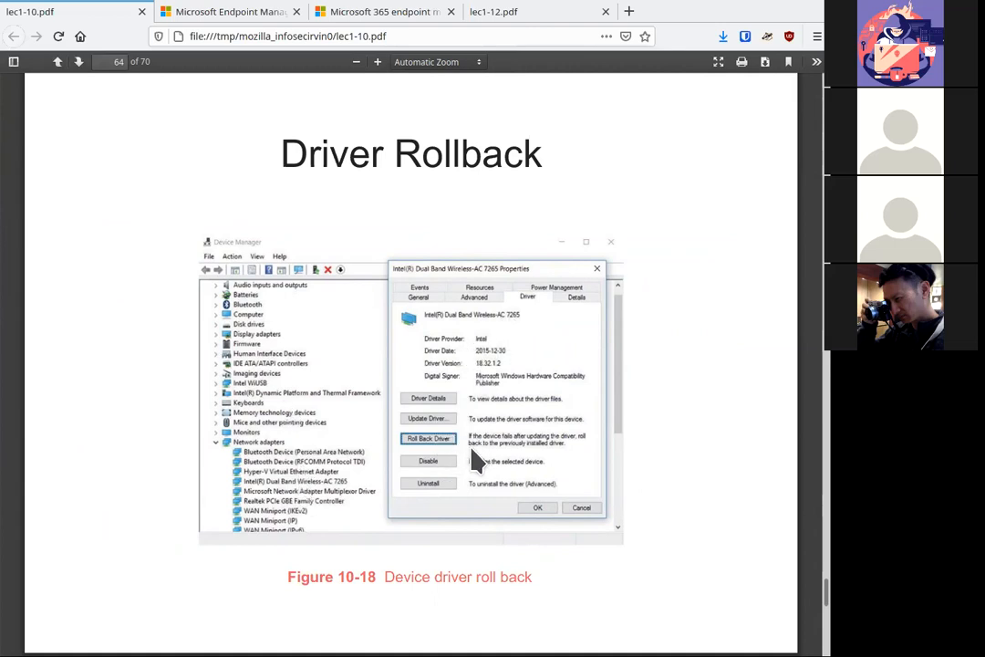
mouse_move(442, 446)
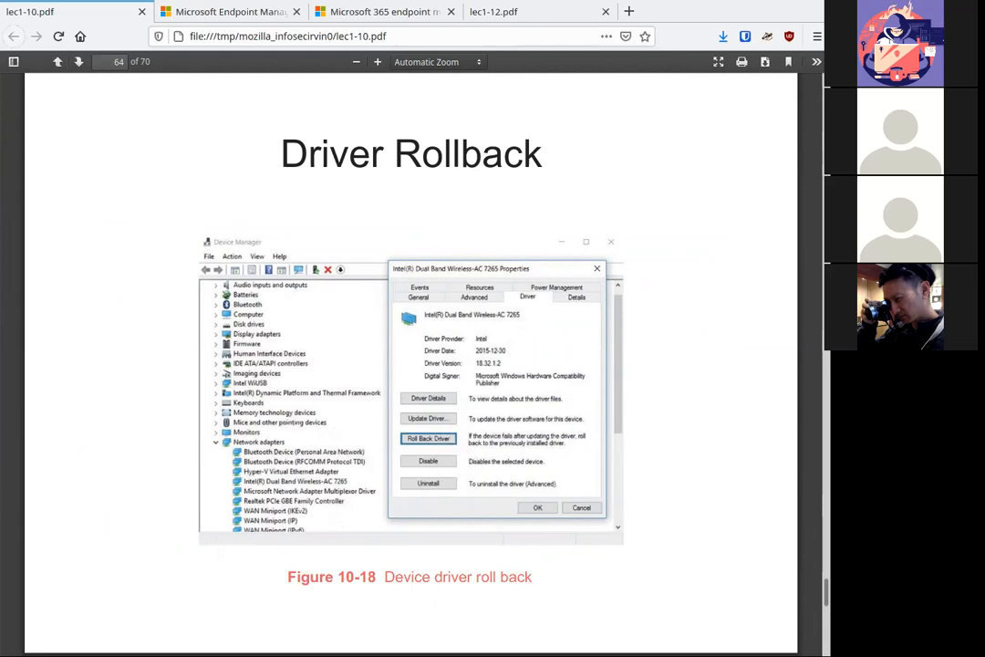
left_click(78, 61)
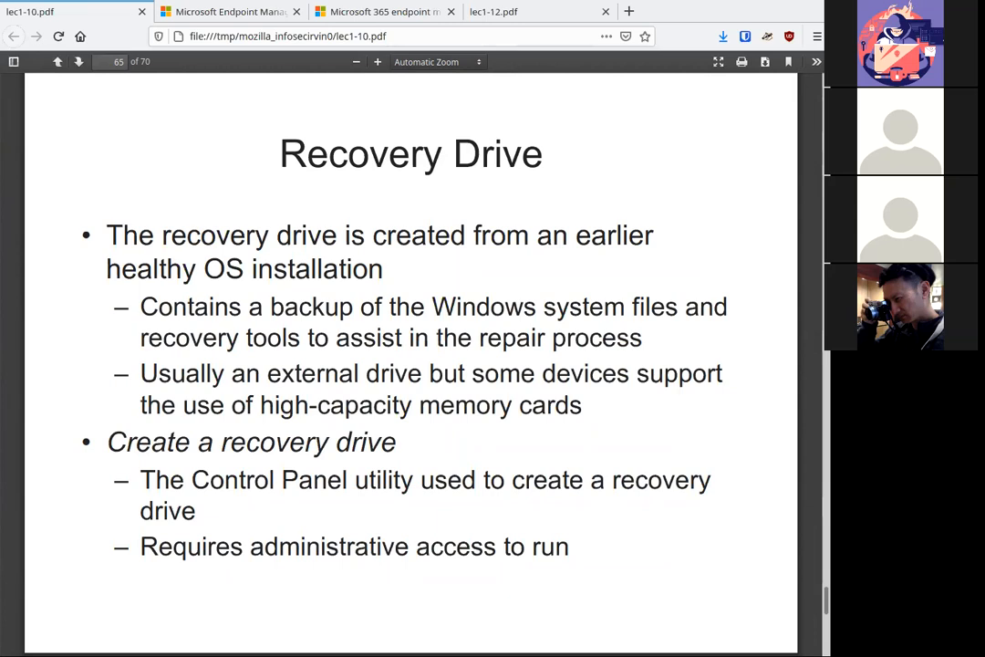
Advance to slide 66, Windows Recovery Environment (WinRE)
left_click(79, 61)
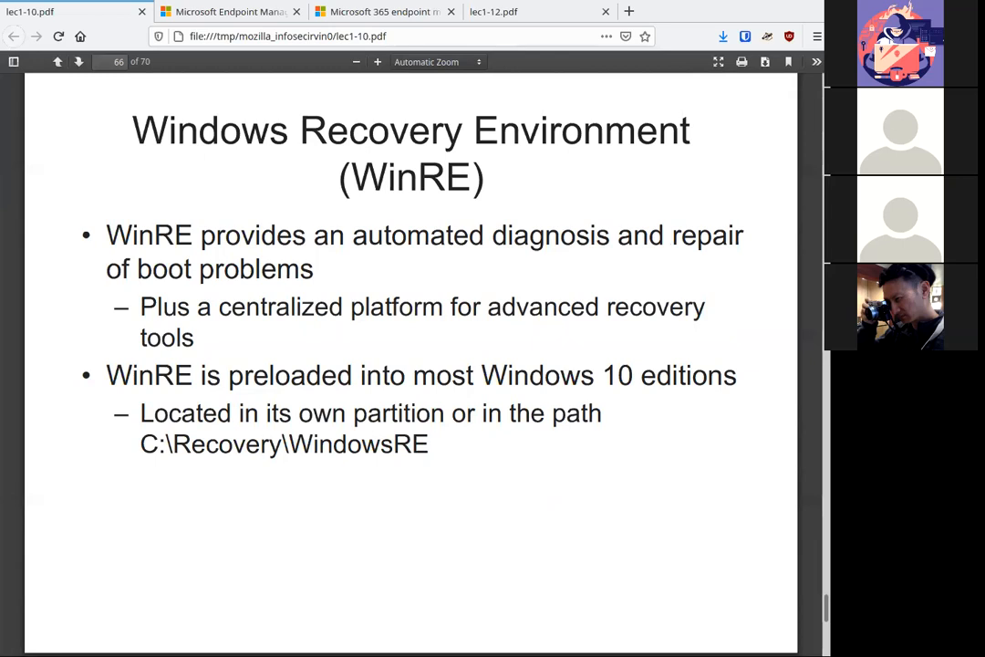
mouse_move(702, 547)
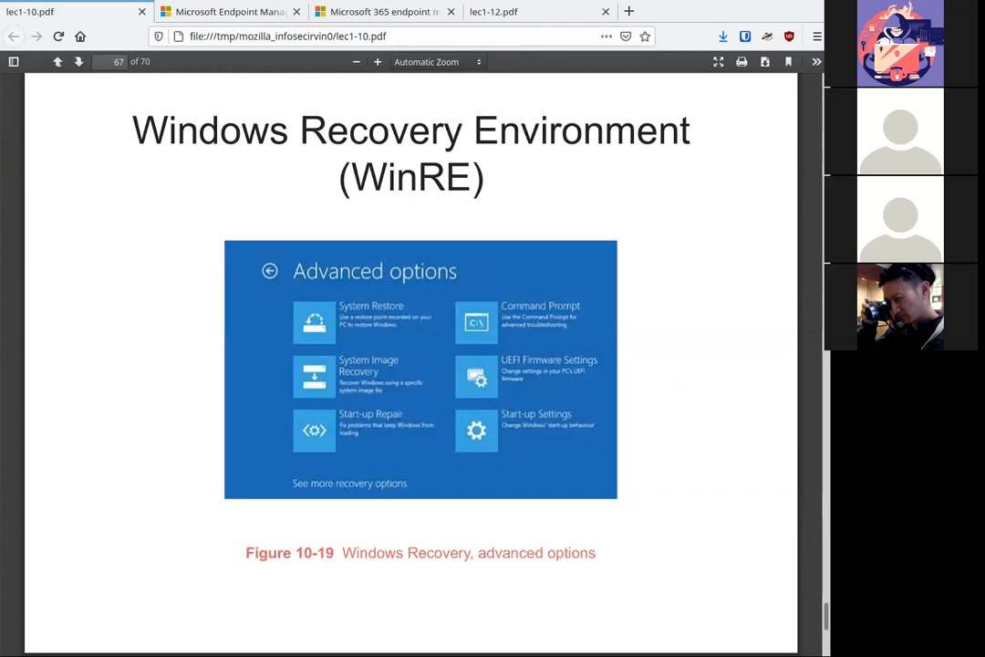
Advance past the WinRE advanced options figure to page 69, System Reset
left_click(78, 61)
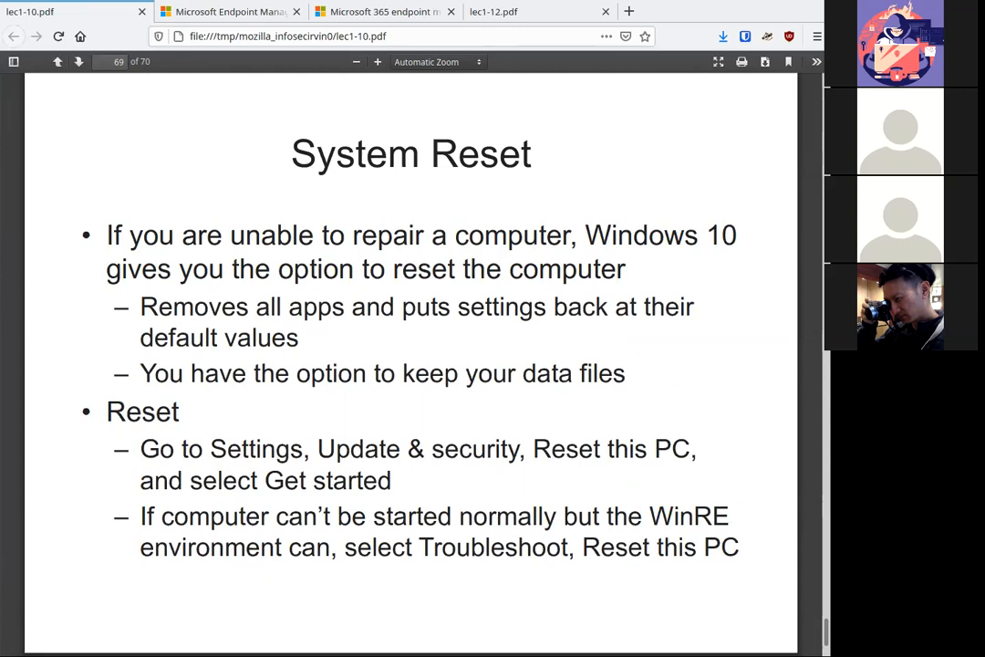
left_click(79, 62)
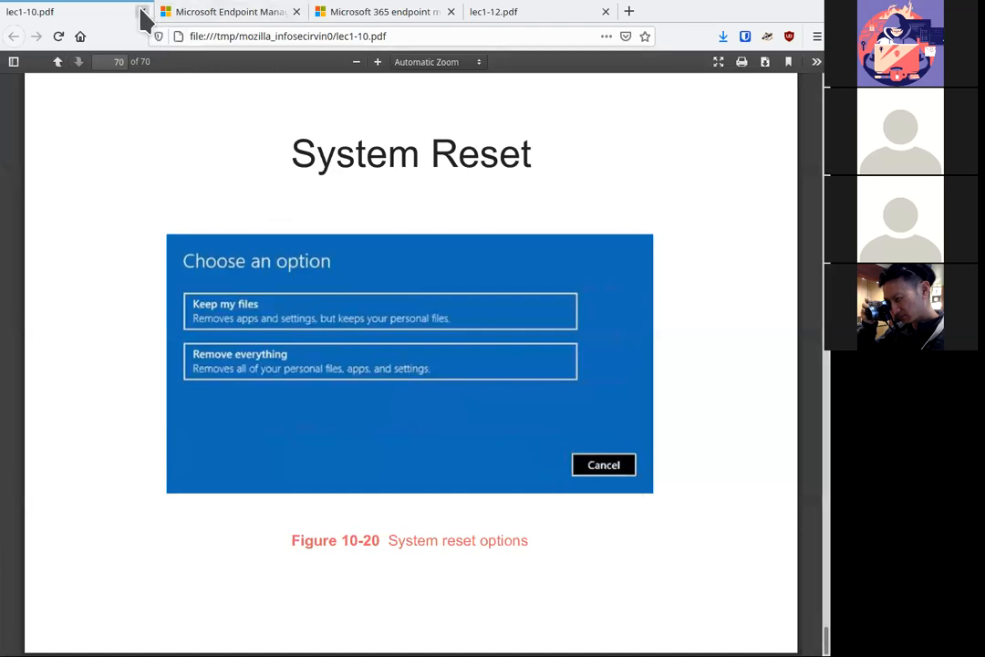
Close the lec1-10.pdf tab, leaving the Microsoft Endpoint Manager page in front
left_click(142, 11)
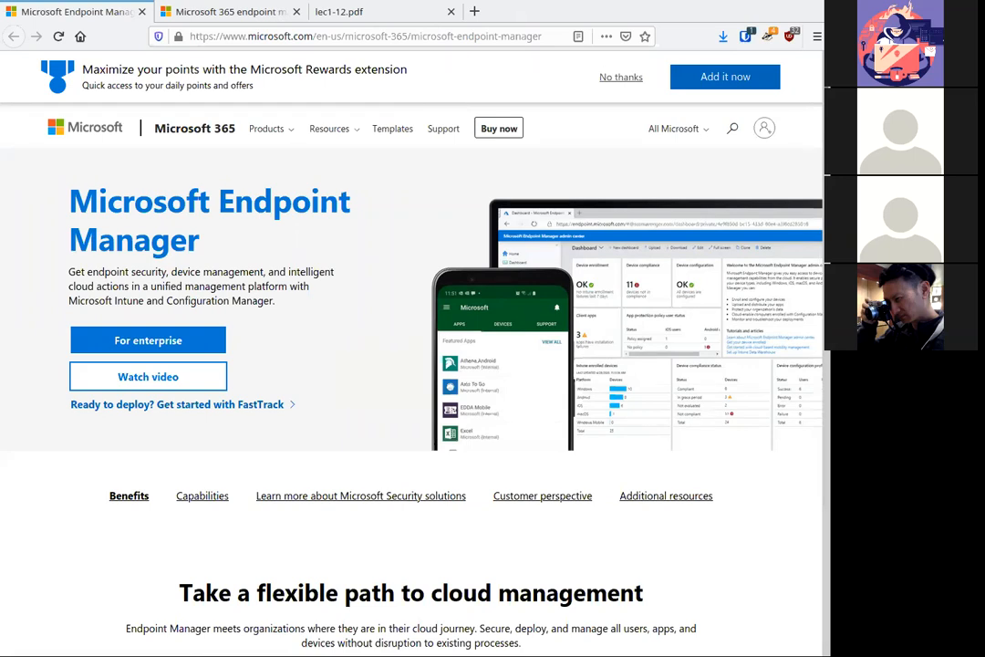
mouse_move(707, 576)
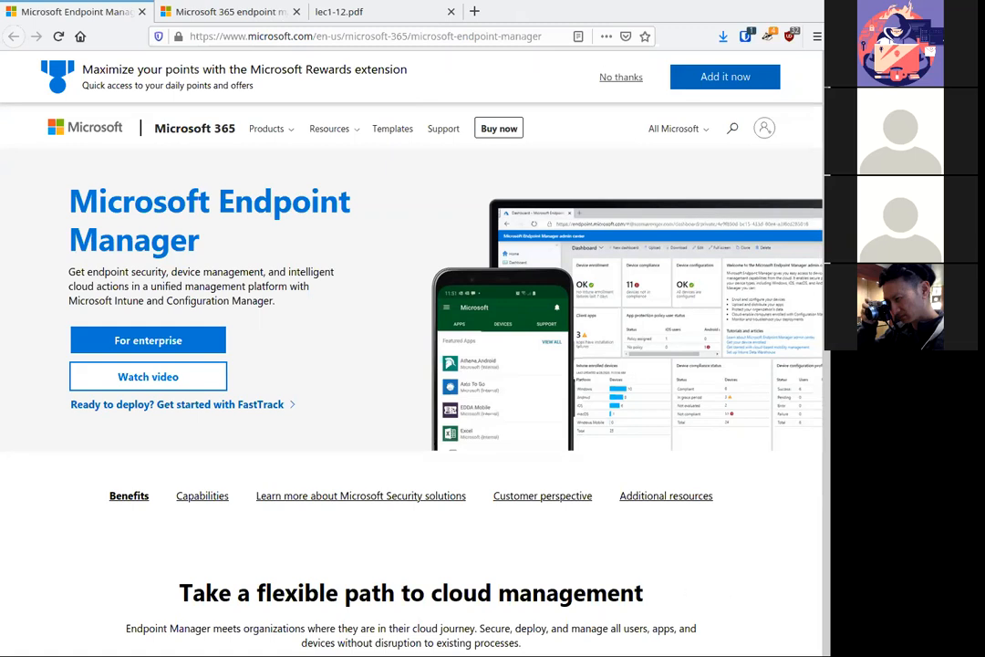
mouse_move(743, 615)
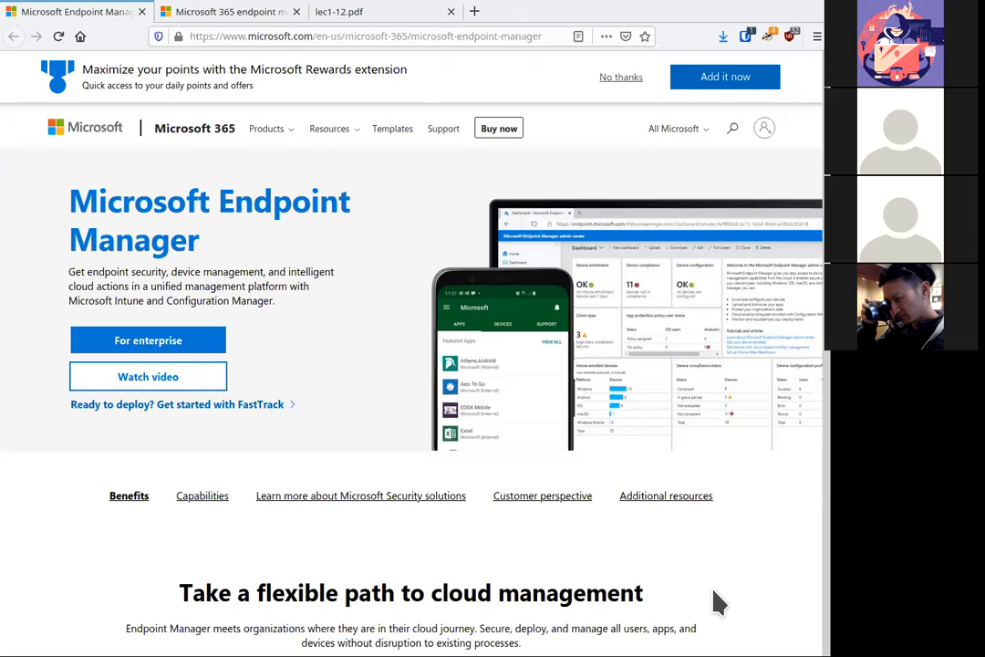
left_click(364, 37)
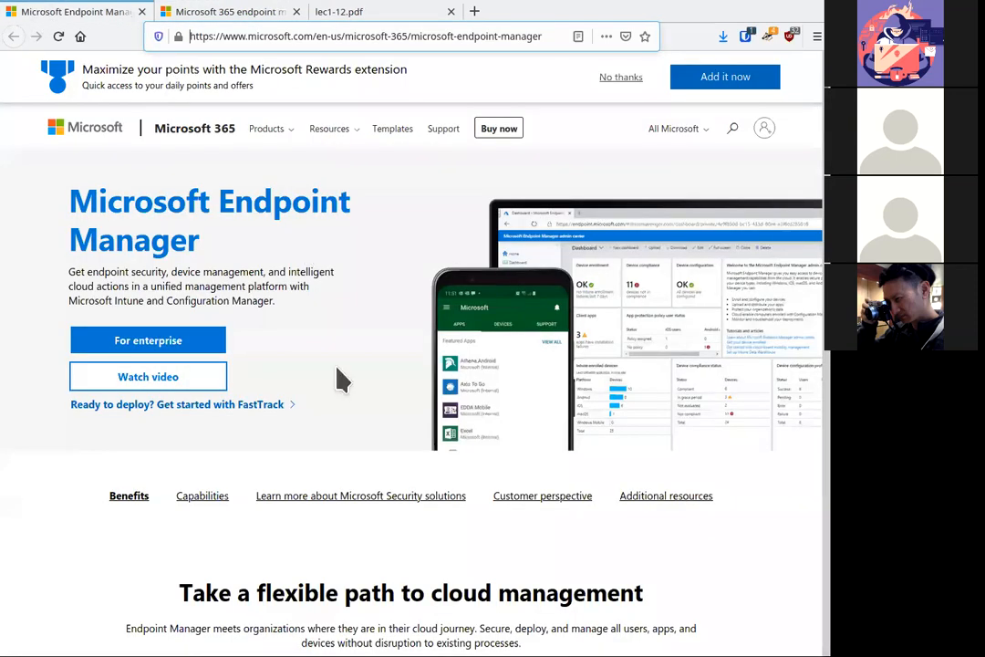
mouse_move(205, 529)
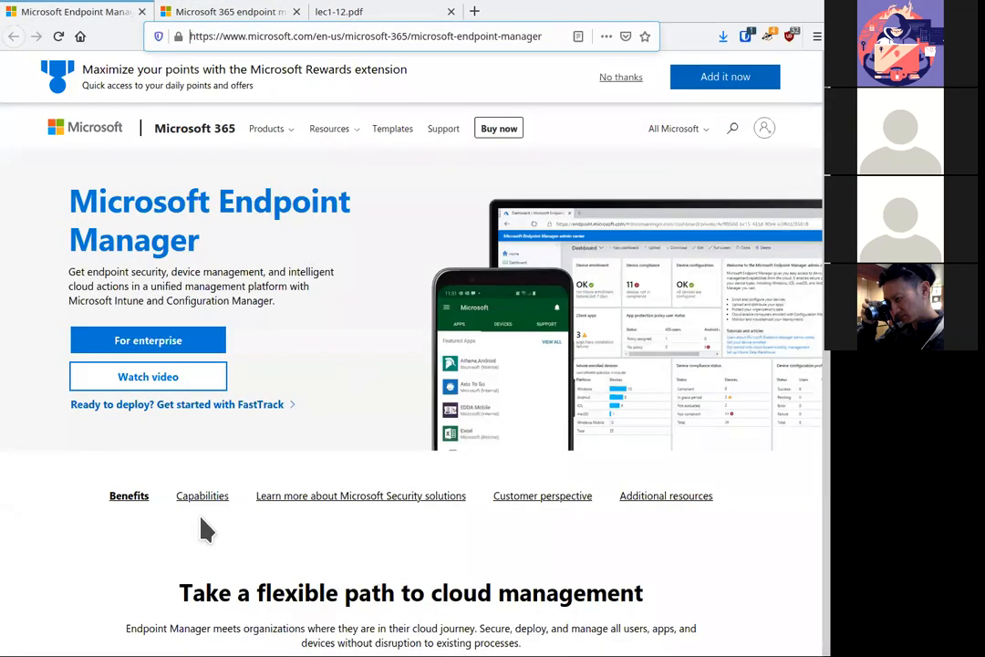
mouse_move(105, 611)
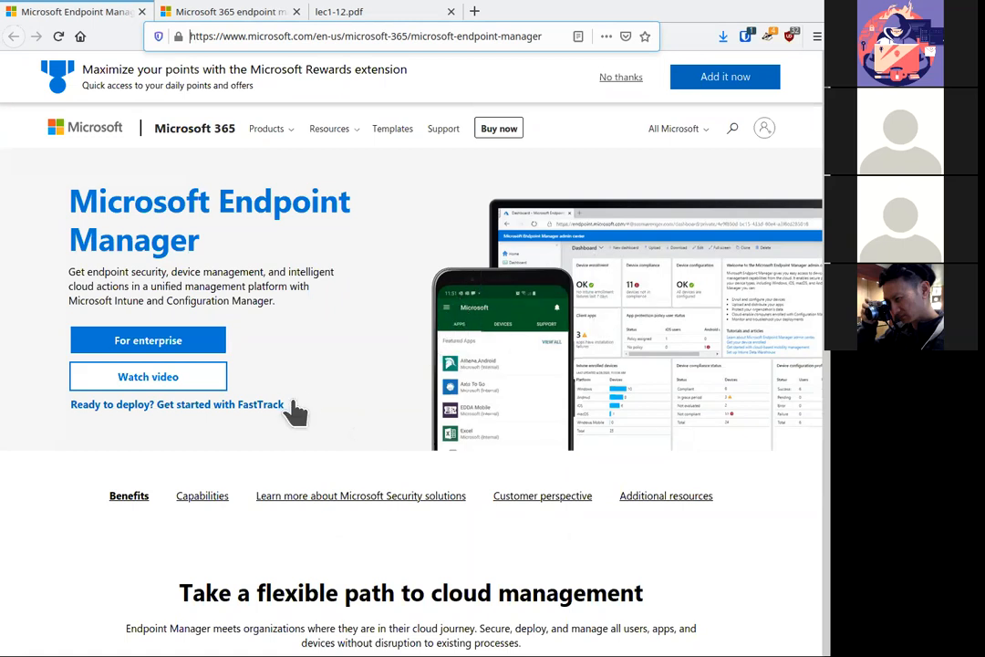
Scroll past the unified-platform diagram to the Build a resilient business cards
scroll("down", 3)
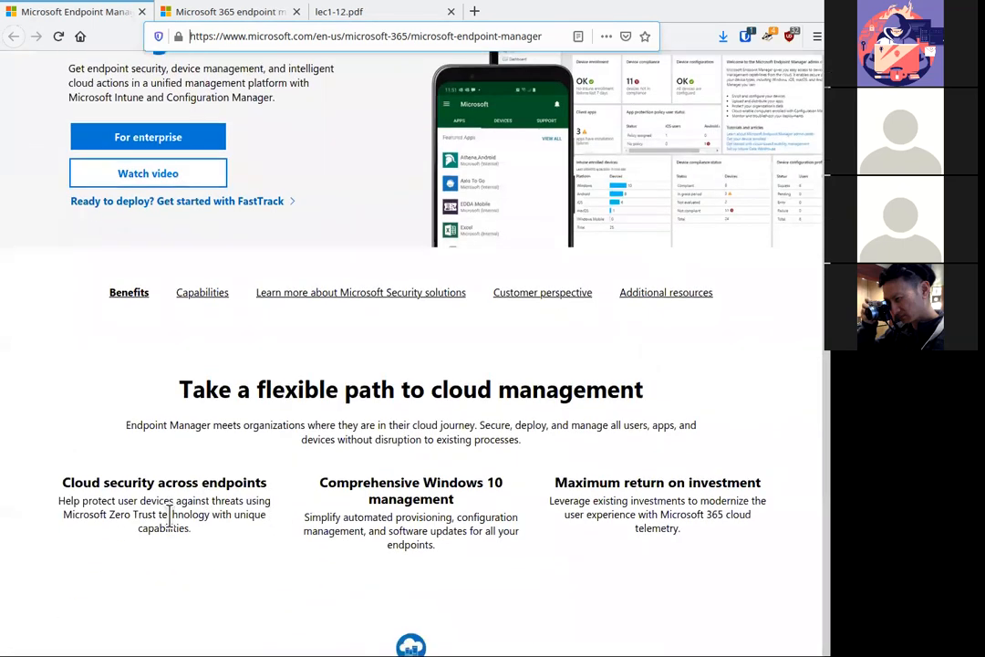
scroll("down", 3)
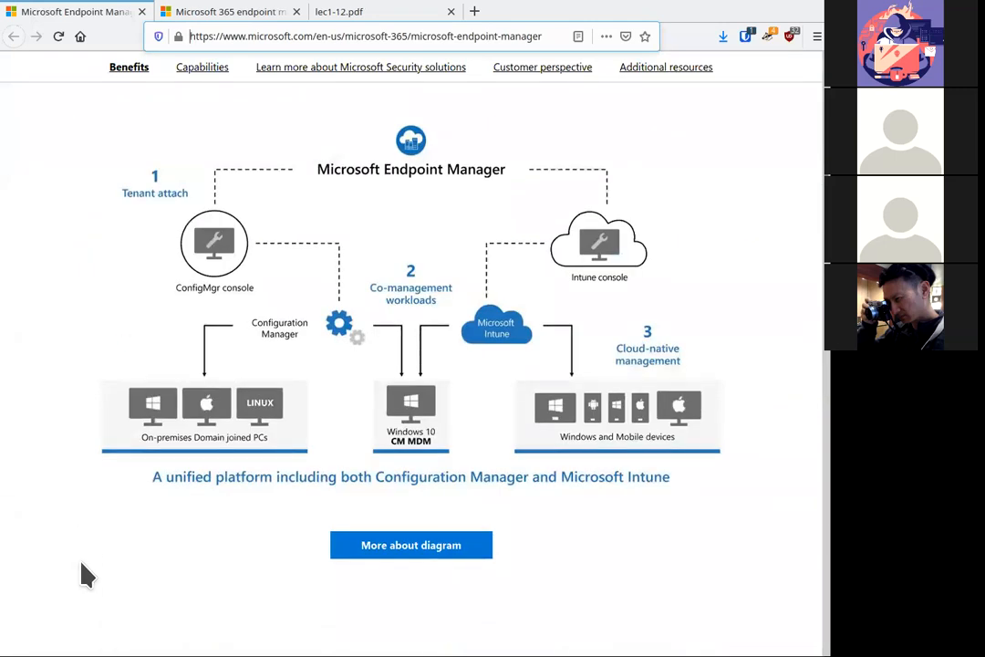
scroll("up", 3)
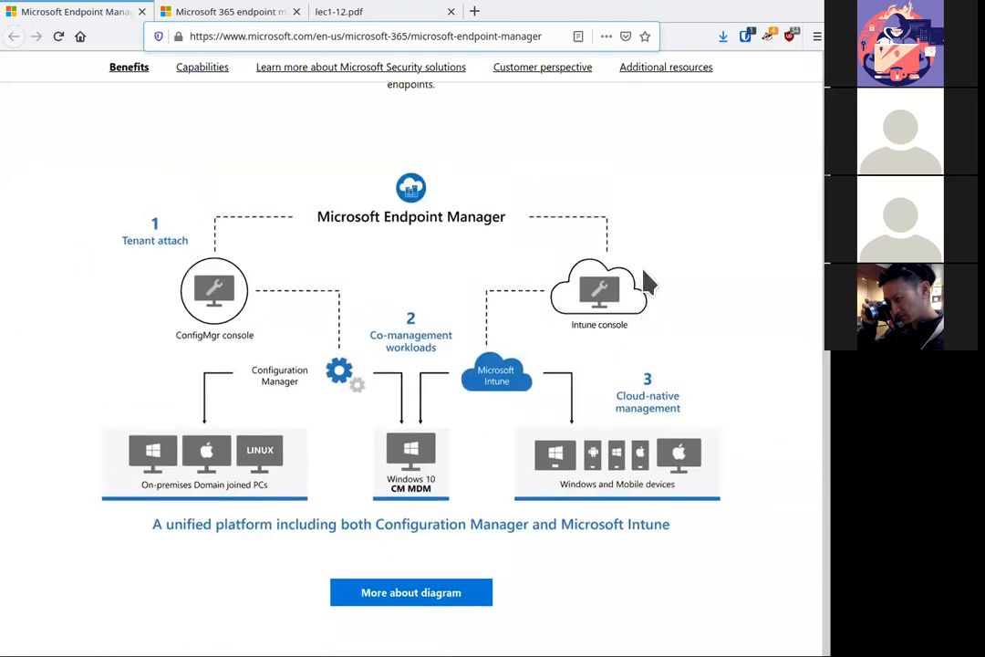
mouse_move(570, 301)
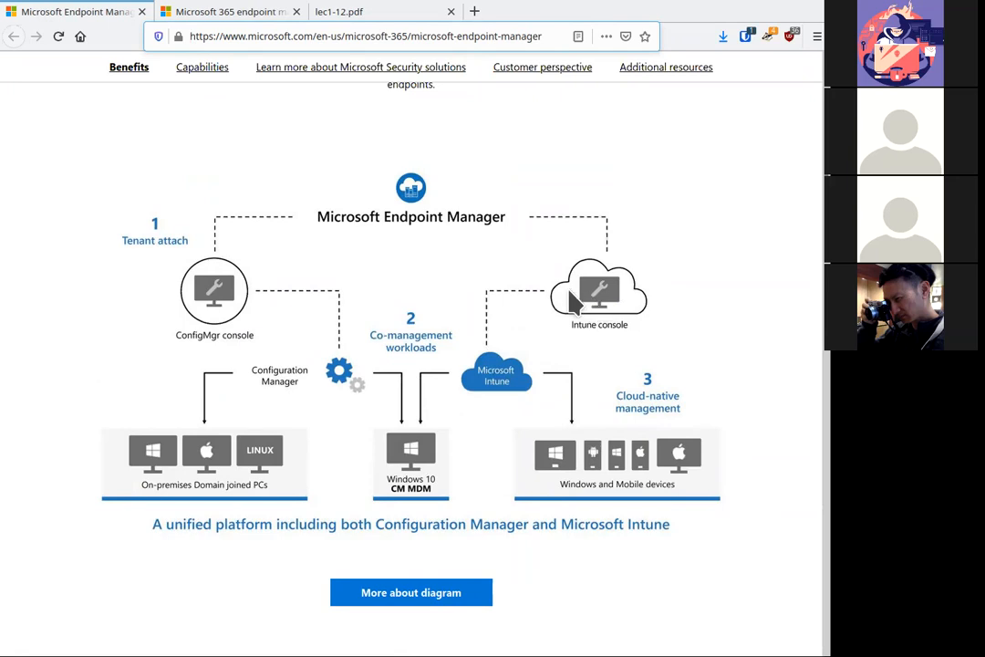
mouse_move(235, 531)
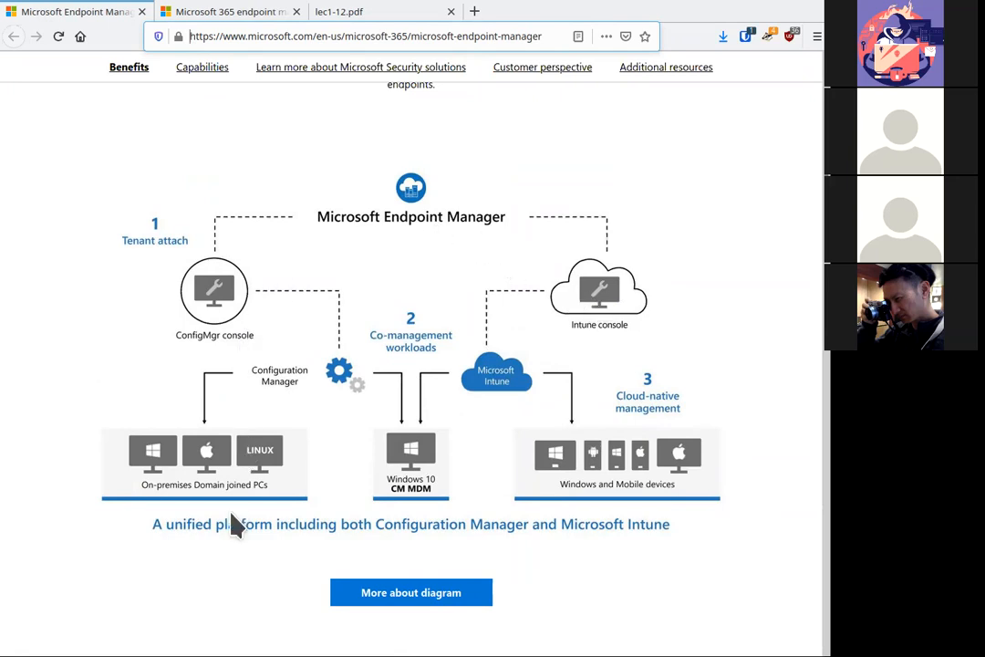
mouse_move(153, 447)
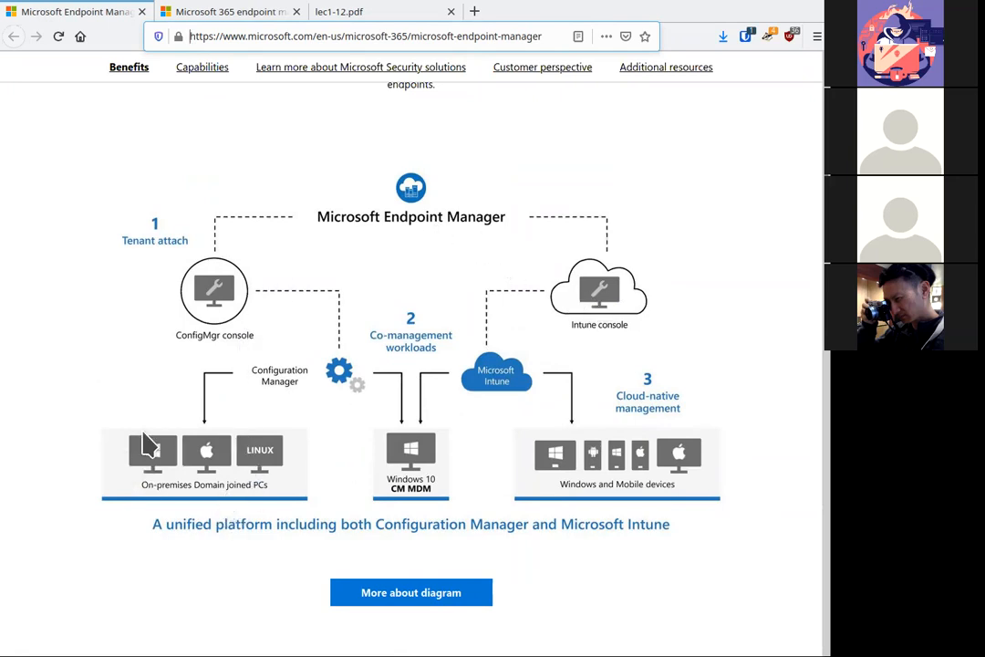
mouse_move(398, 356)
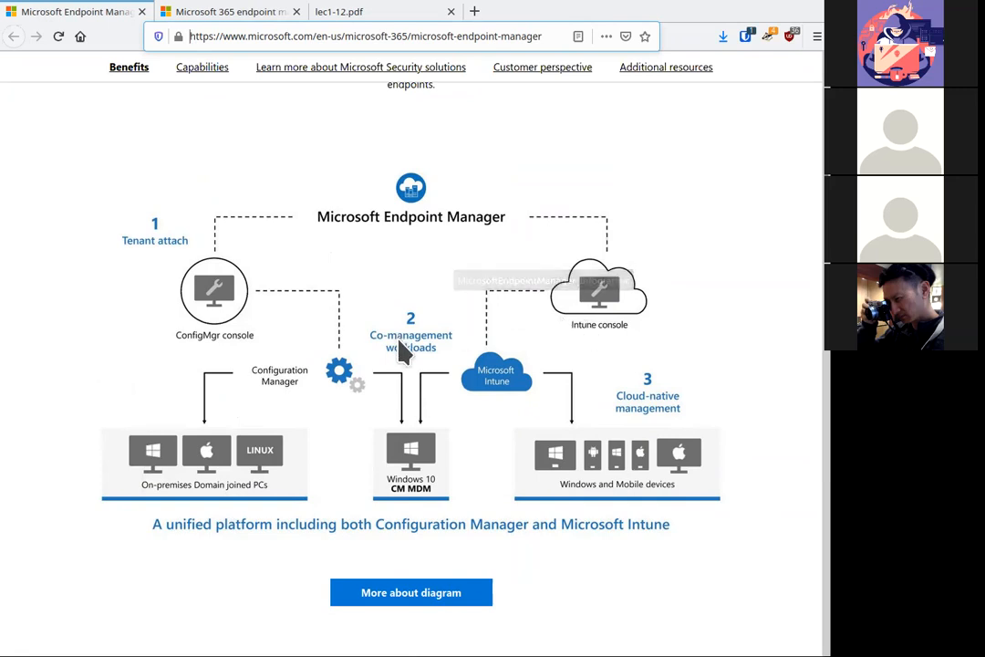
mouse_move(314, 421)
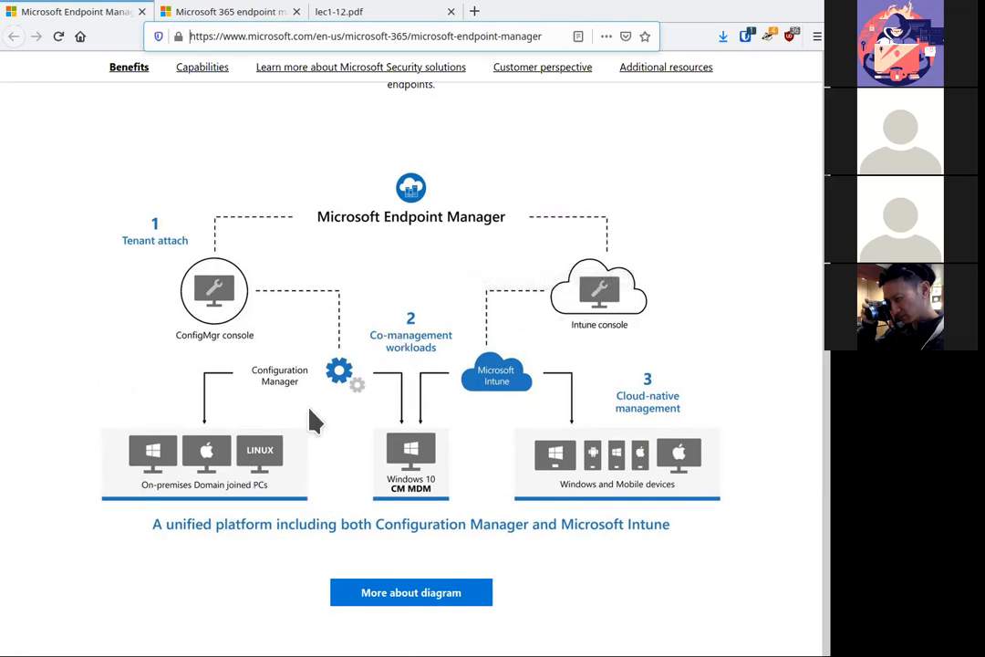
mouse_move(721, 431)
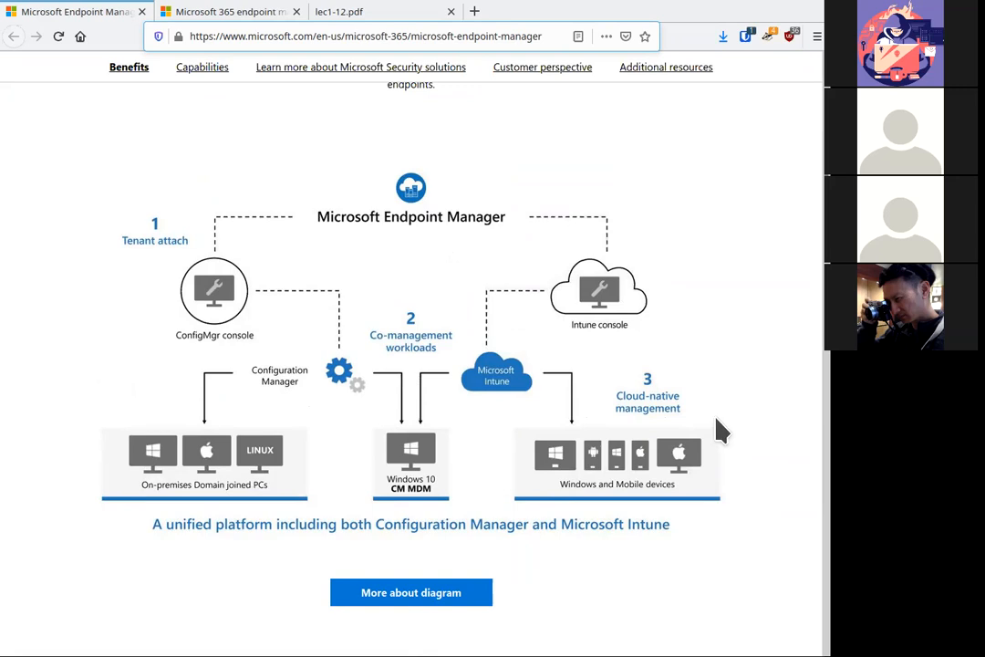
mouse_move(716, 488)
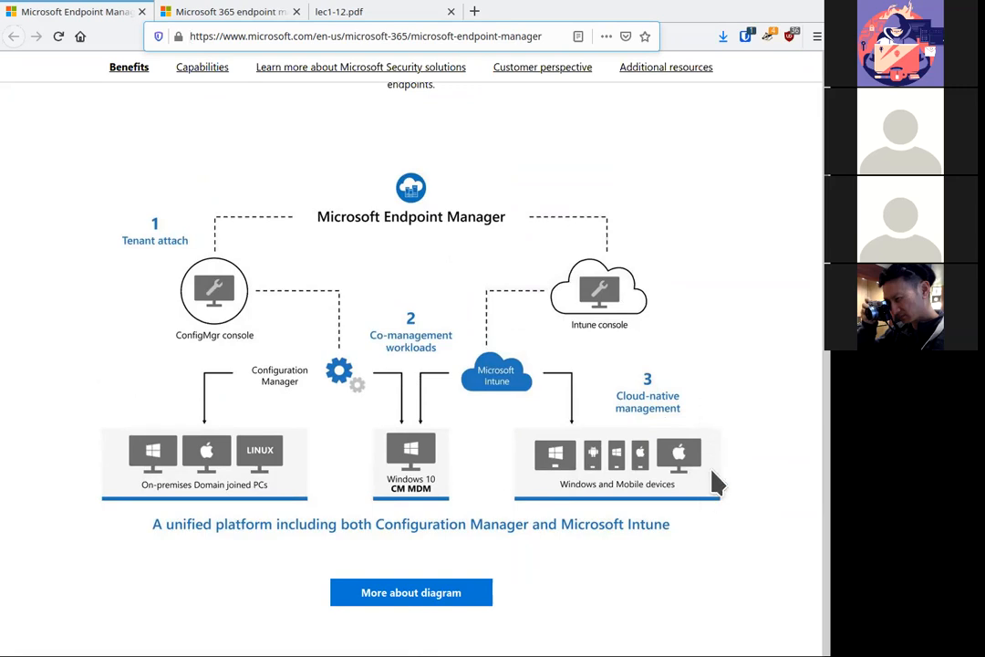
mouse_move(700, 456)
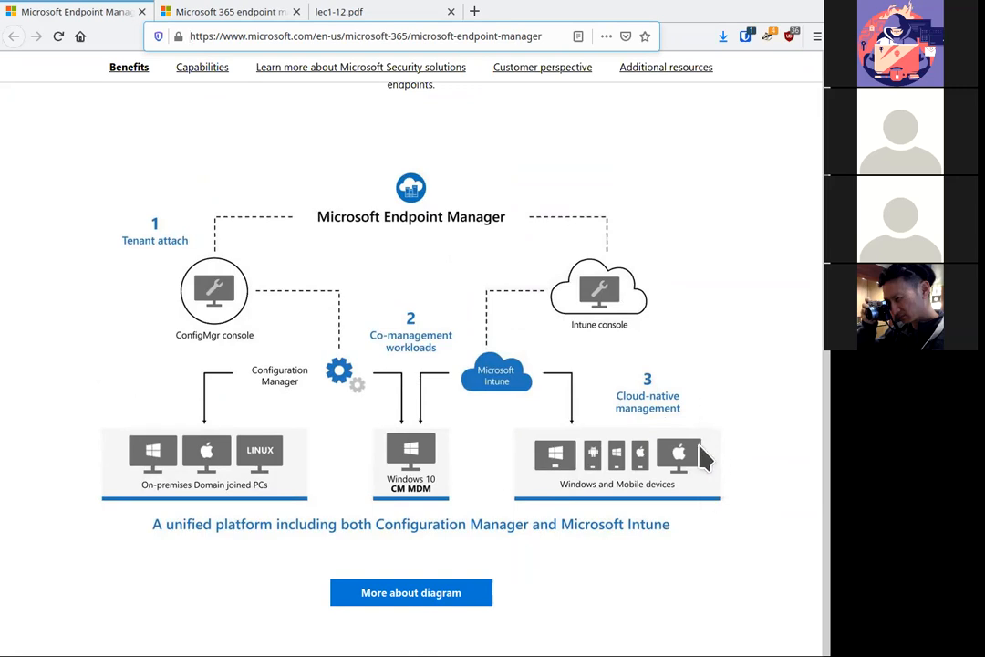
mouse_move(451, 255)
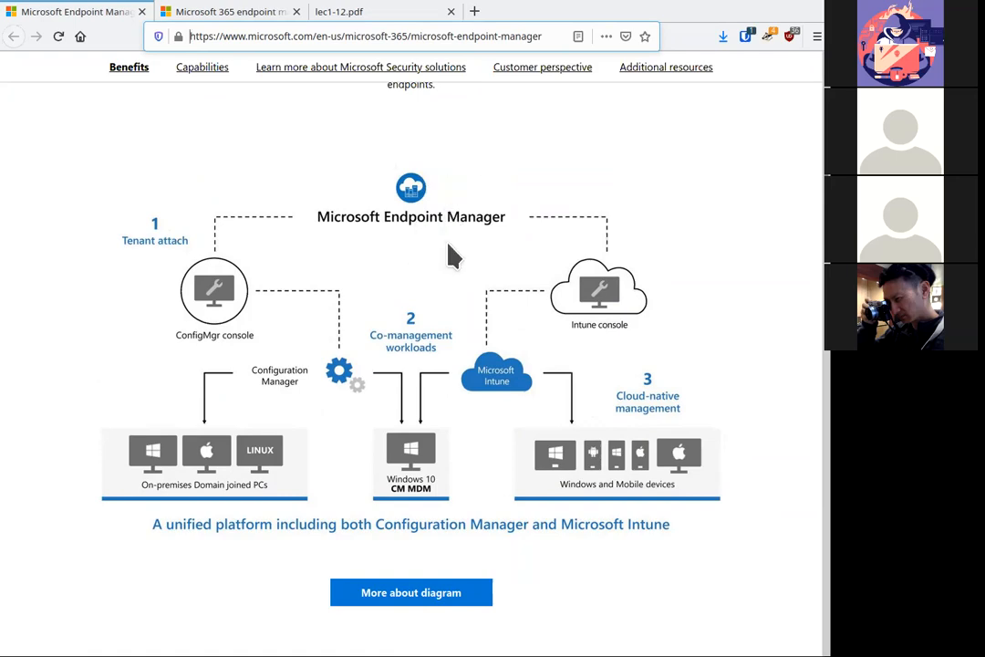
scroll("down", 3)
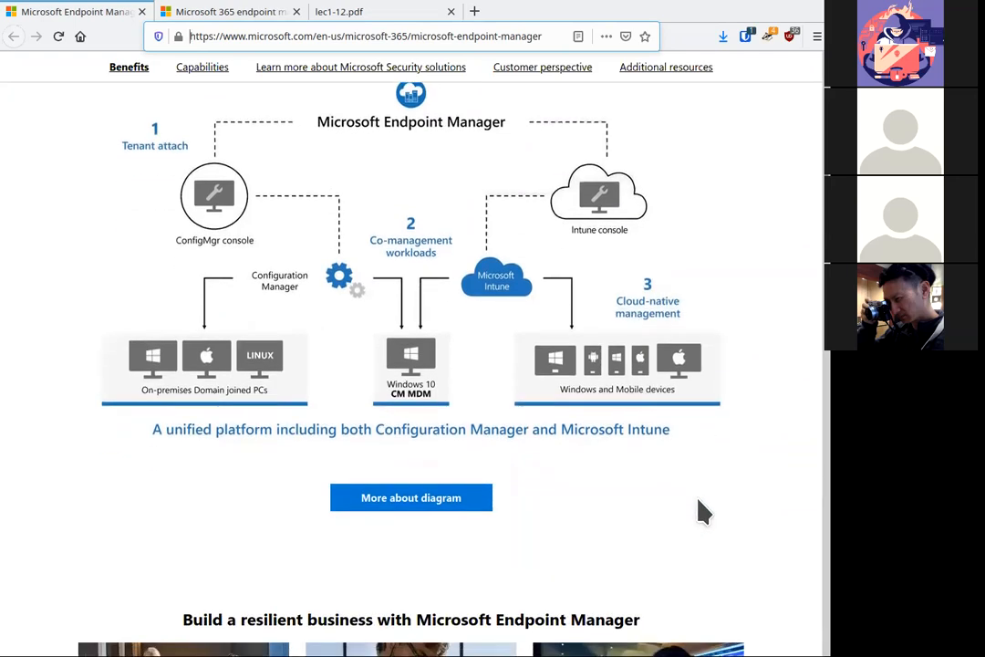
scroll("down", 3)
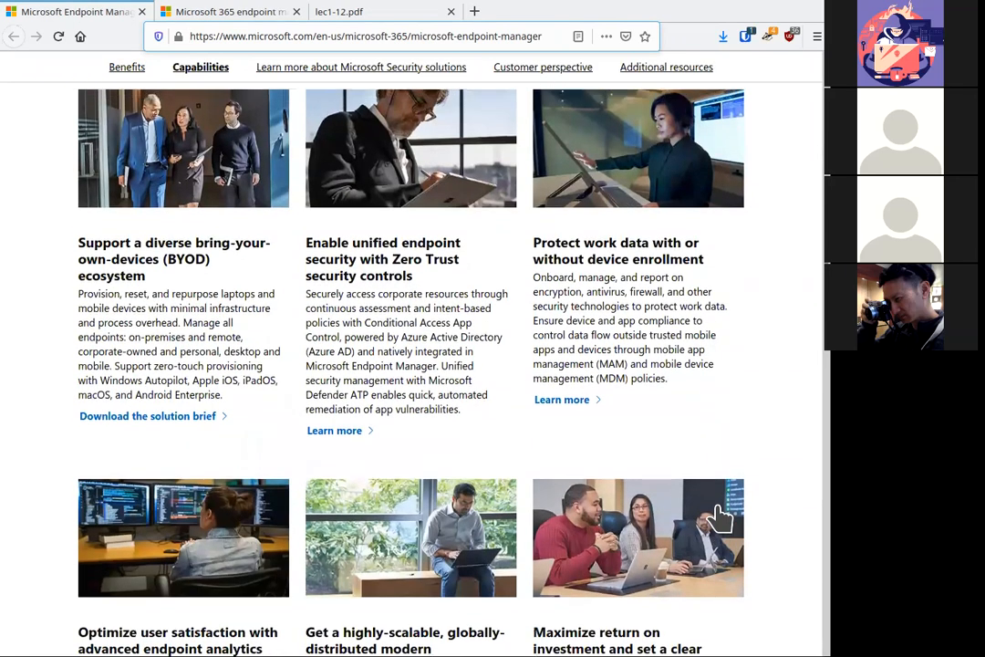
scroll("up", 3)
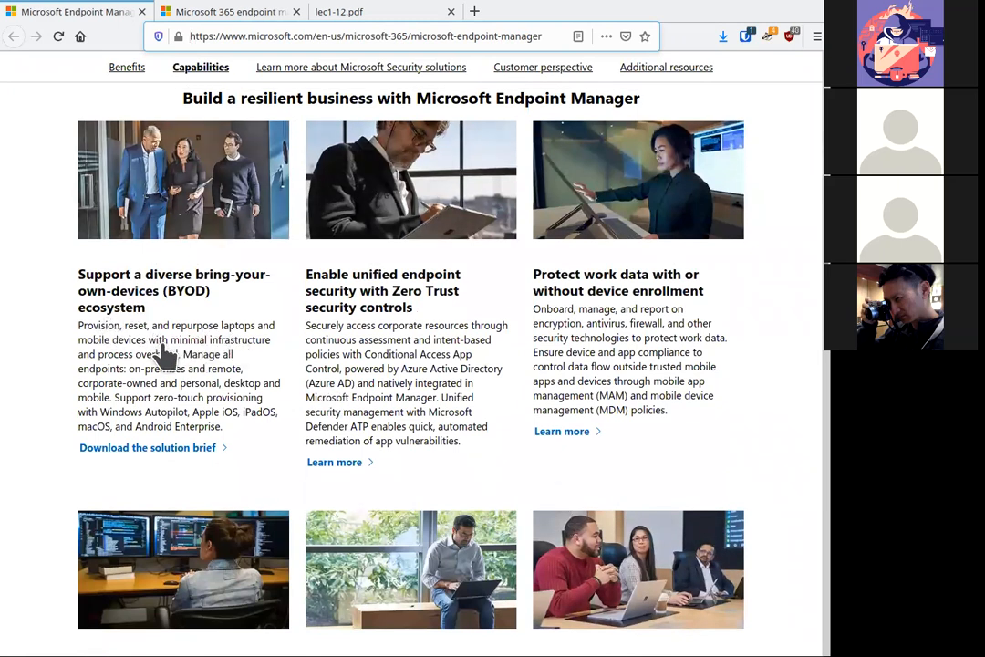
mouse_move(379, 358)
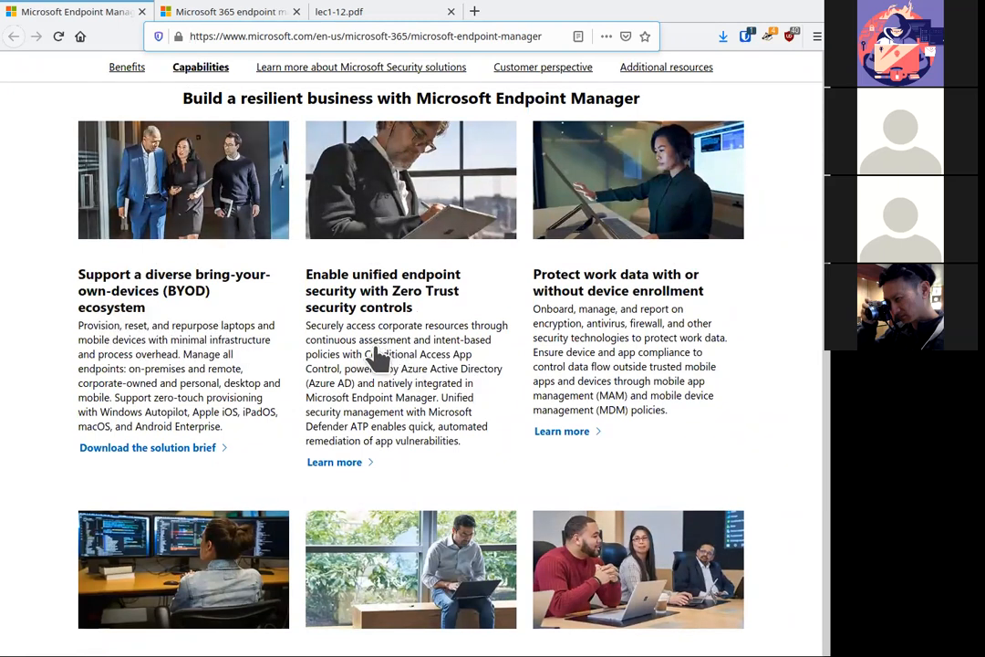
mouse_move(478, 374)
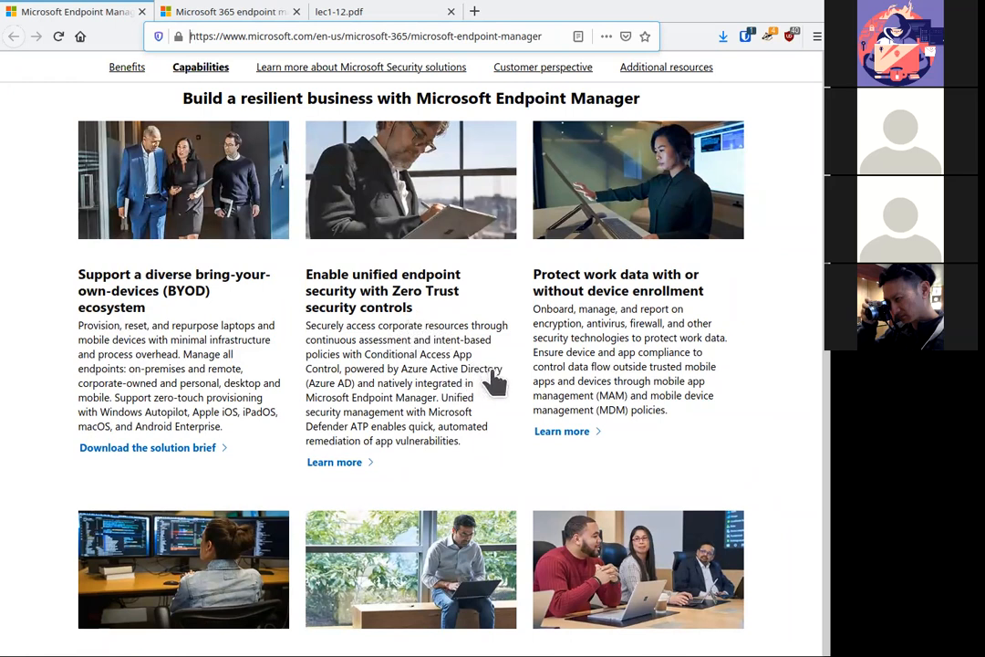
mouse_move(519, 331)
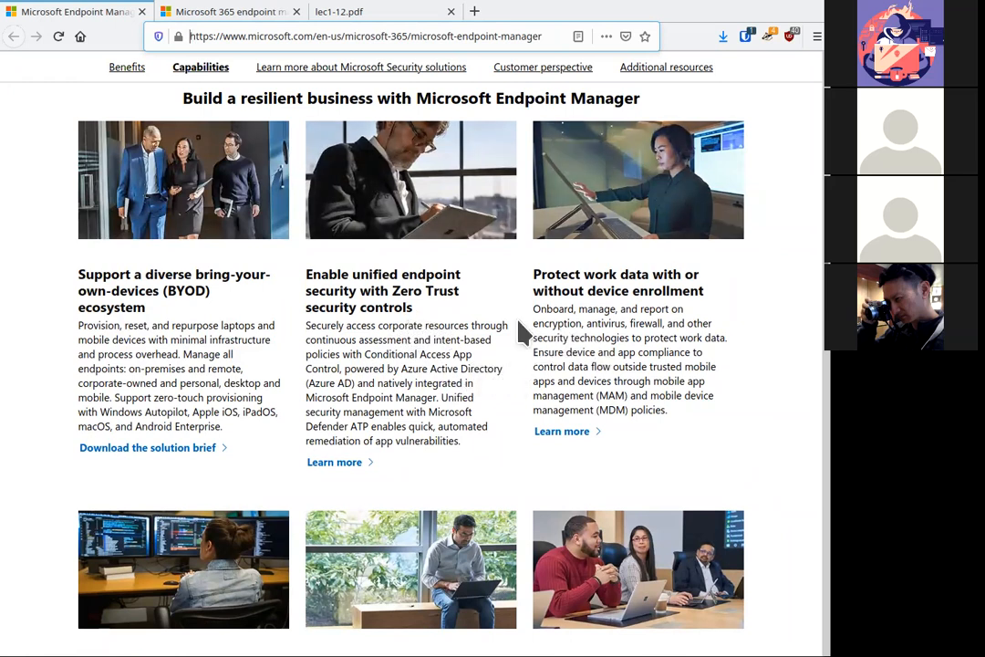
mouse_move(730, 383)
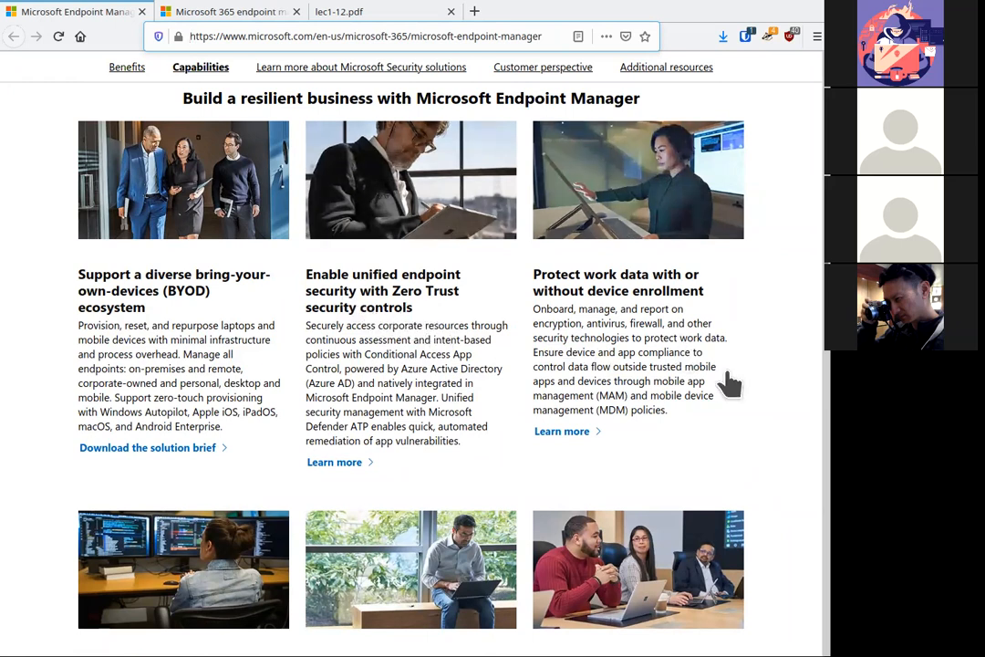
scroll("down", 3)
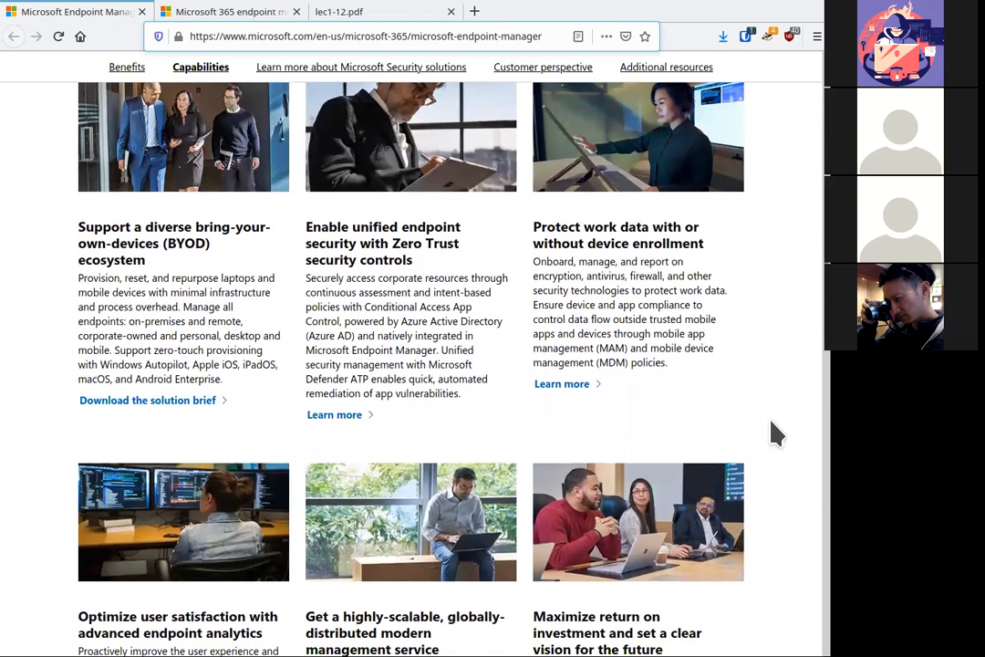
mouse_move(597, 235)
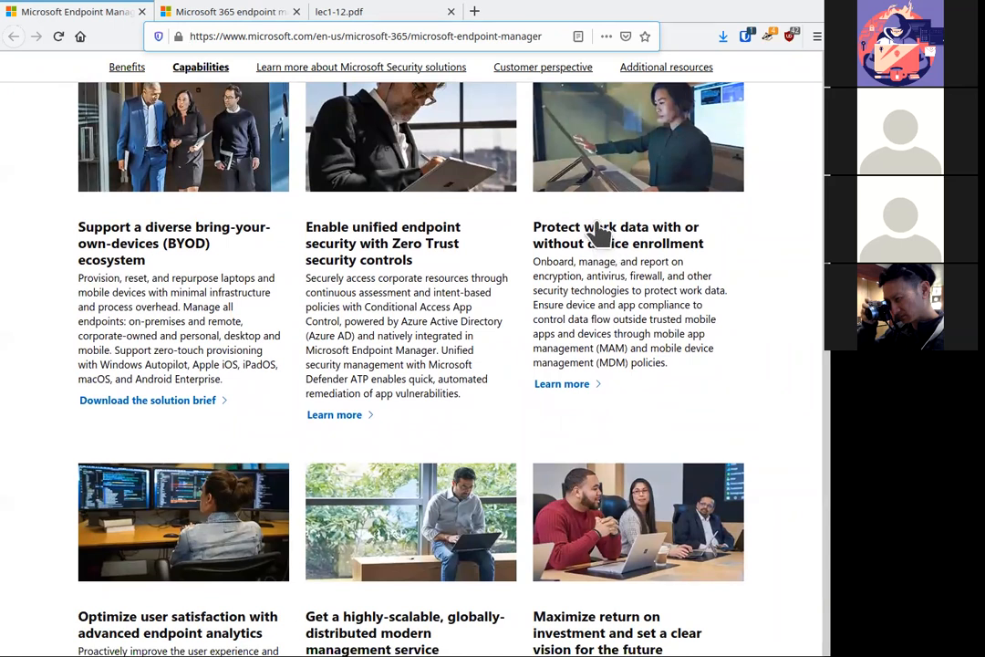
mouse_move(721, 264)
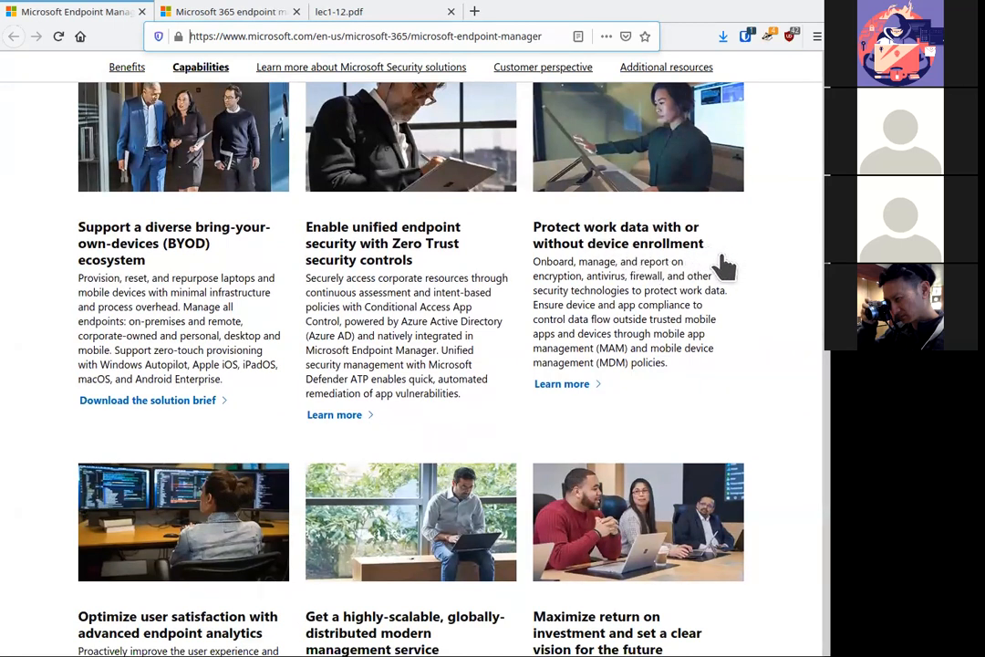
mouse_move(751, 381)
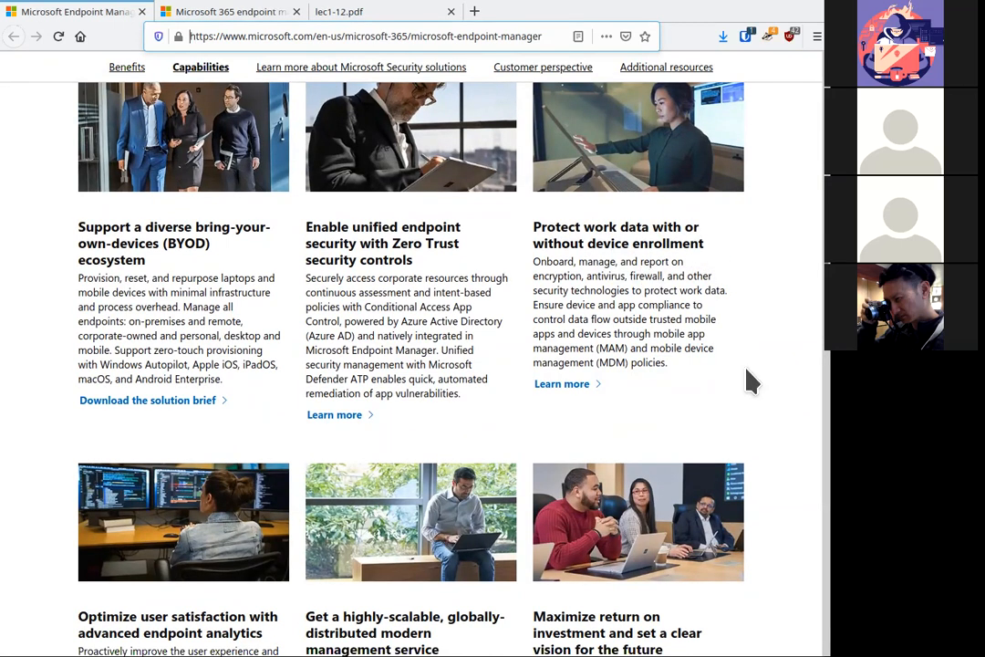
Scroll to read the endpoint analytics, modern management and return-on-investment cards
scroll("down", 3)
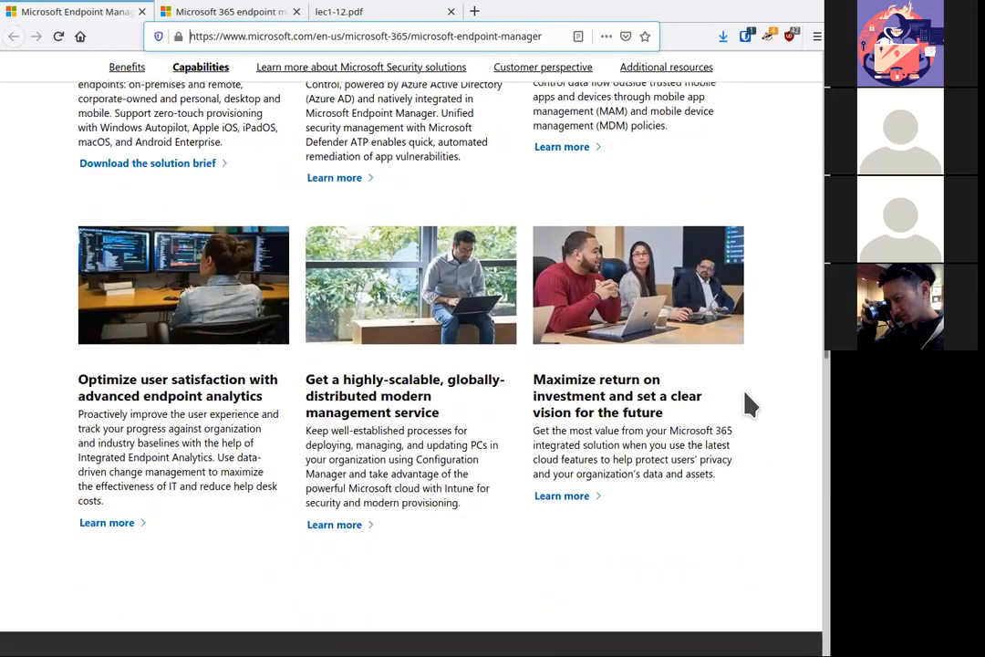
mouse_move(643, 447)
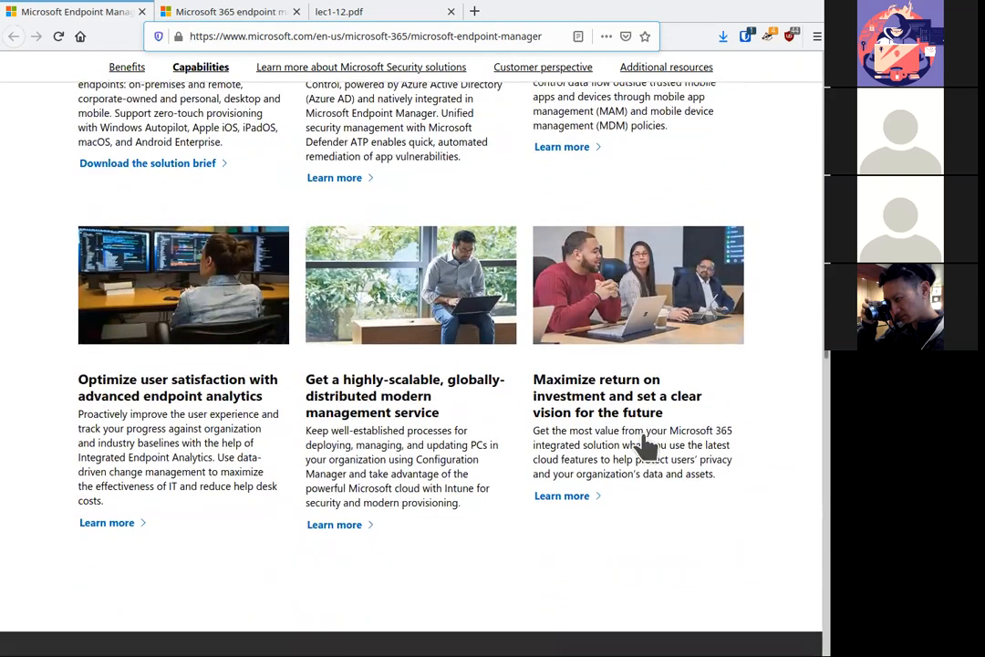
mouse_move(213, 443)
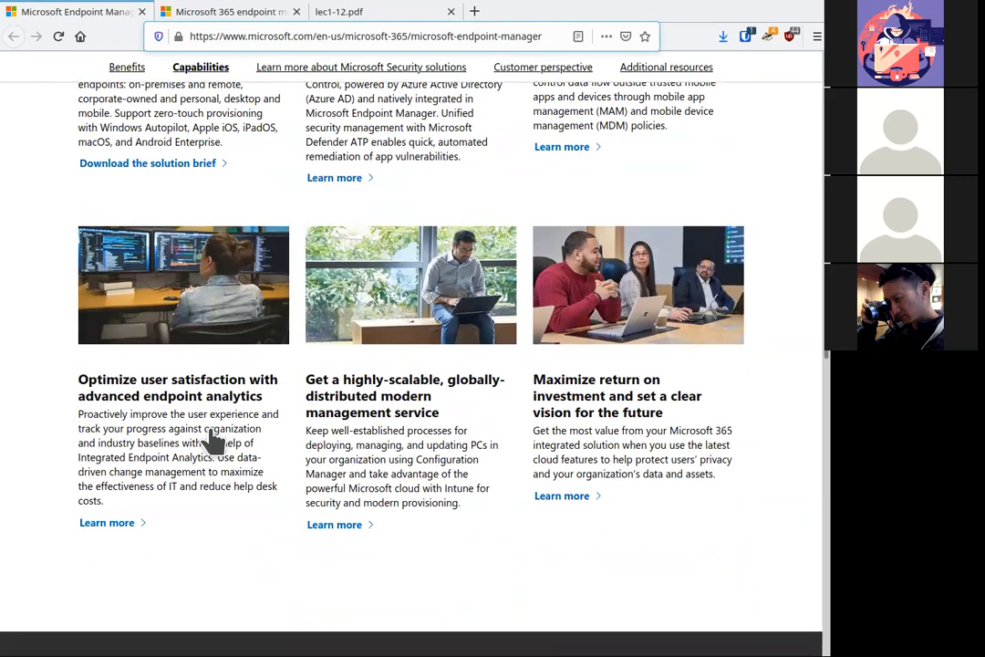
mouse_move(216, 430)
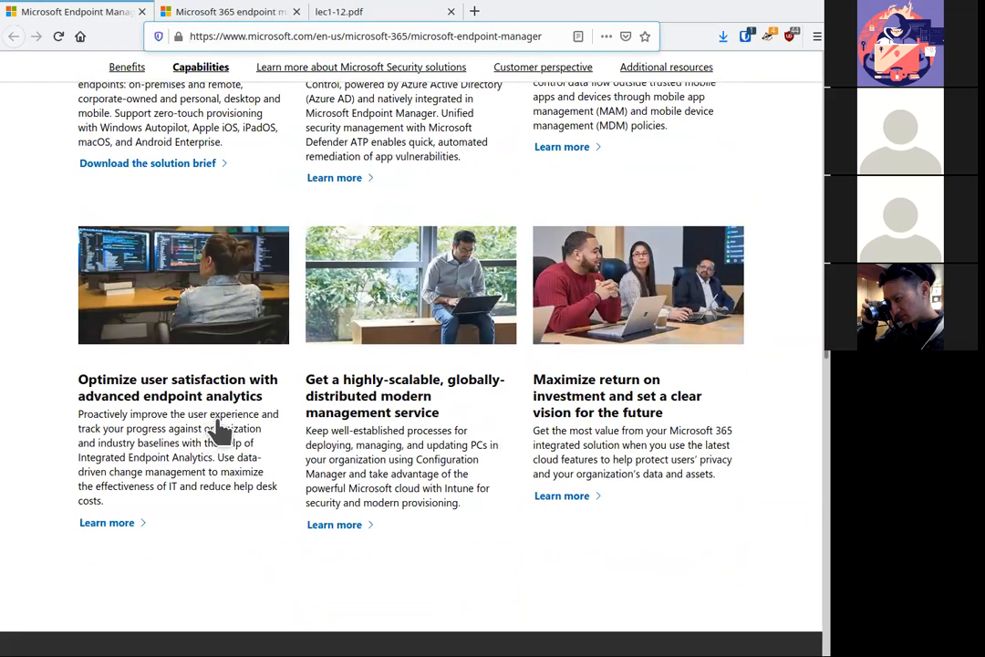
mouse_move(386, 453)
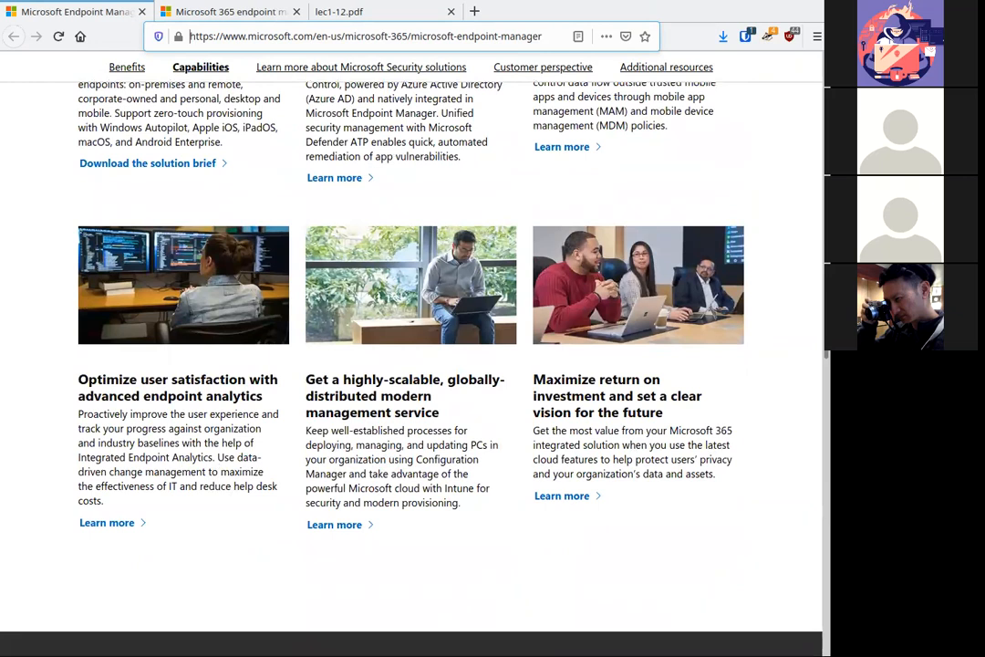
scroll("up", 3)
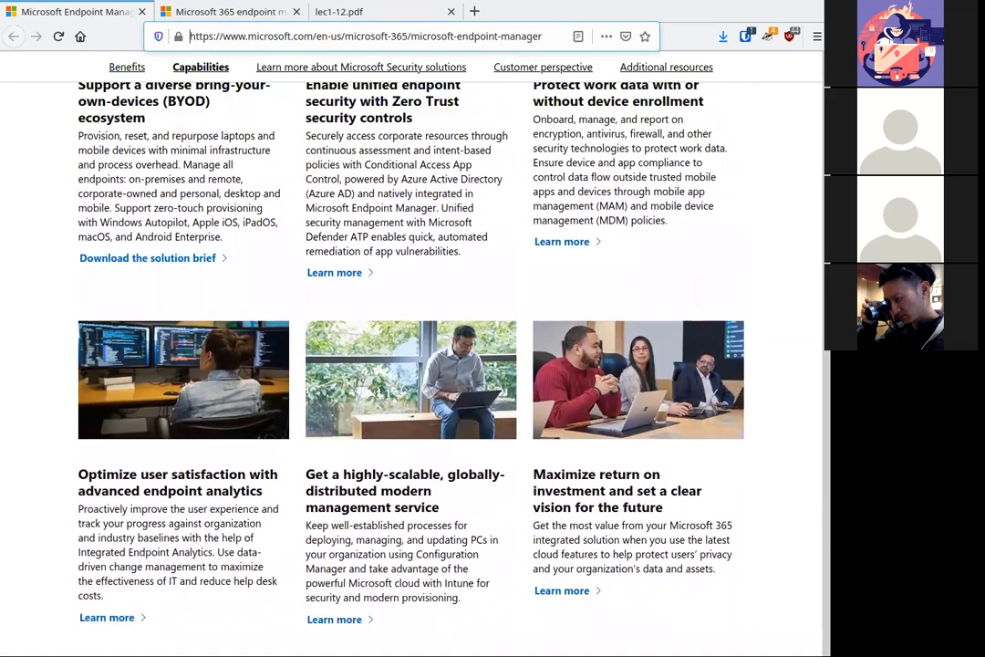
mouse_move(743, 504)
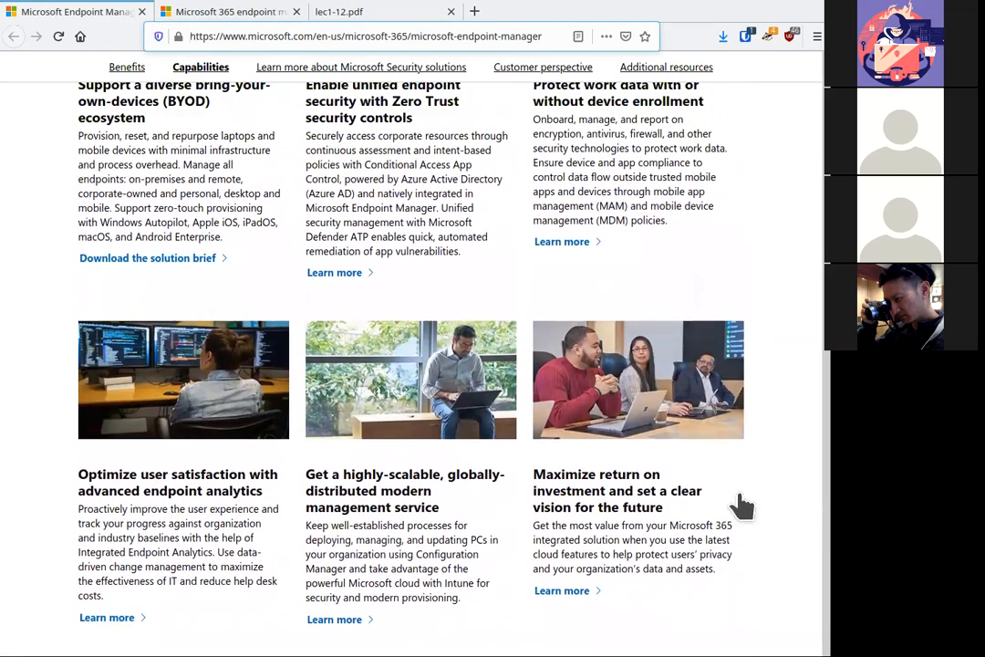
scroll("up", 3)
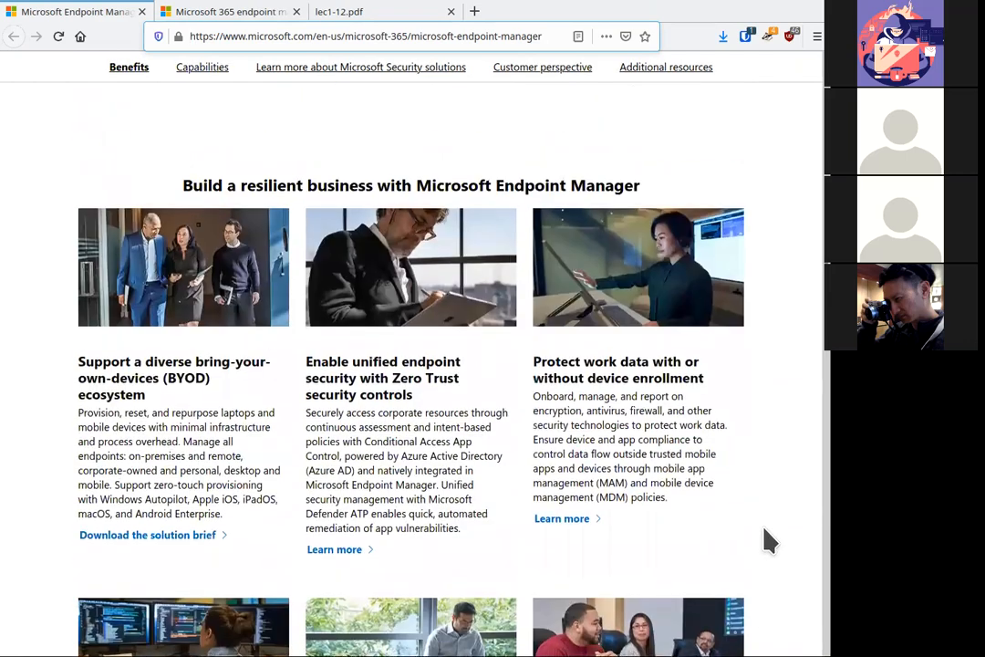
scroll("down", 3)
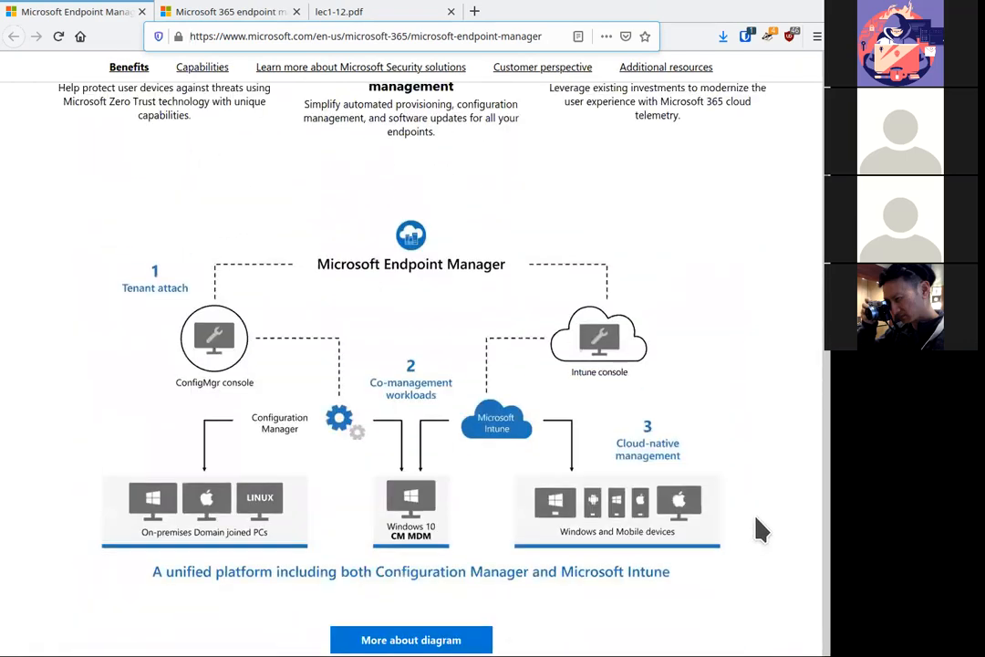
scroll("up", 3)
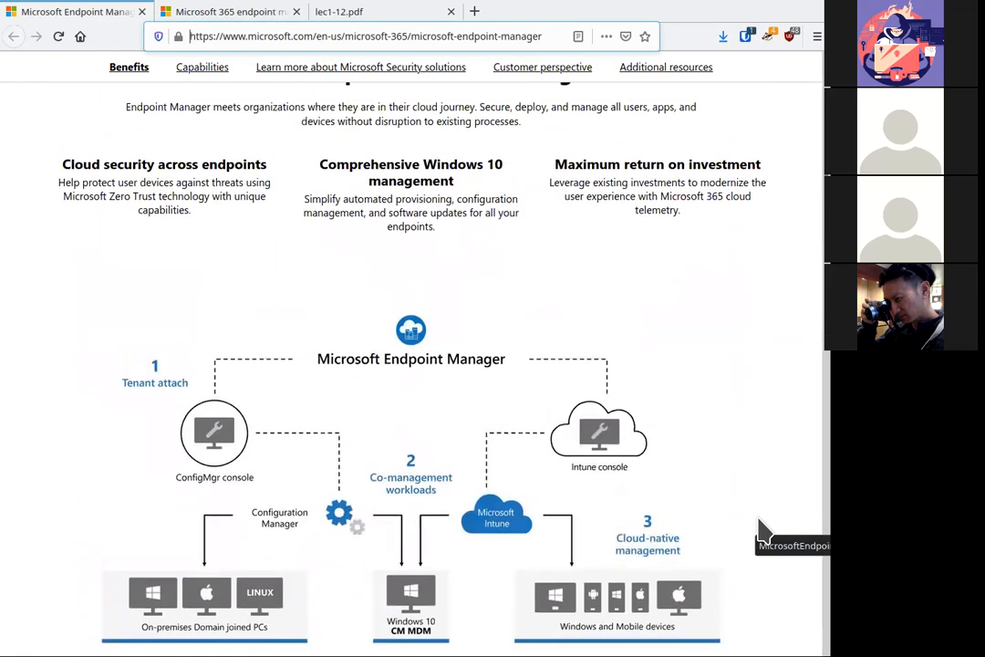
scroll("down", 3)
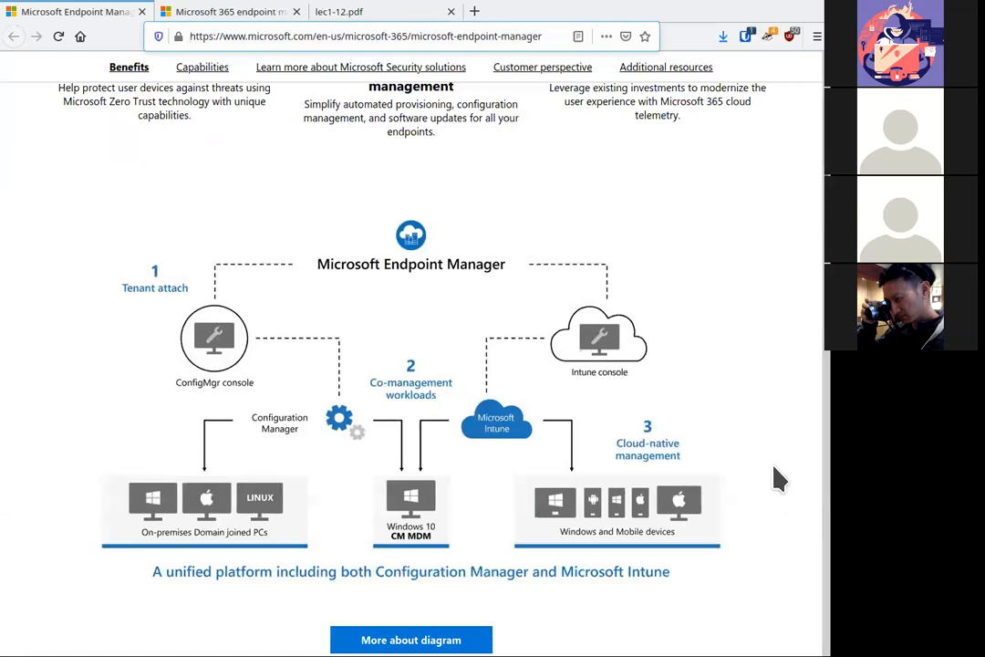
mouse_move(305, 538)
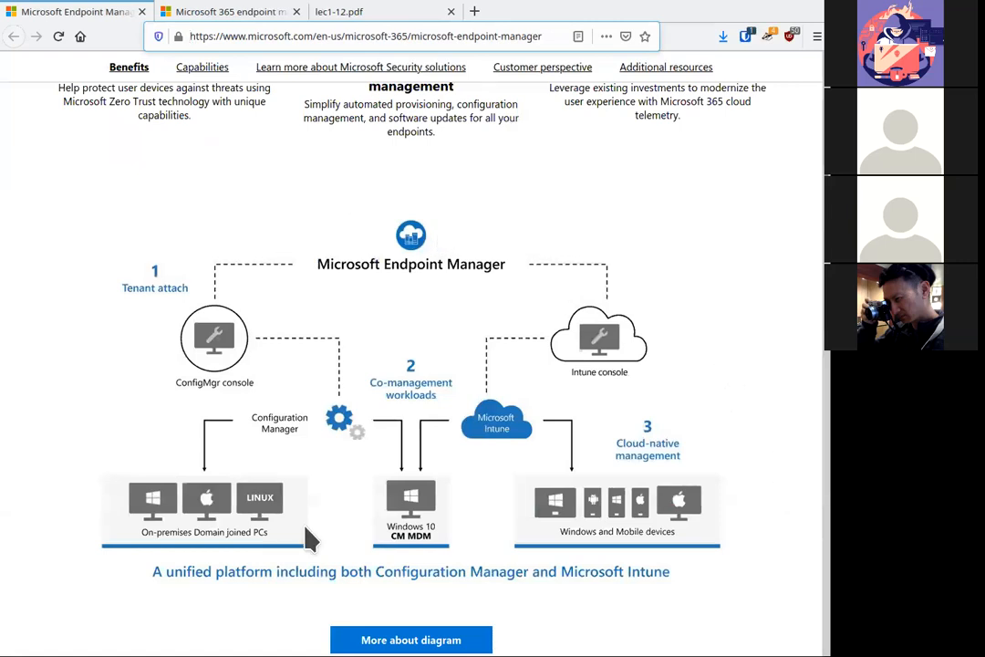
mouse_move(682, 273)
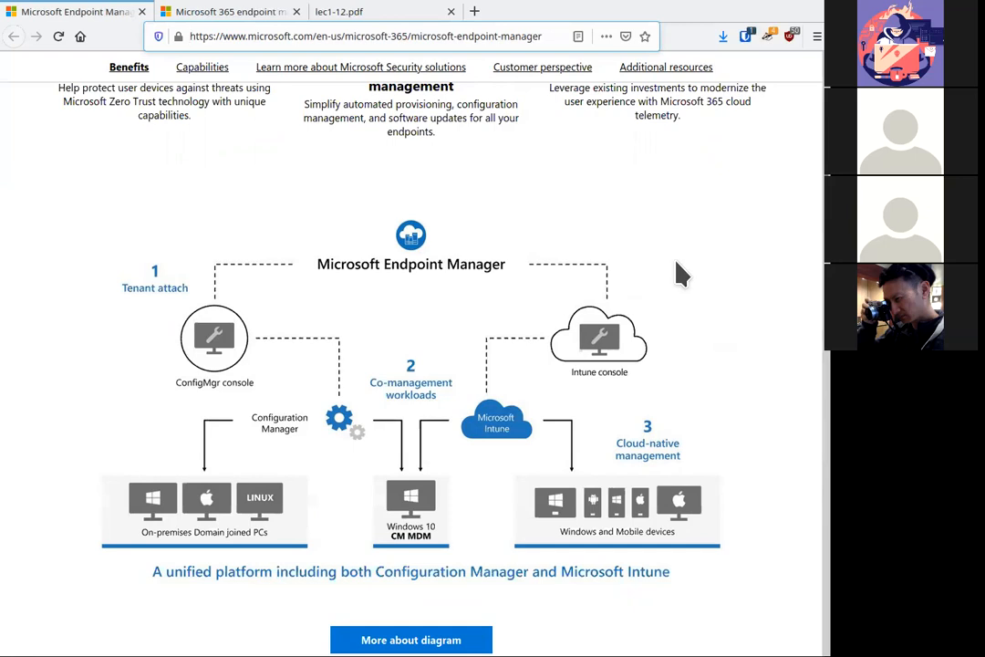
mouse_move(686, 290)
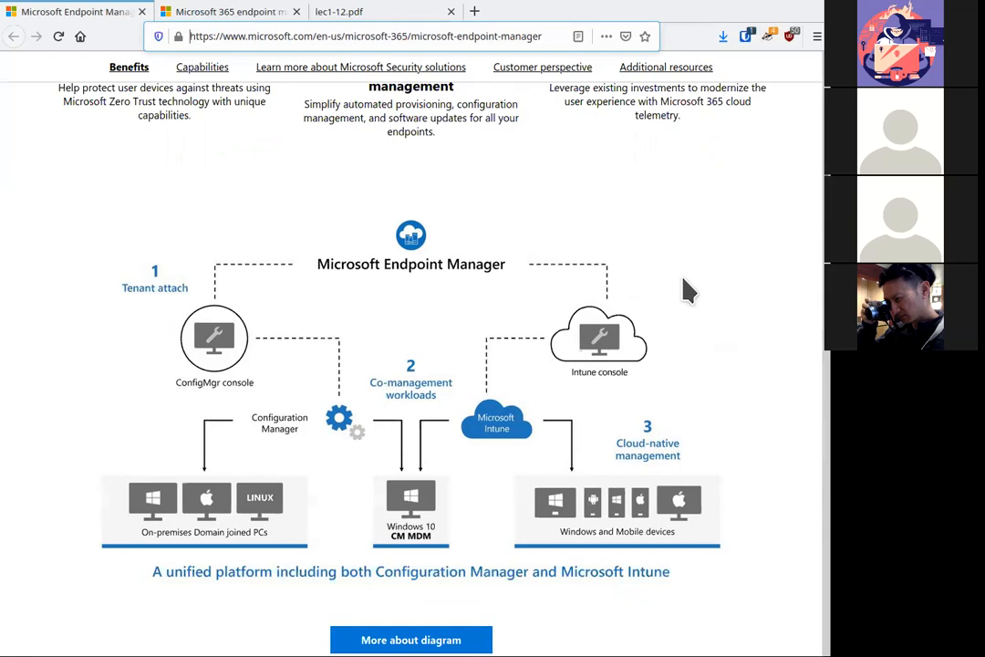
mouse_move(684, 296)
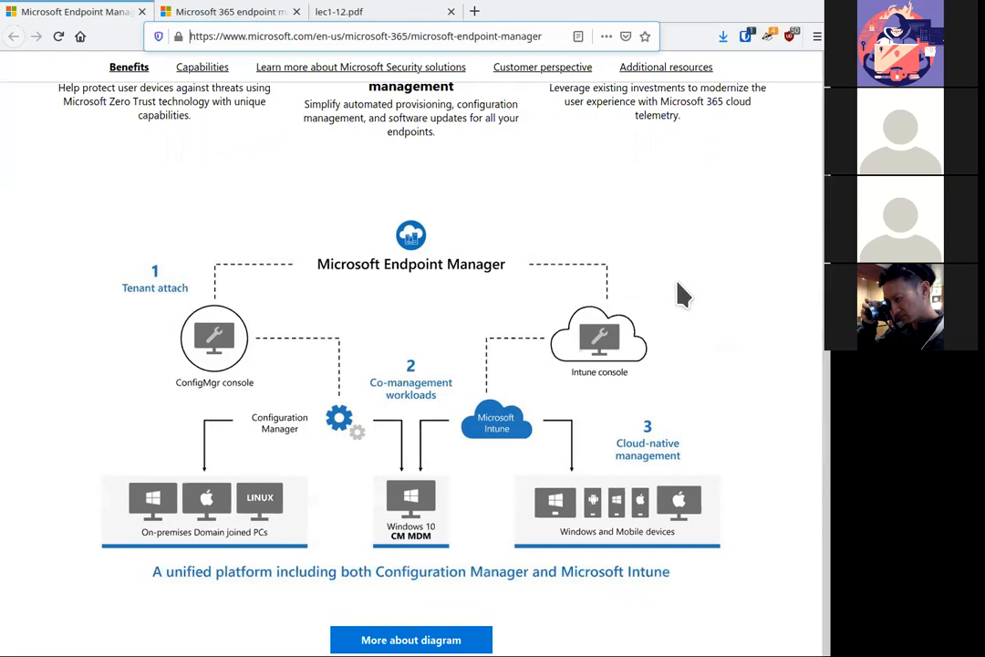
mouse_move(675, 285)
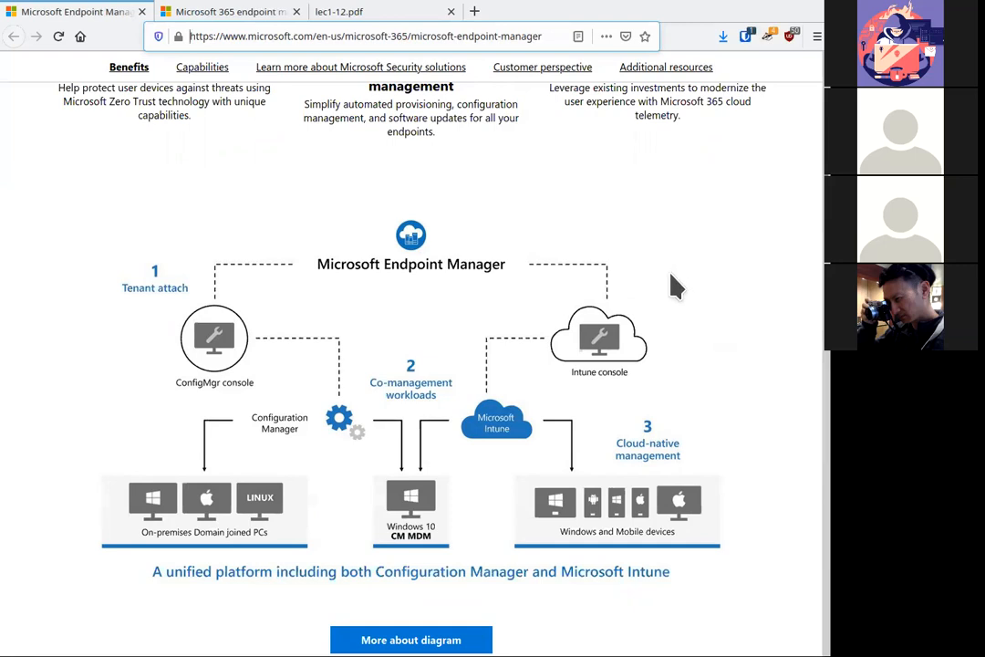
mouse_move(570, 210)
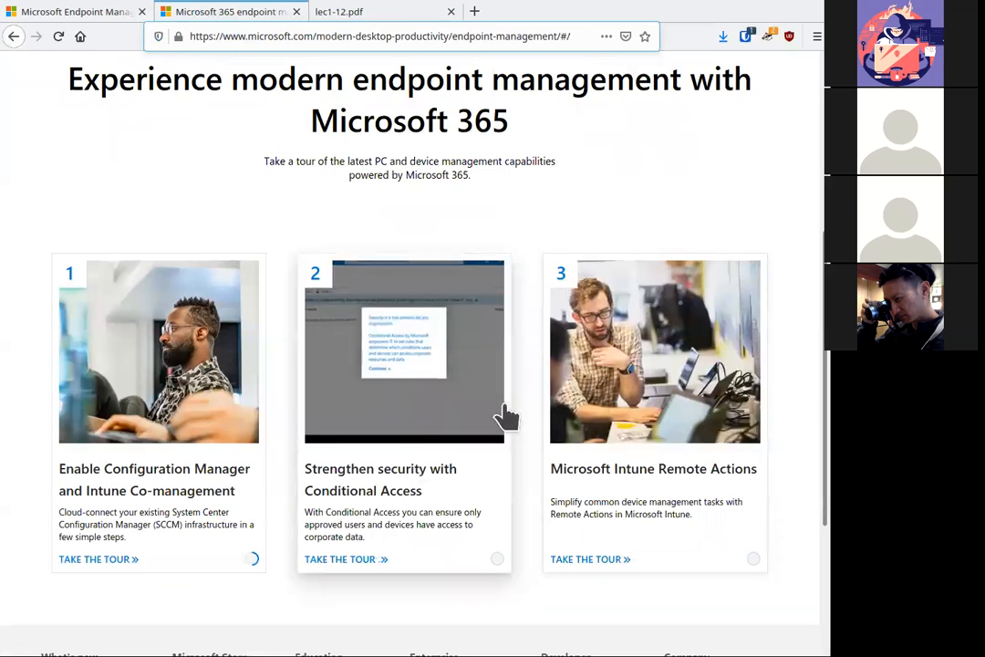
mouse_move(191, 152)
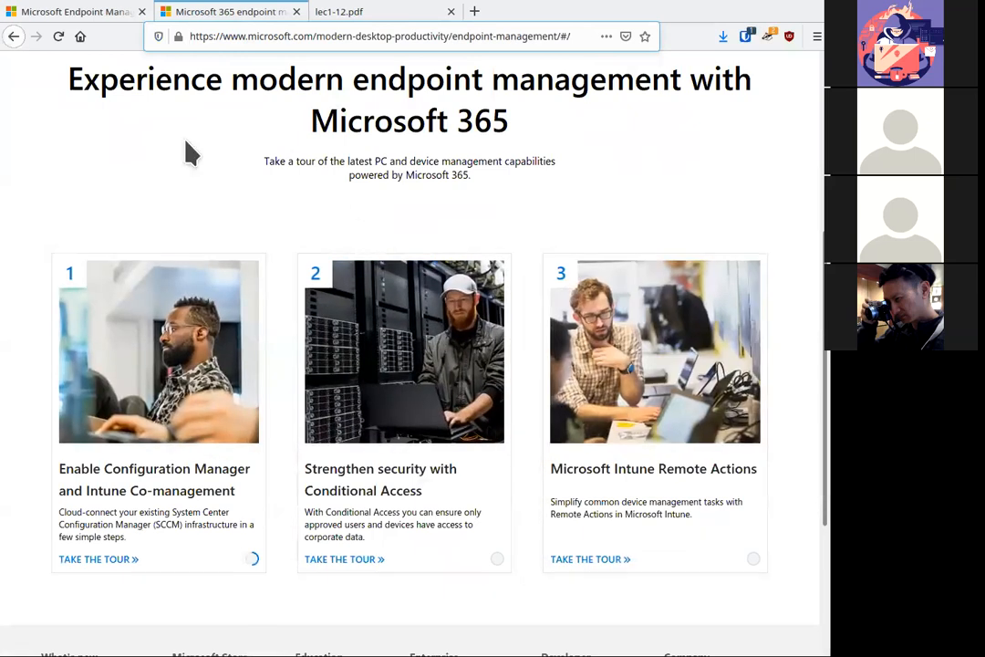
Scroll through the Microsoft 365 endpoint management tour page to view its three tour cards
scroll("up", 3)
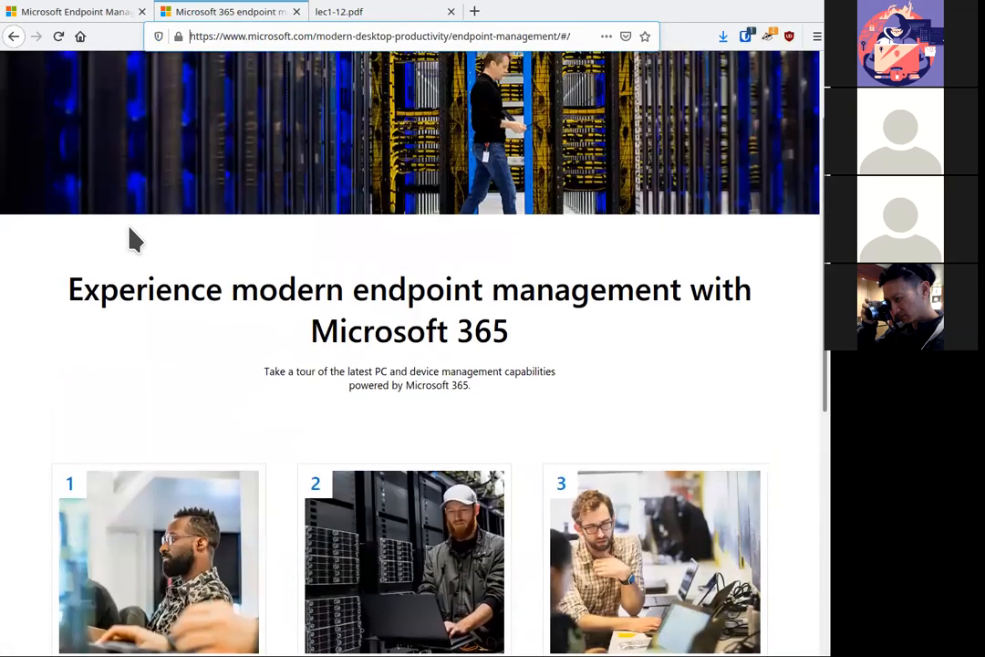
scroll("down", 3)
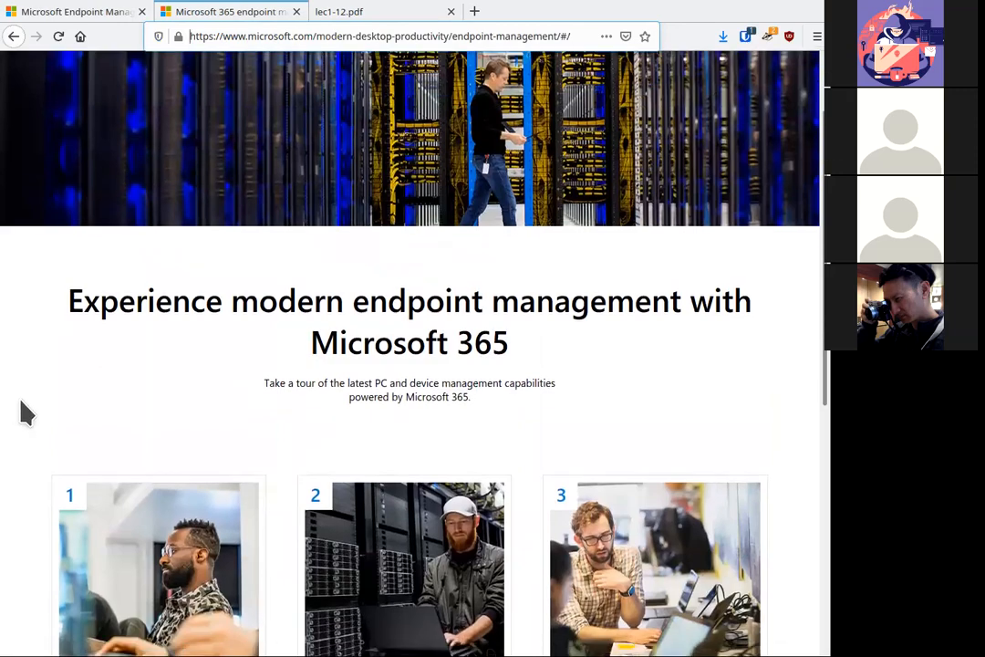
scroll("down", 3)
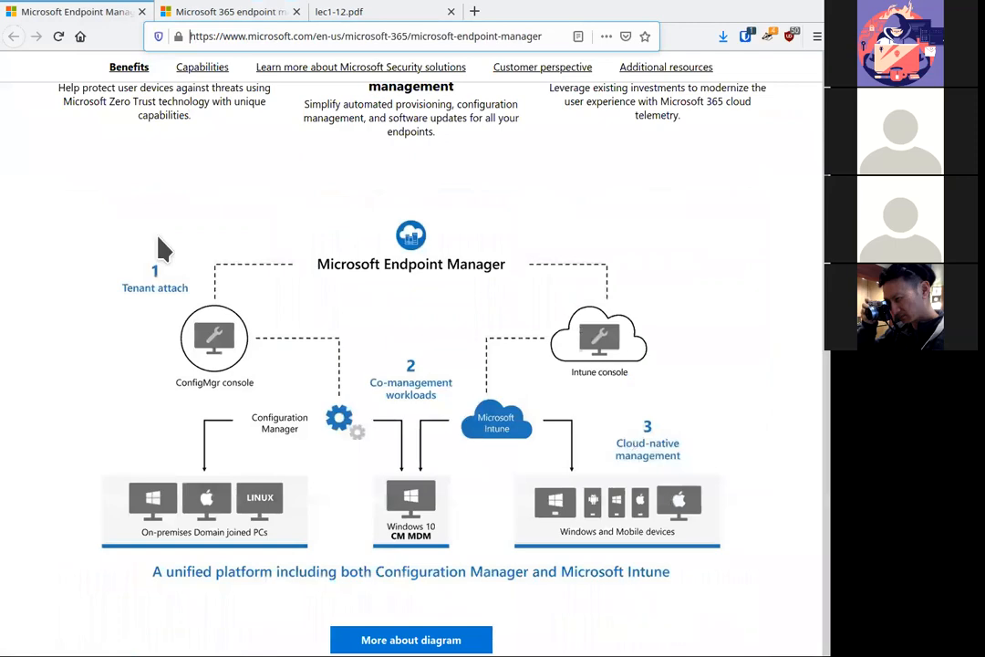
Scroll the Endpoint Manager page from the top down to 'Take a flexible path to cloud management'
scroll("up", 3)
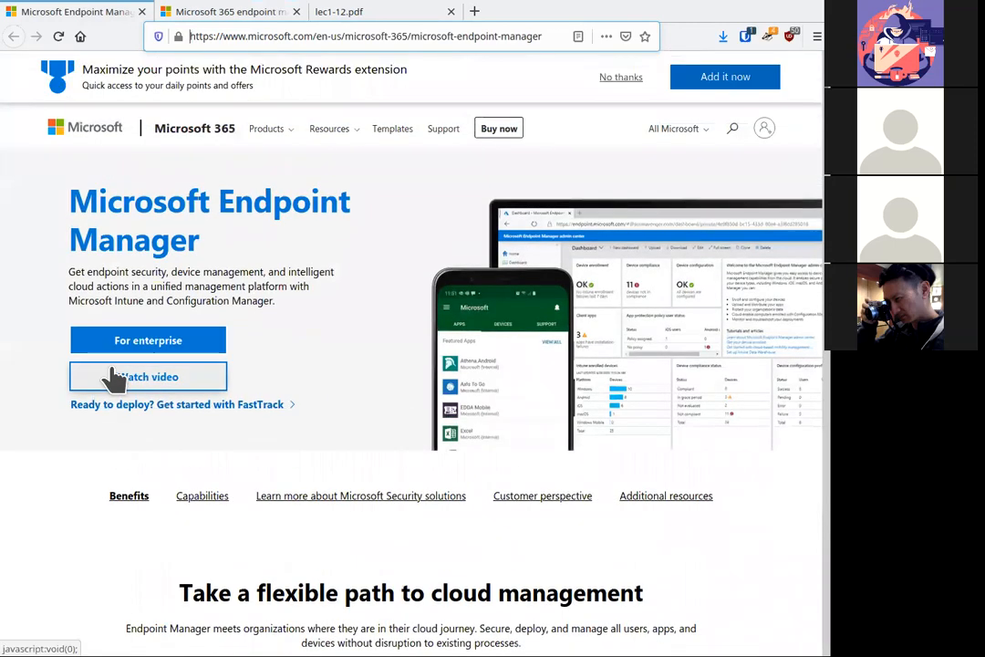
mouse_move(355, 268)
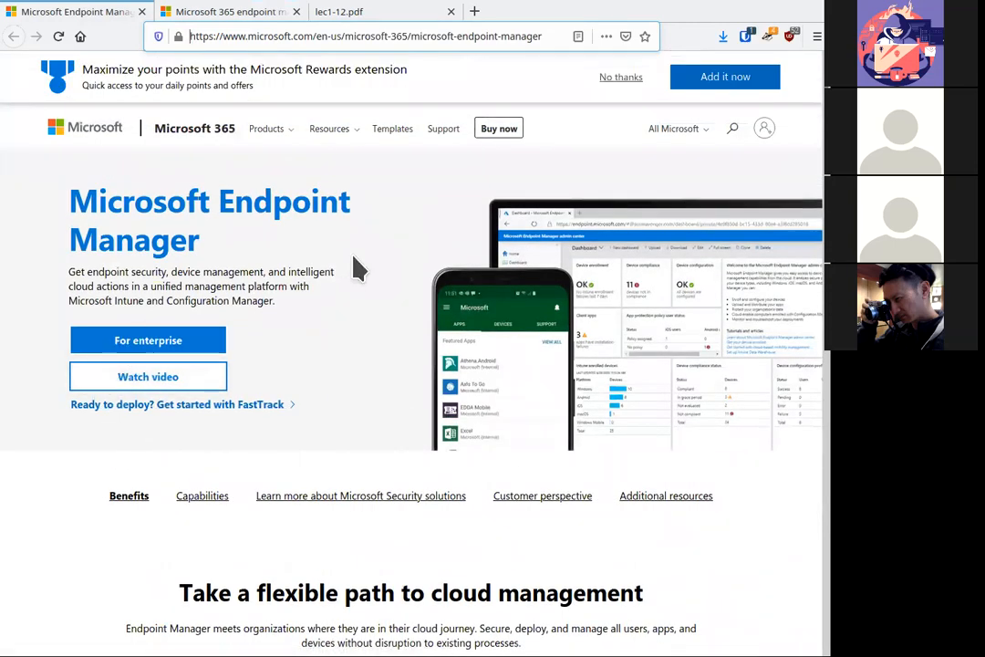
mouse_move(105, 516)
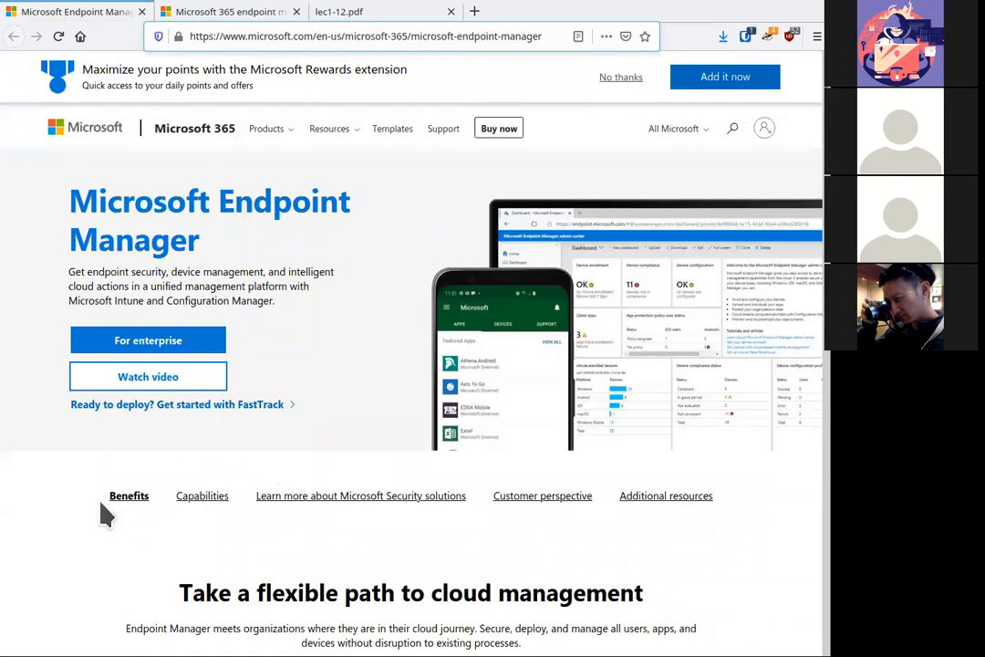
scroll("down", 3)
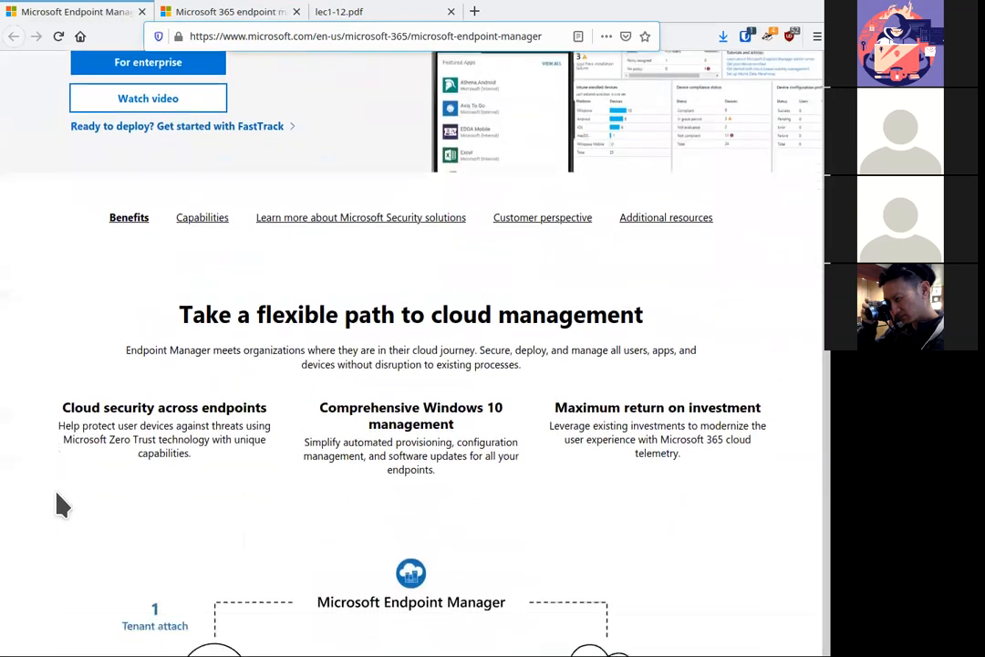
scroll("down", 3)
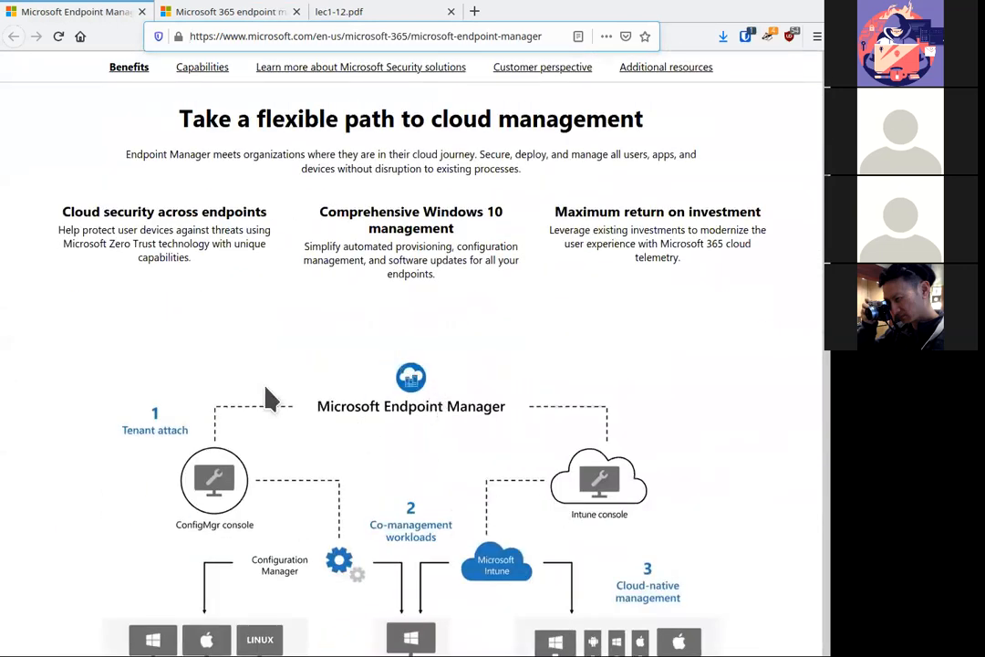
mouse_move(86, 433)
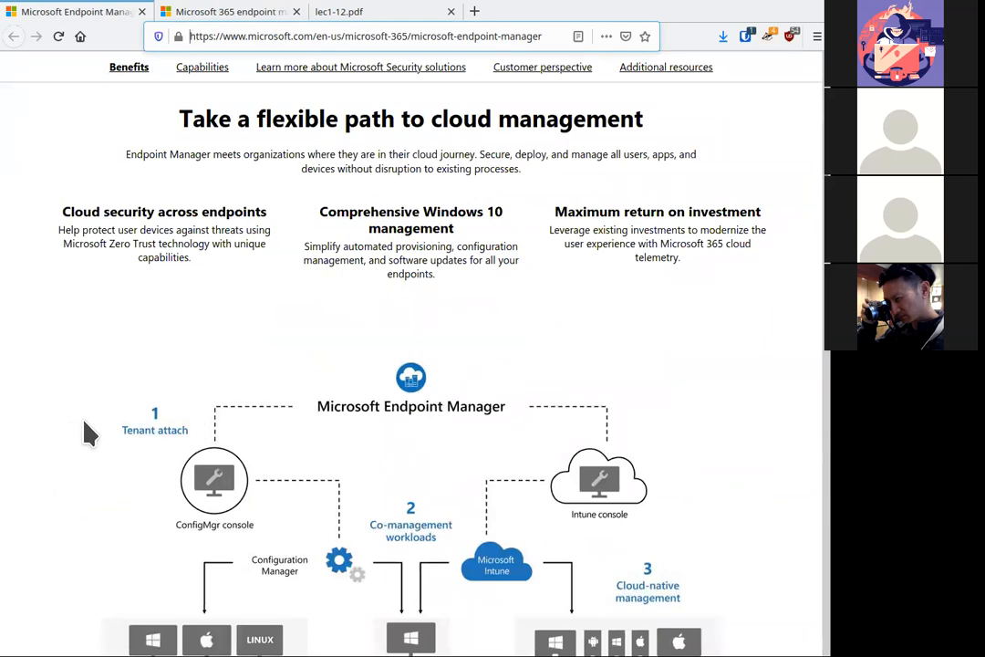